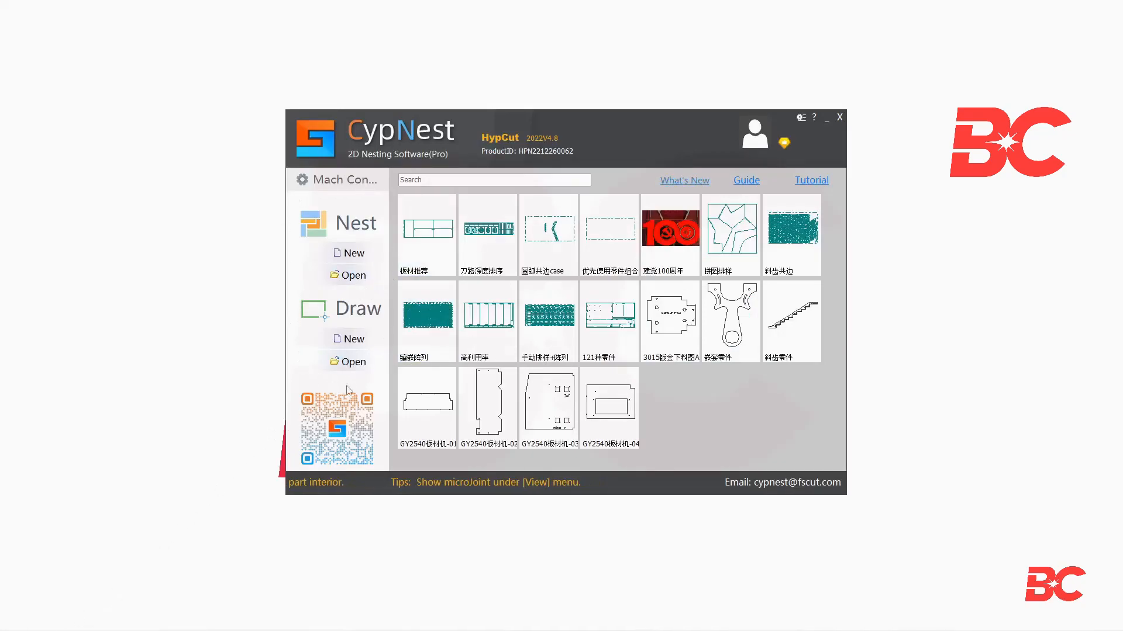
- Upload the CypCut .cfgpkg backup and enable CypCut_IPG(3000W) with Al 11 Gauge and CS 3/8
click(427, 229)
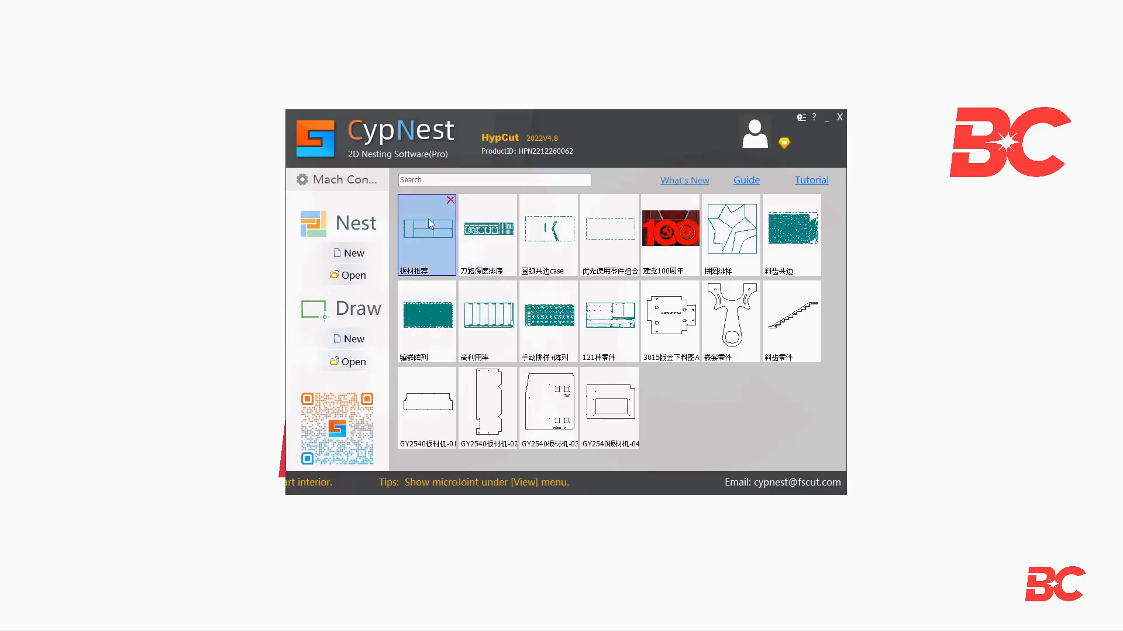
click(731, 230)
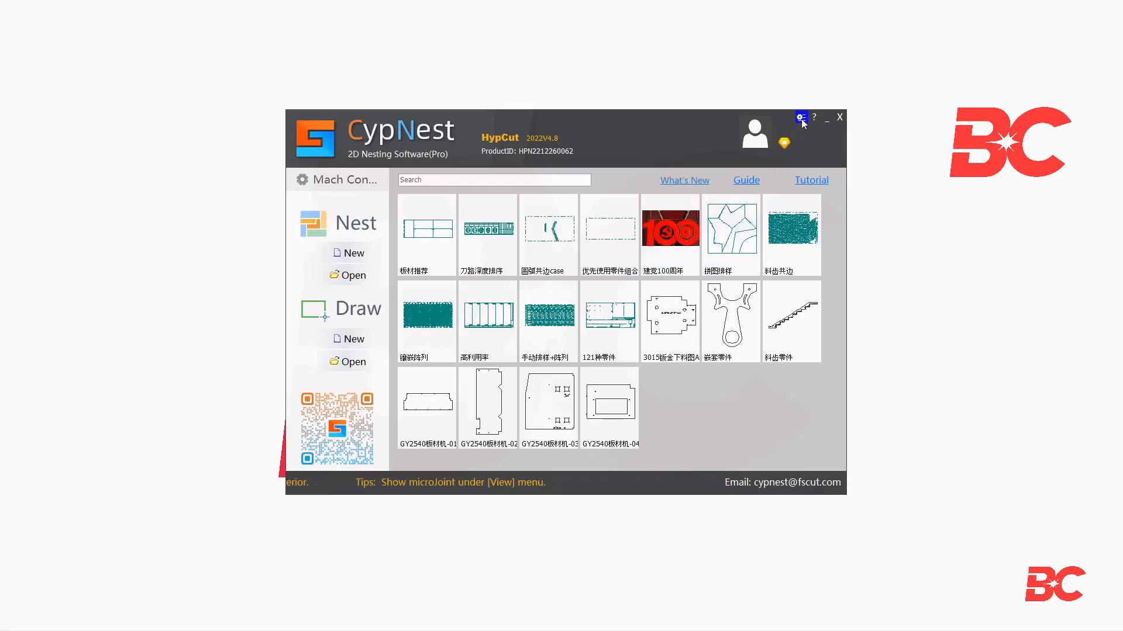
click(801, 117)
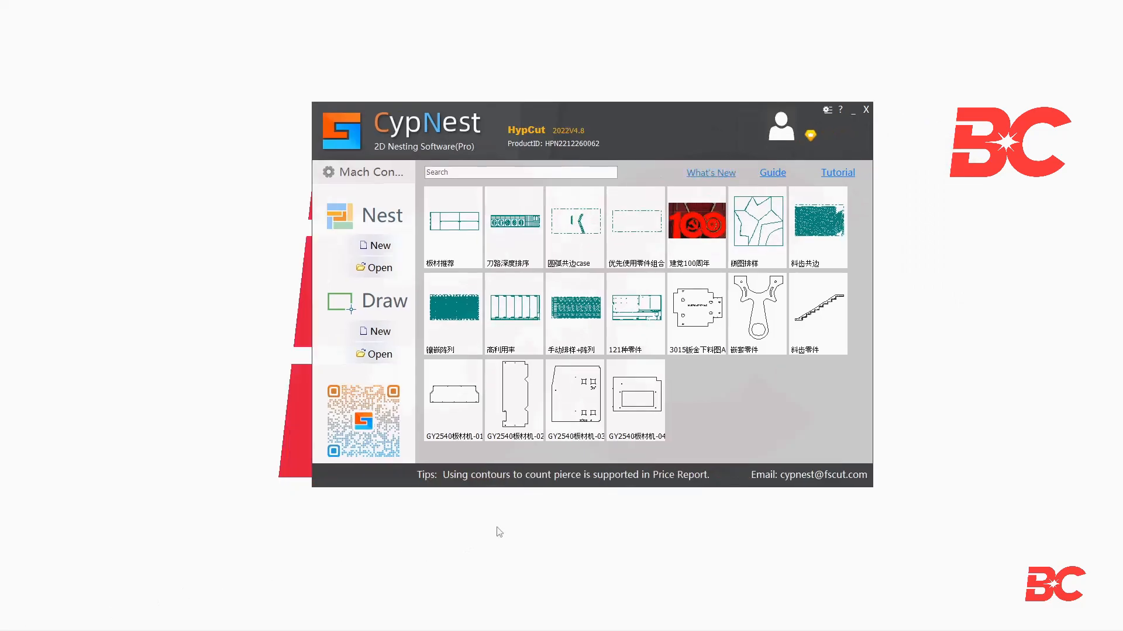
click(364, 172)
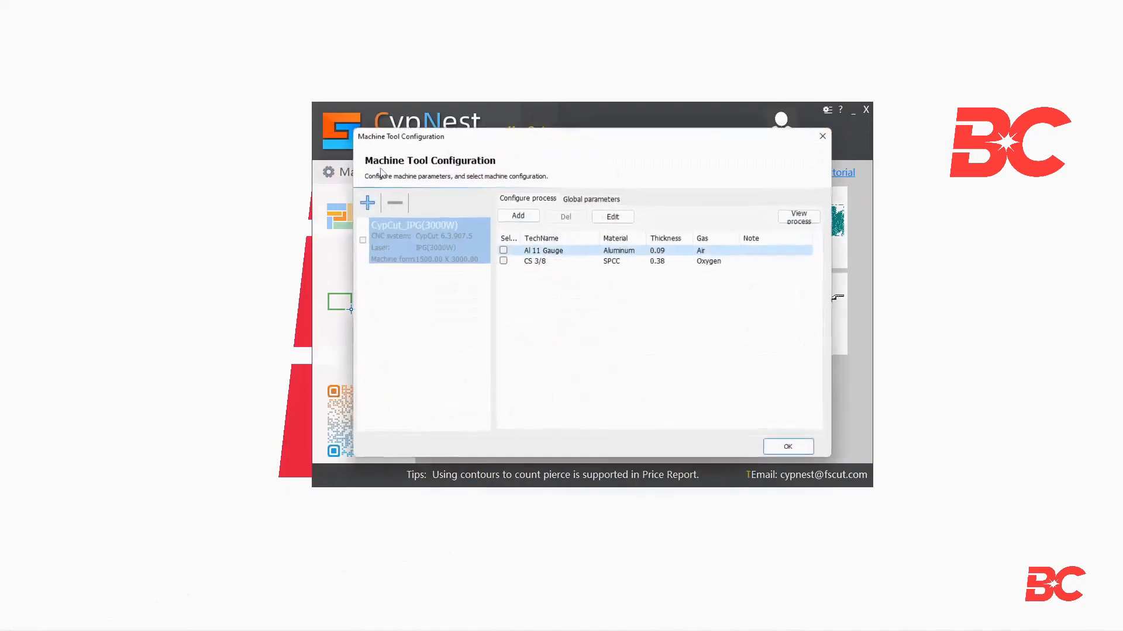
click(366, 203)
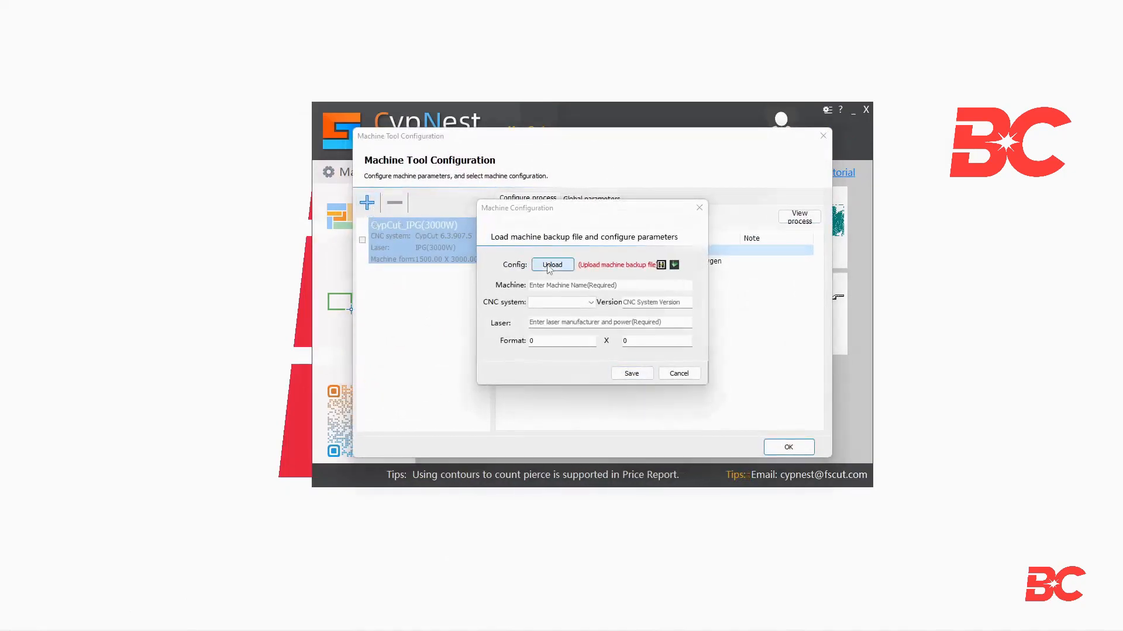
click(552, 264)
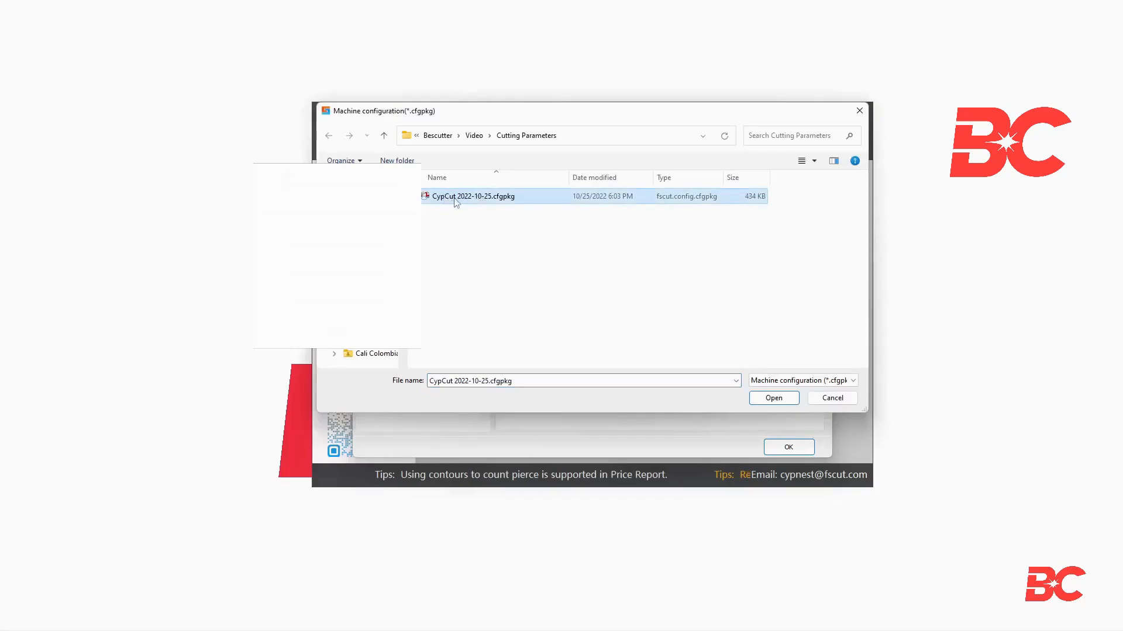
click(773, 398)
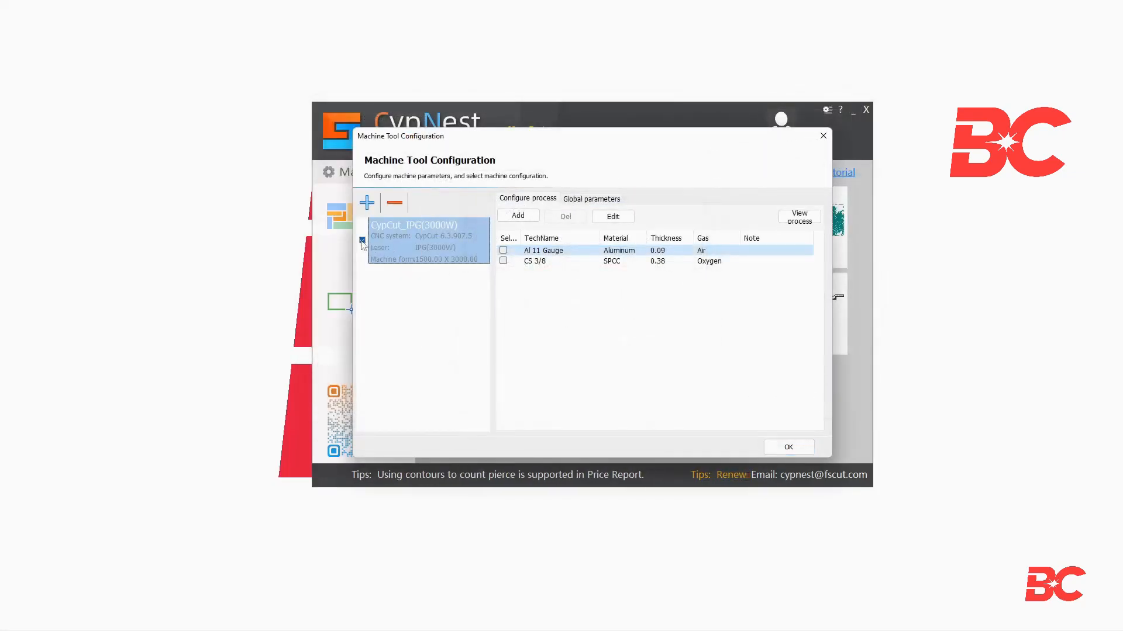
click(503, 249)
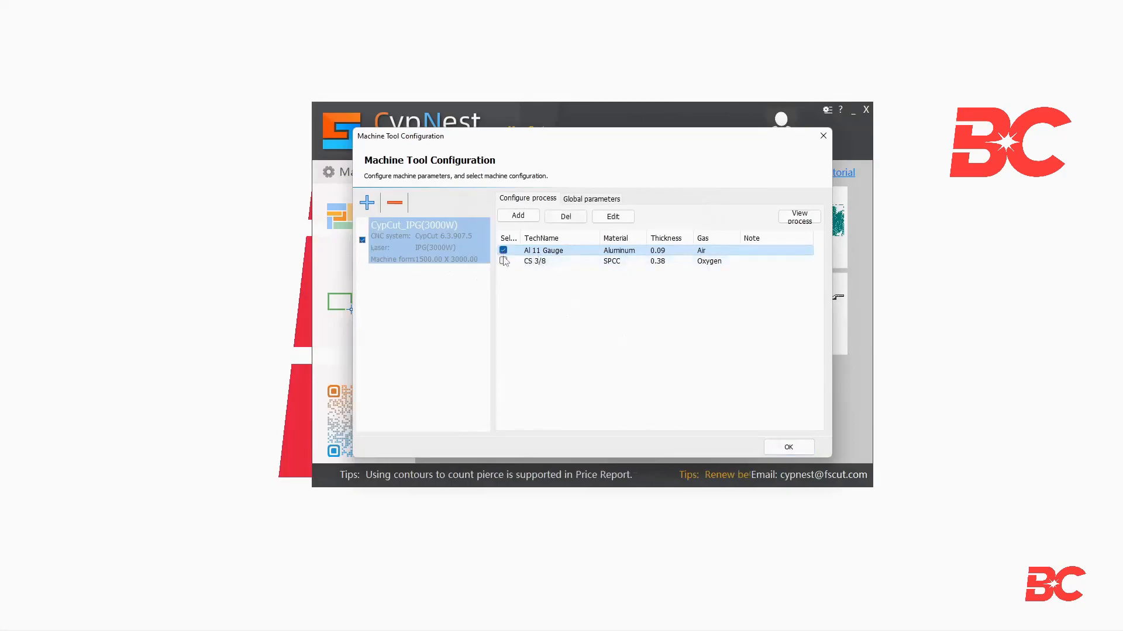
click(504, 261)
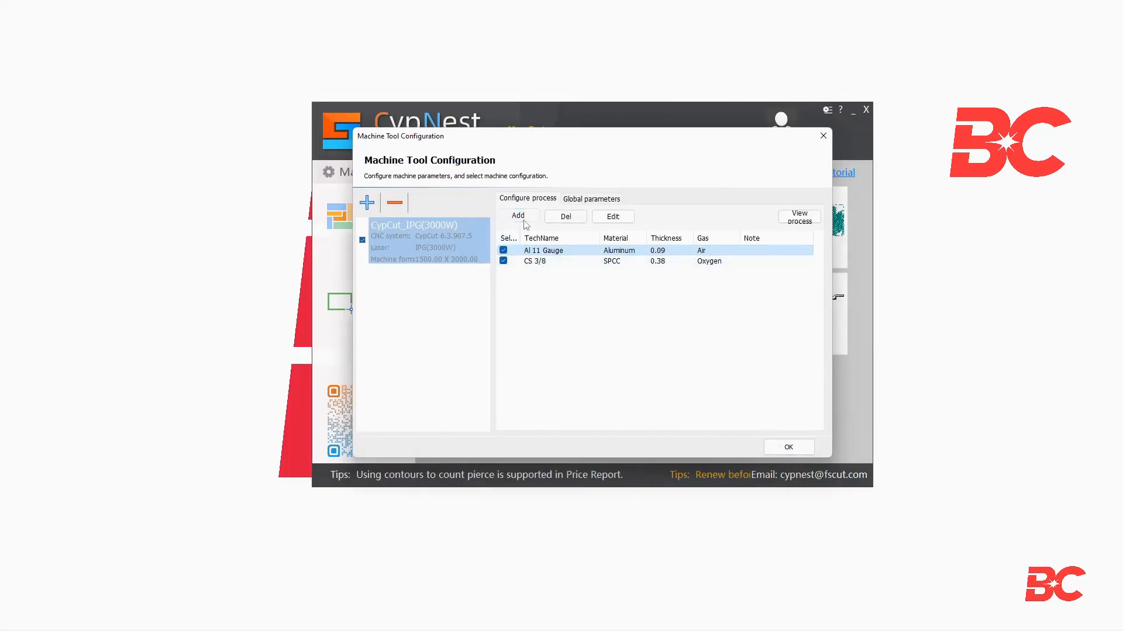
- Add a new cutting process by importing the CS 1_2 (0.5in Double 1.5 O2) tech file
click(517, 216)
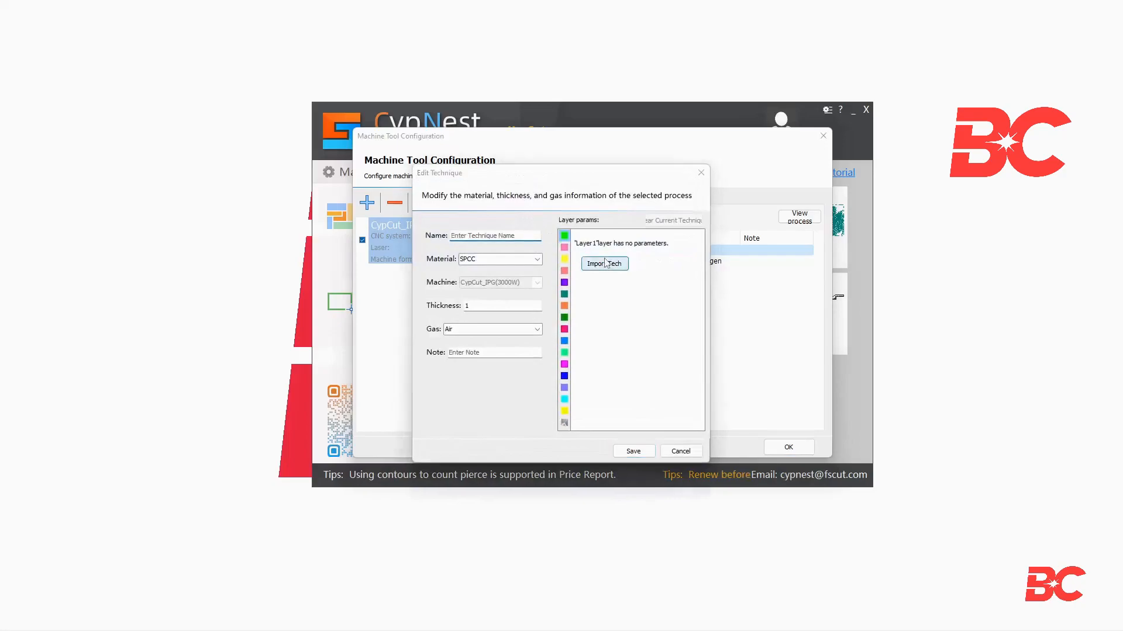
click(604, 263)
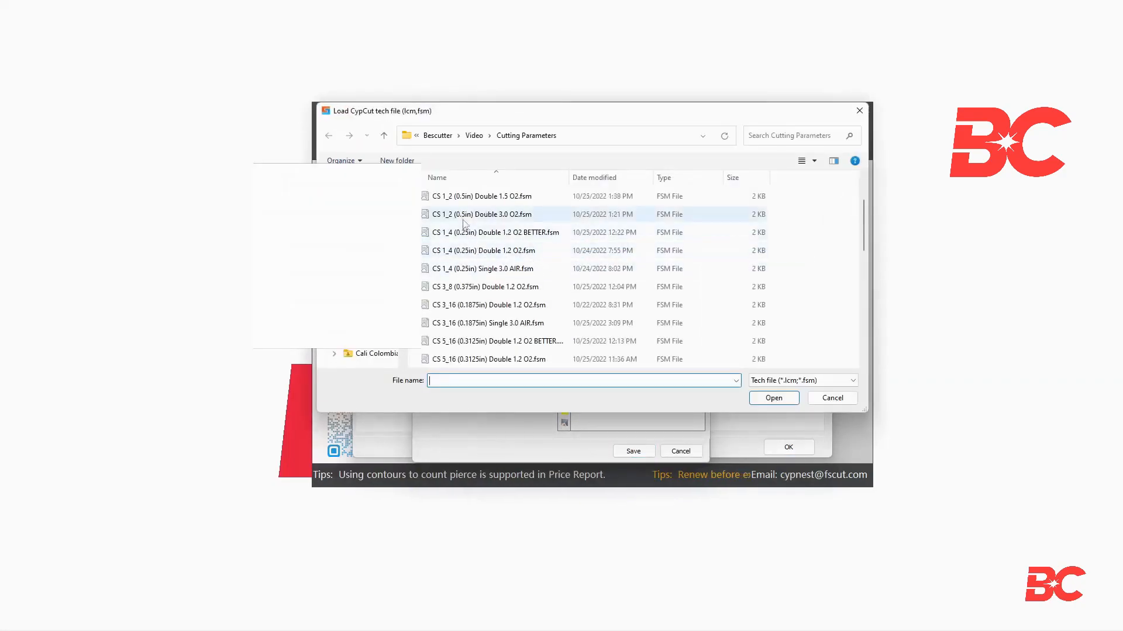
click(482, 196)
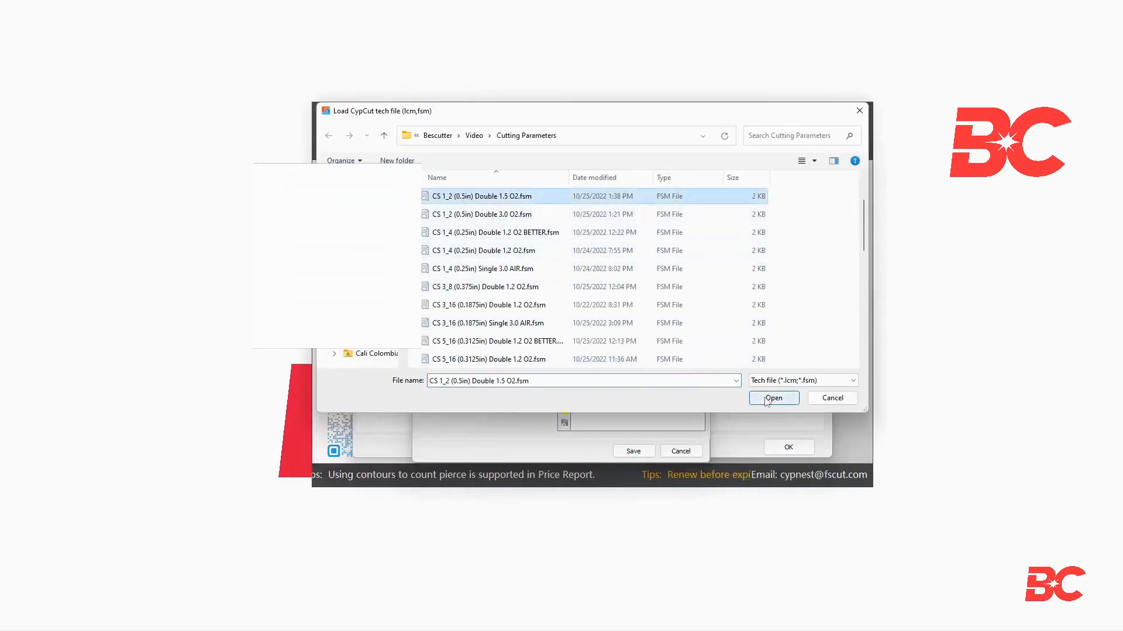
click(773, 399)
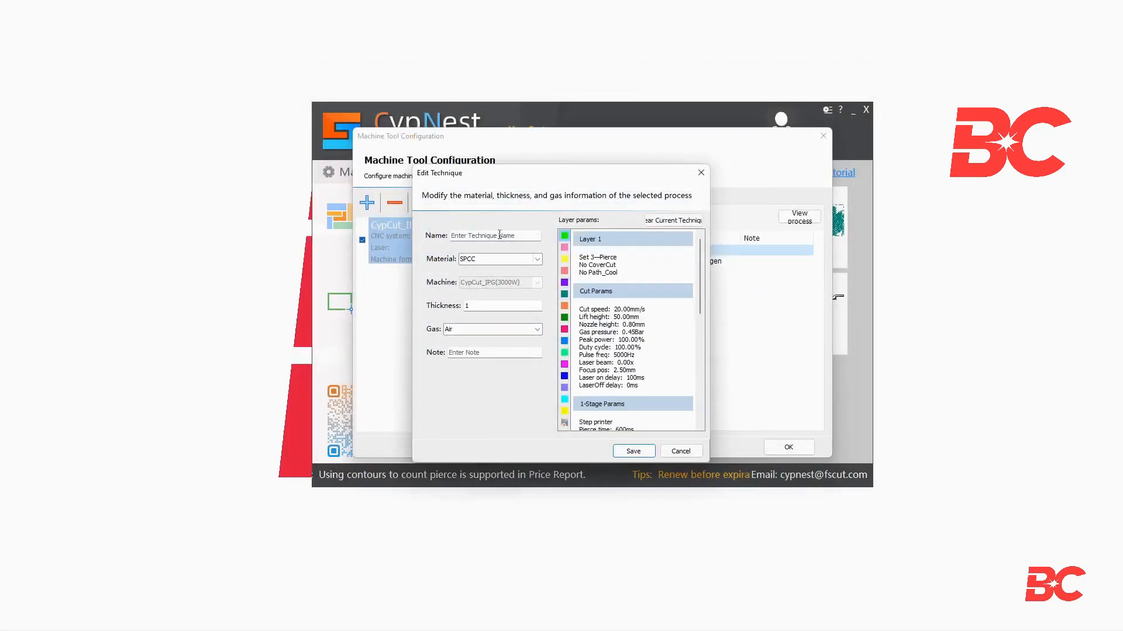
- Name the process CS 1/2 with thickness 0.5 and Oxygen gas, save it, and confirm
text(cs)
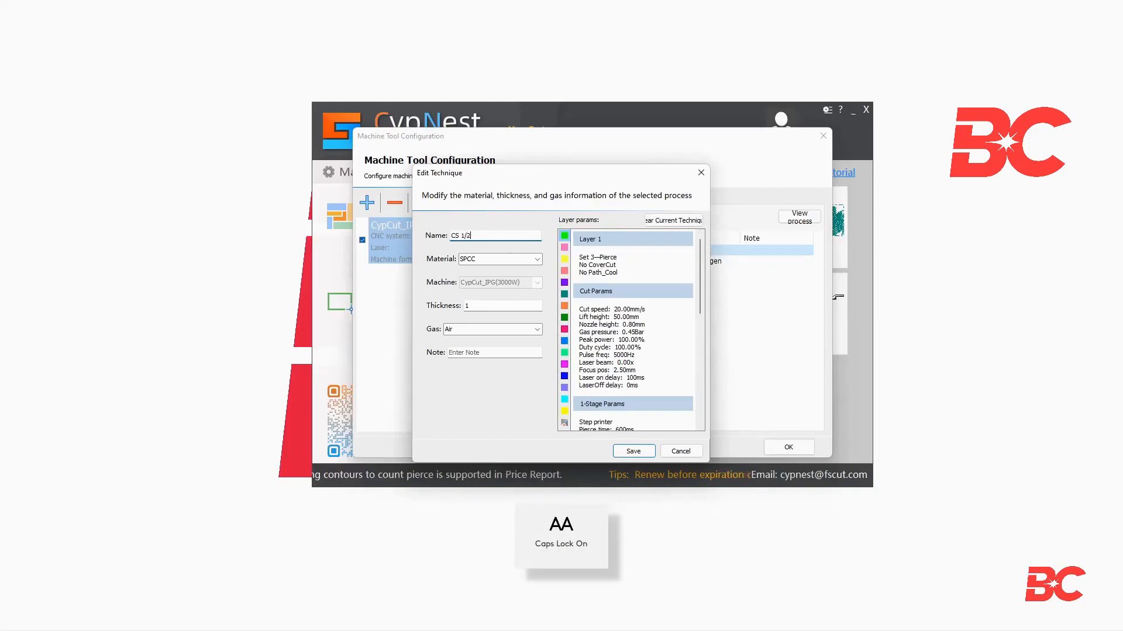
text(0.5)
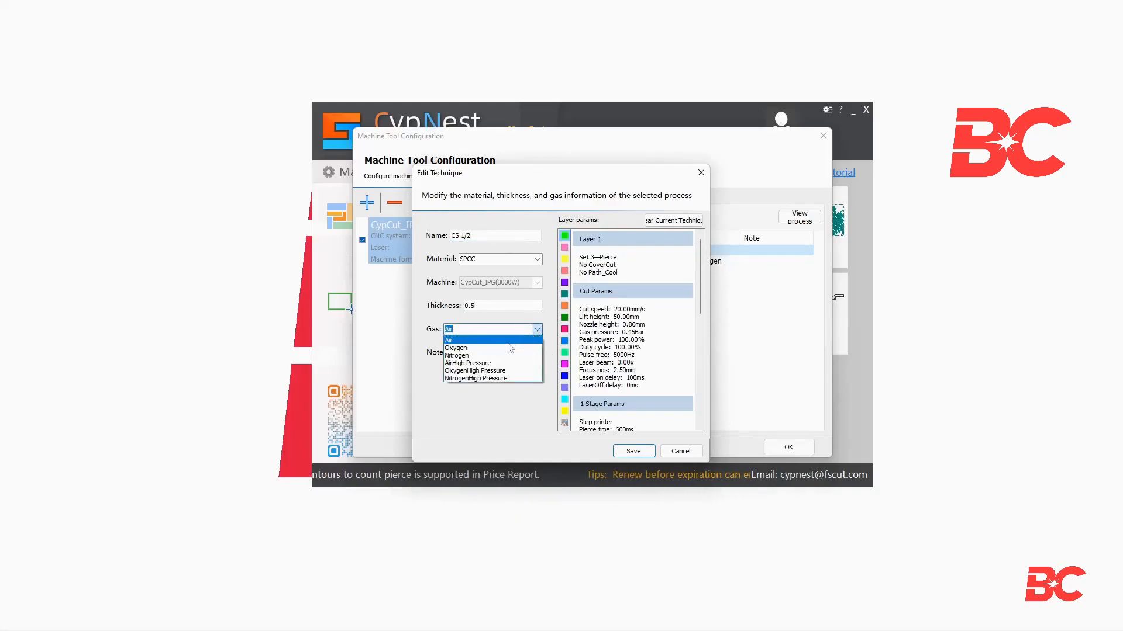
click(455, 348)
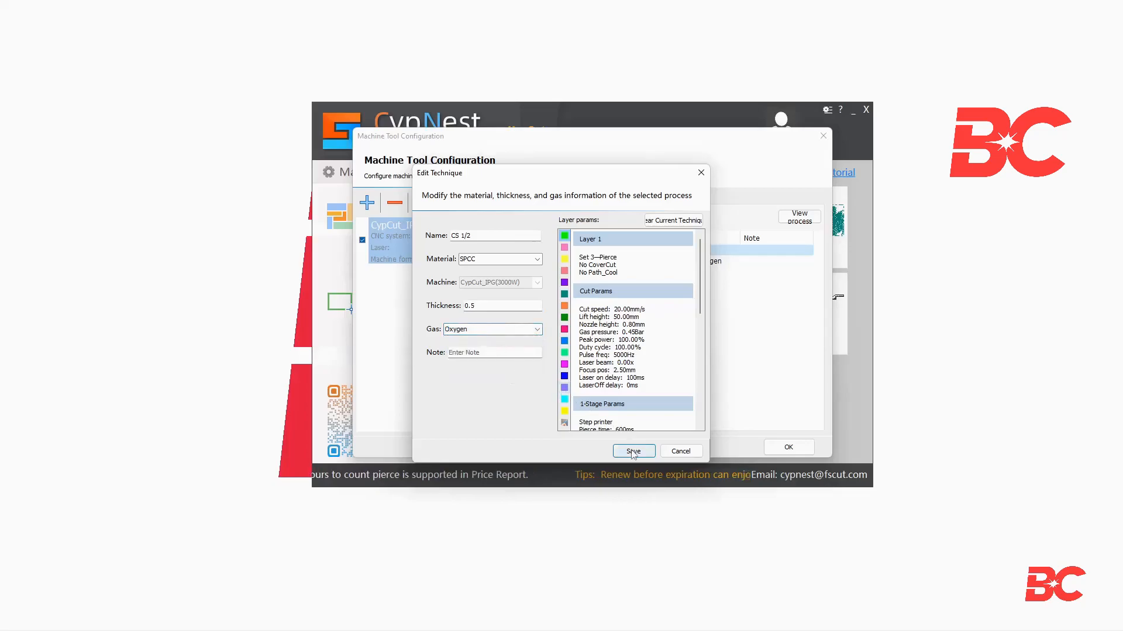
click(633, 451)
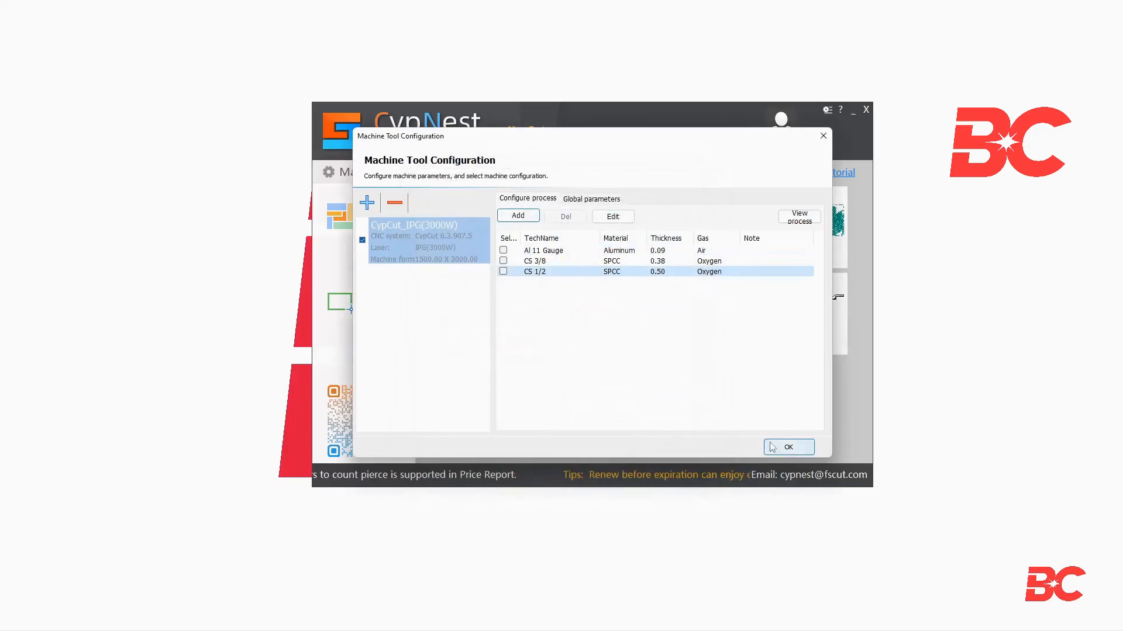
click(788, 447)
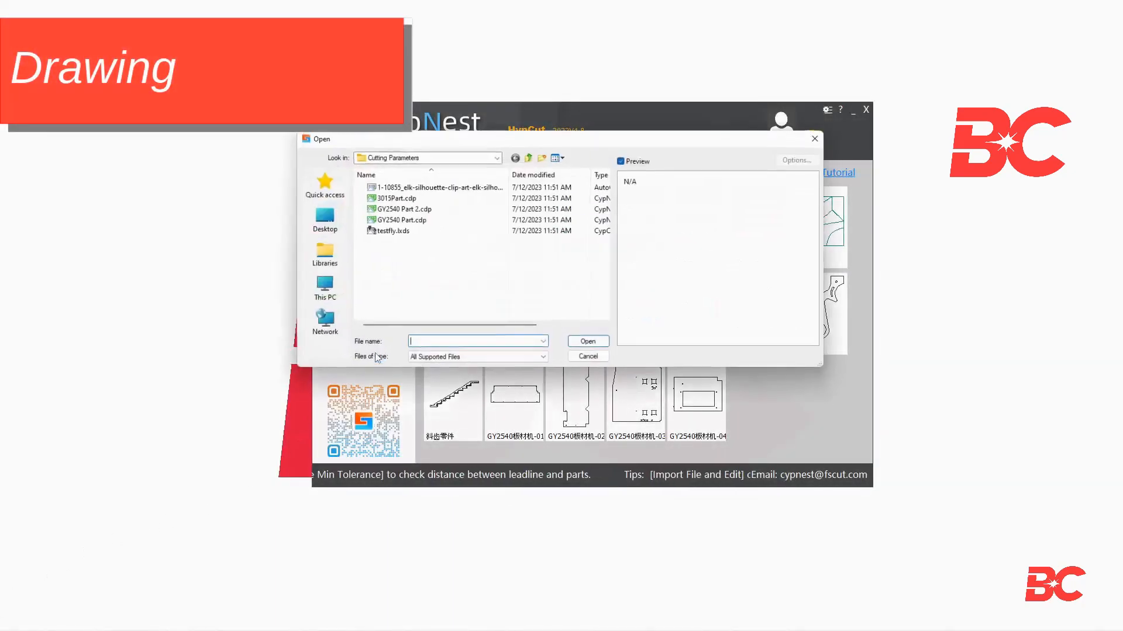
- Select 3015Part.cdp in the Draw Open dialog and open it
click(394, 198)
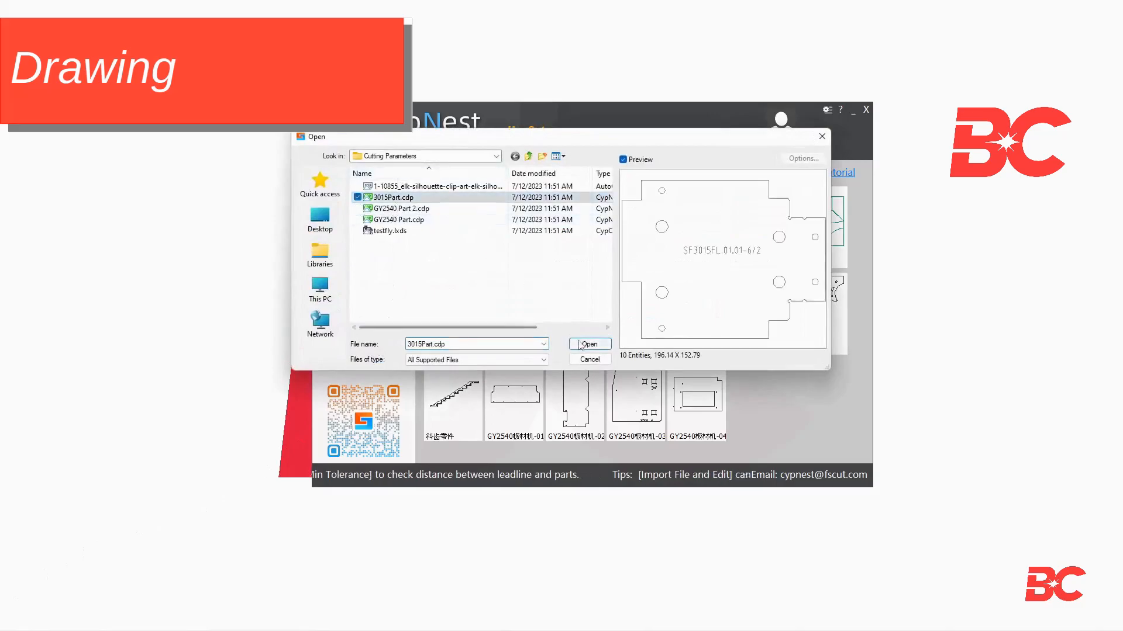
click(589, 344)
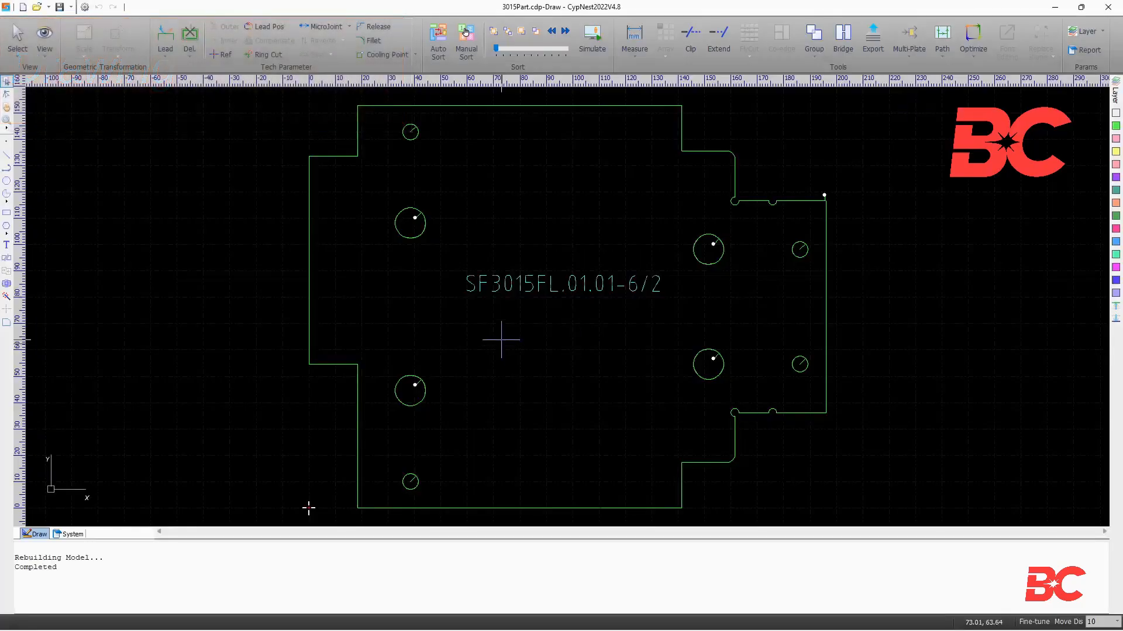
mouse_move(445, 316)
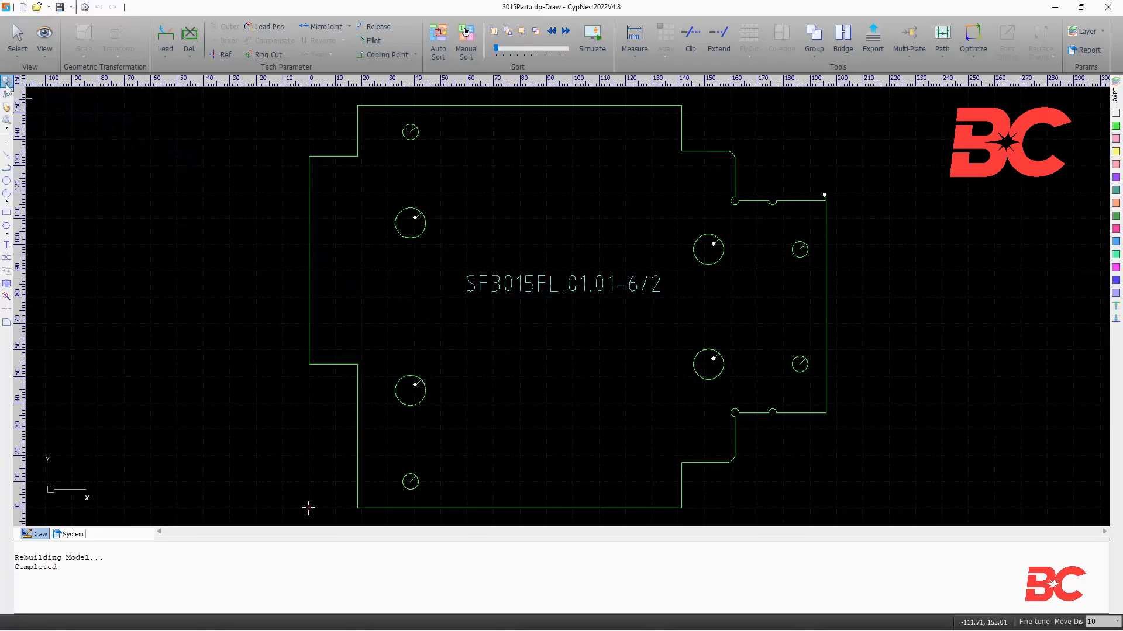
- Drag the upper-left hole's grip to enlarge it and pull the outline's left corners outward
click(411, 223)
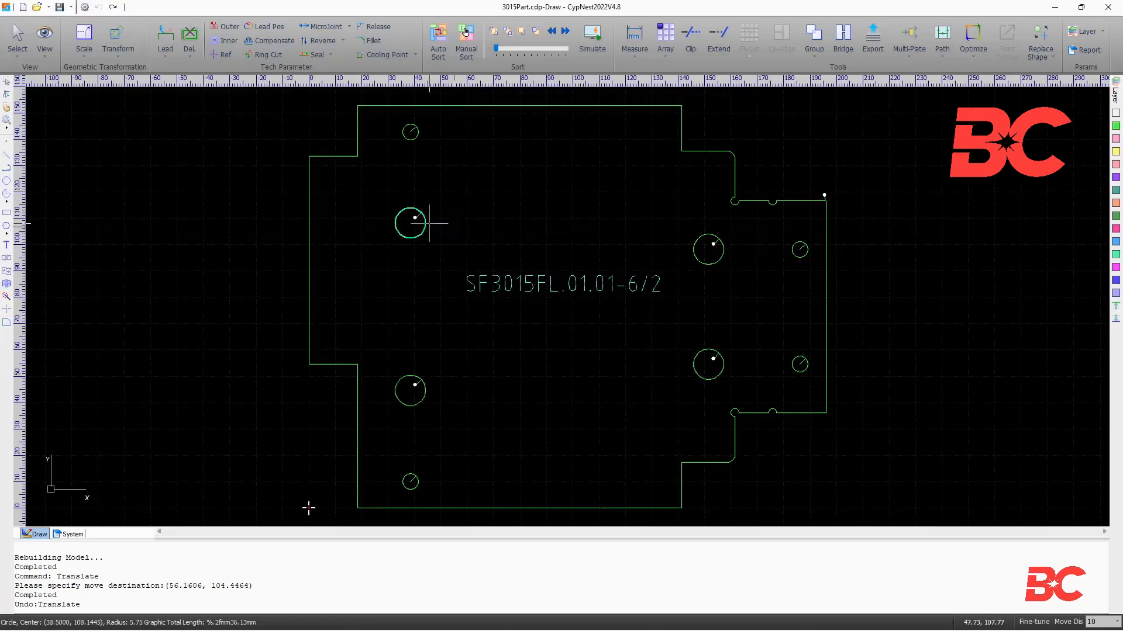
click(412, 218)
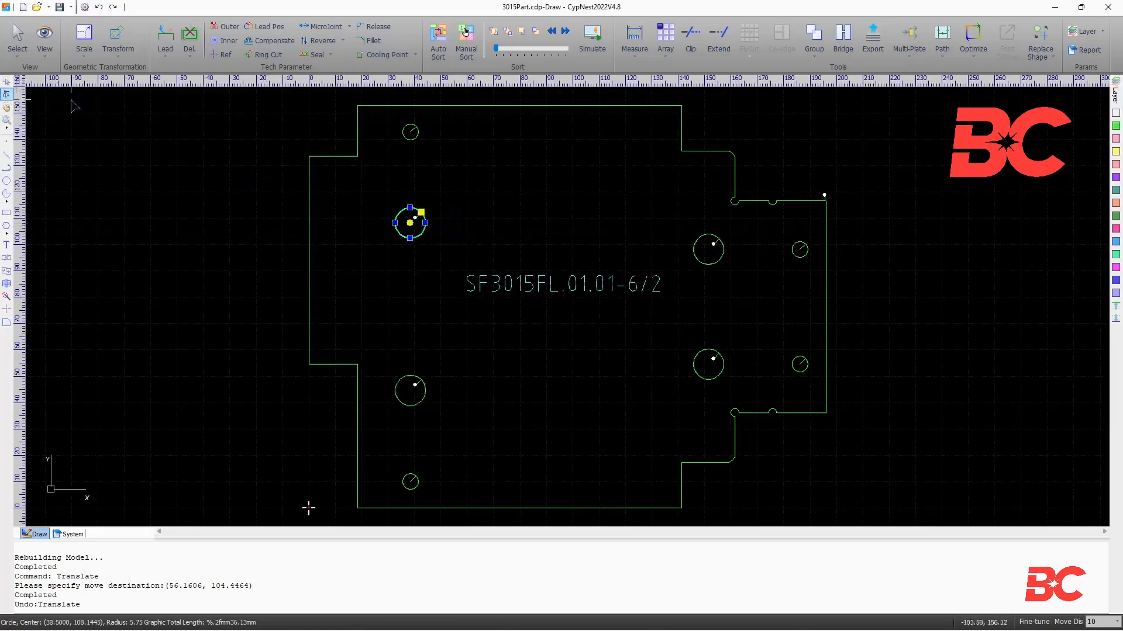
drag(421, 214, 445, 188)
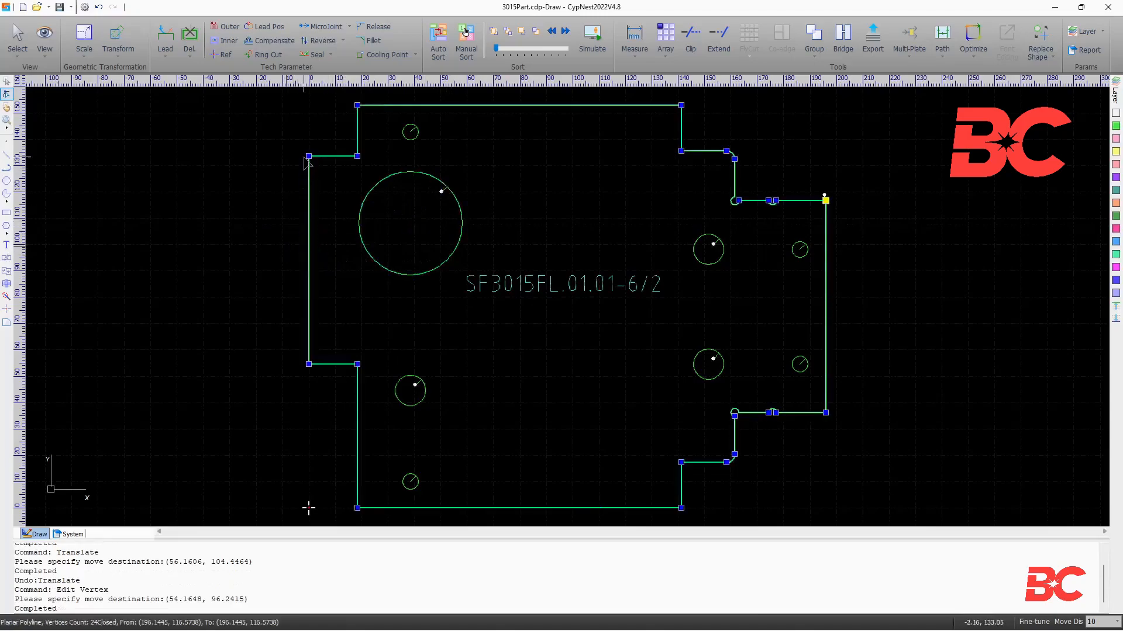
drag(308, 156, 274, 153)
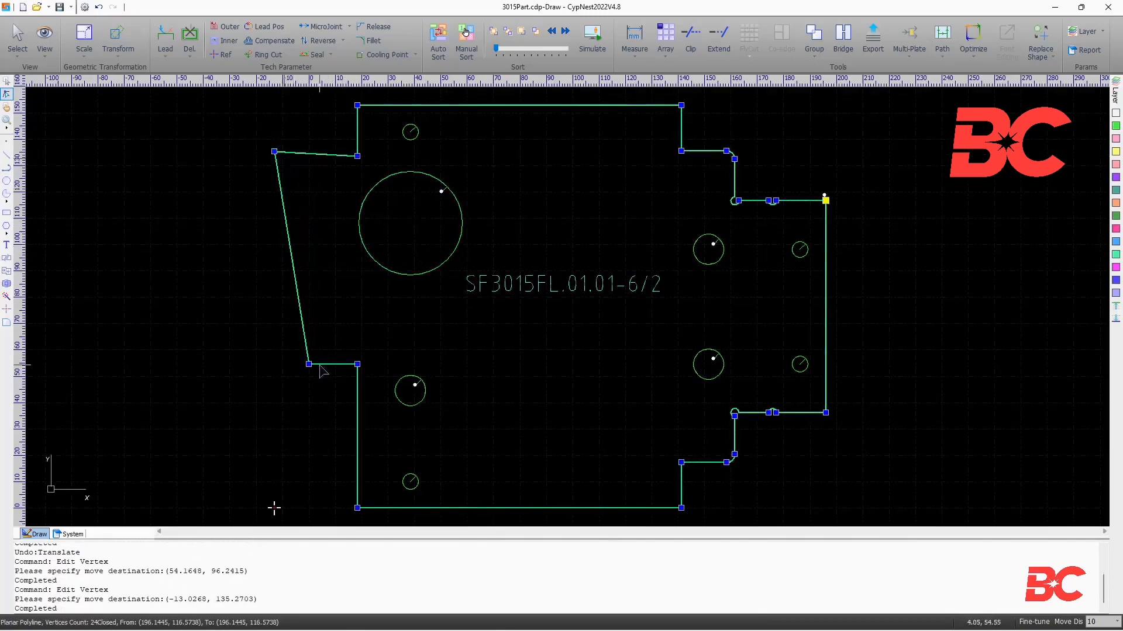
drag(308, 363, 268, 364)
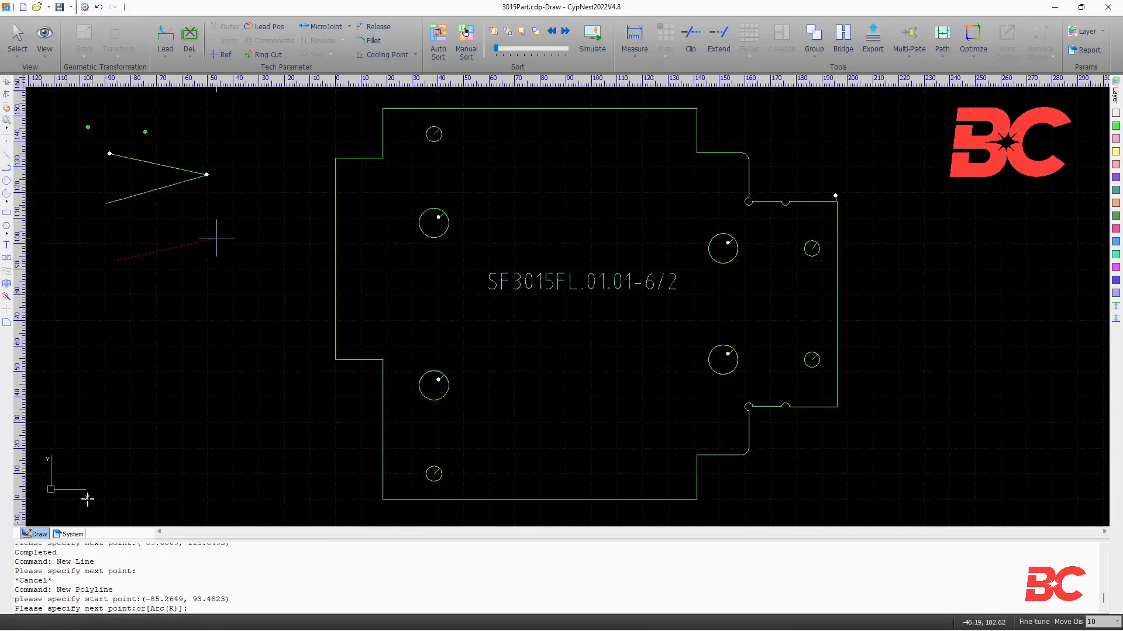
- Make the polyline's next segment an arc, then draw a circle and tilted ellipse at lower left
right_click(227, 215)
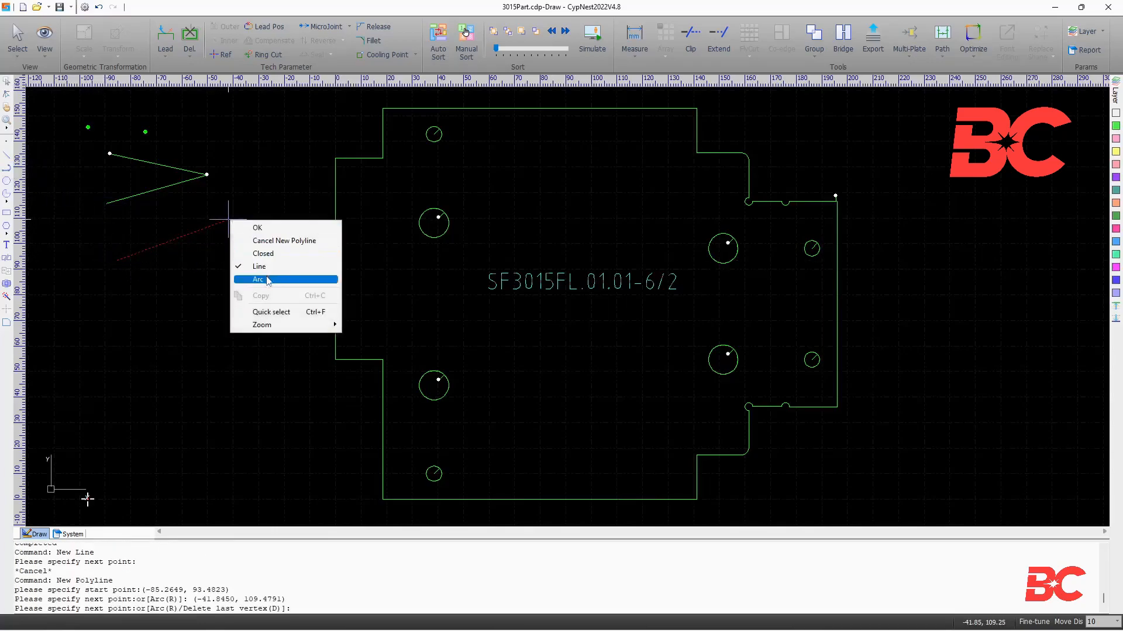
click(258, 279)
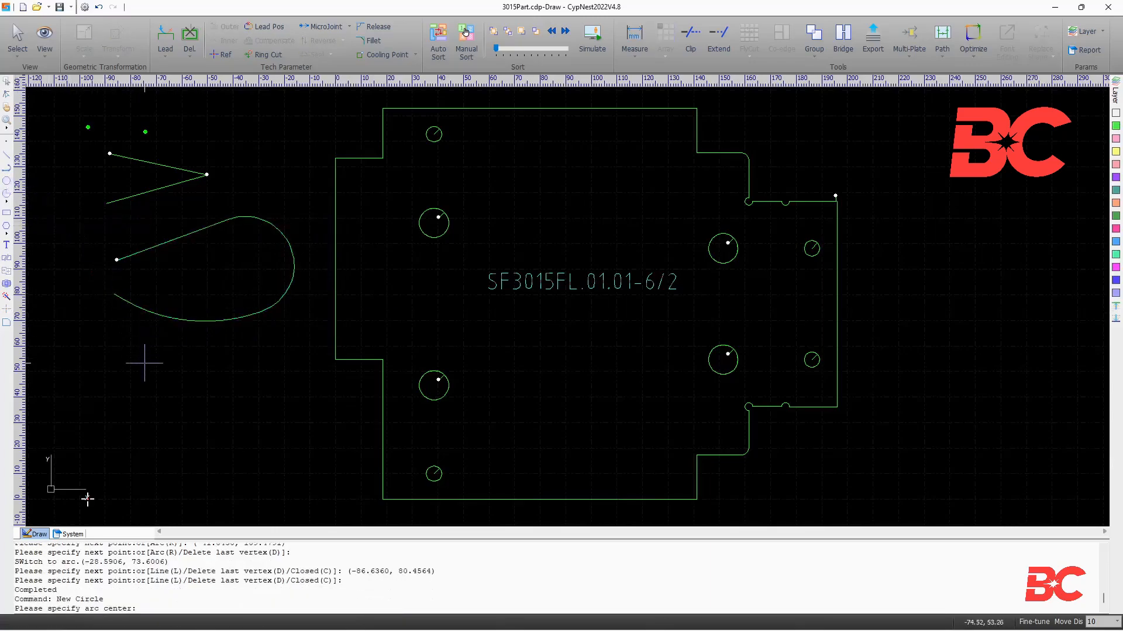
click(159, 368)
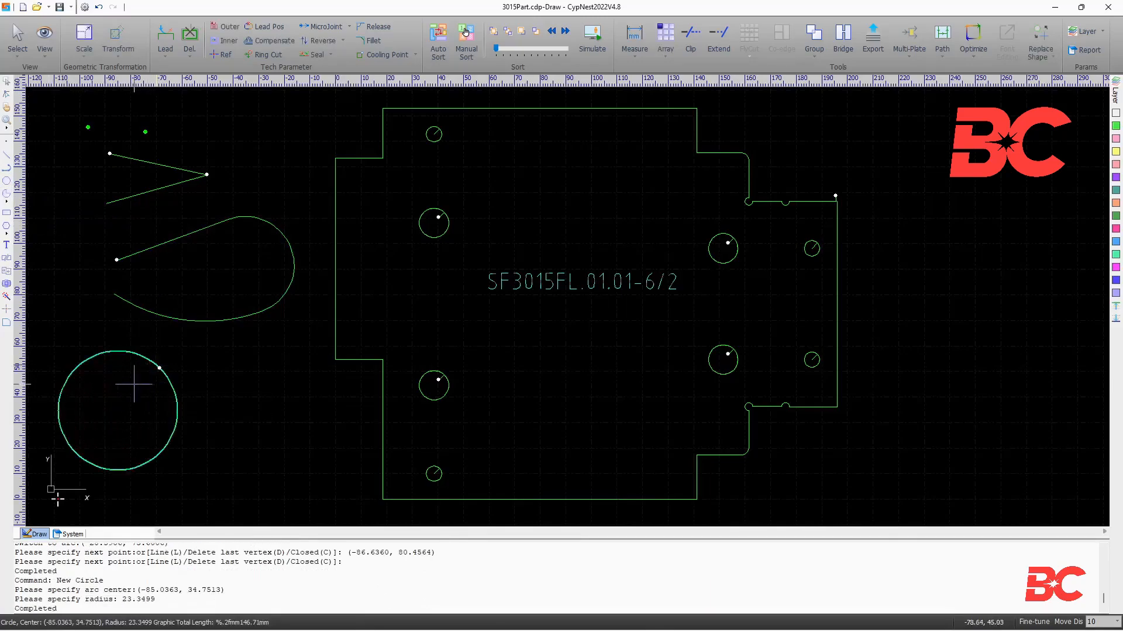
click(6, 194)
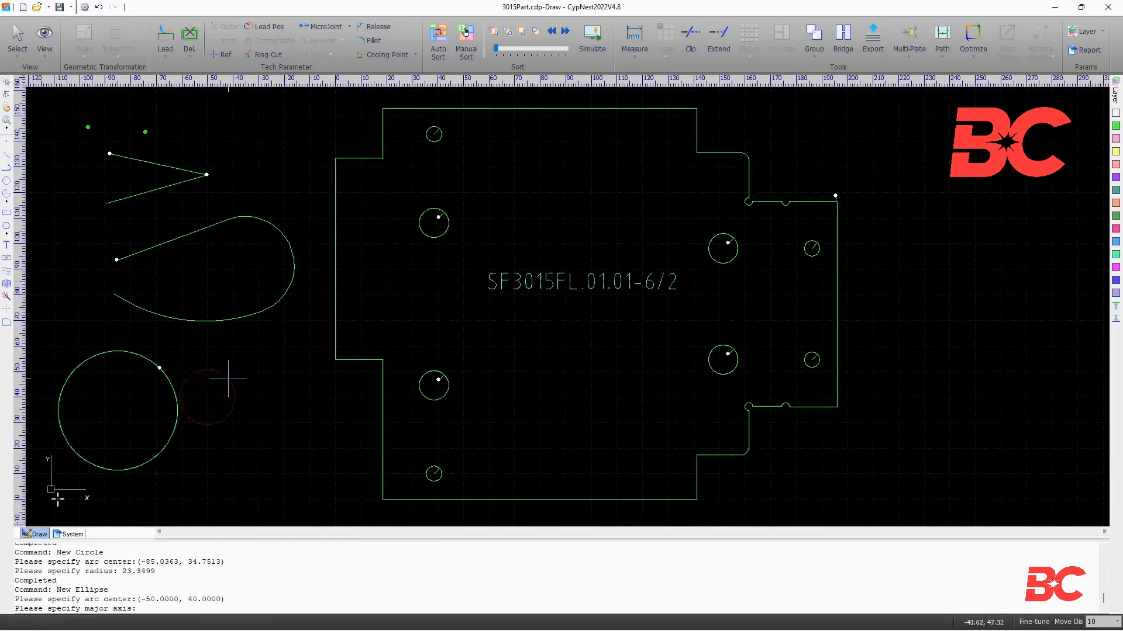
click(304, 378)
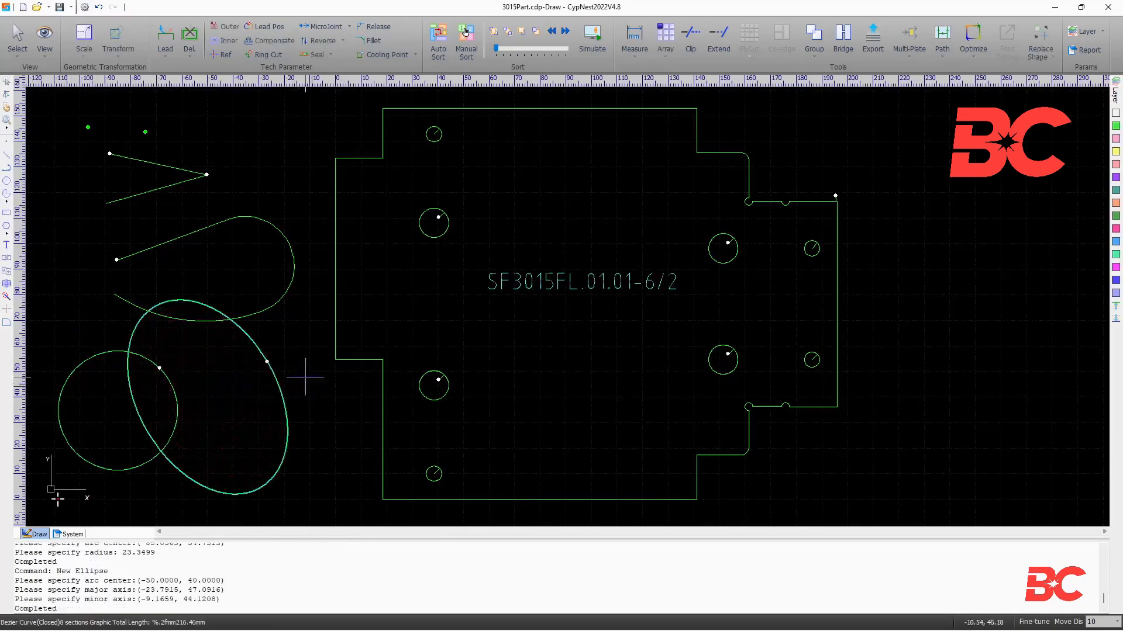
- Start a three-point arc from the circle flyout and place its next point
click(7, 192)
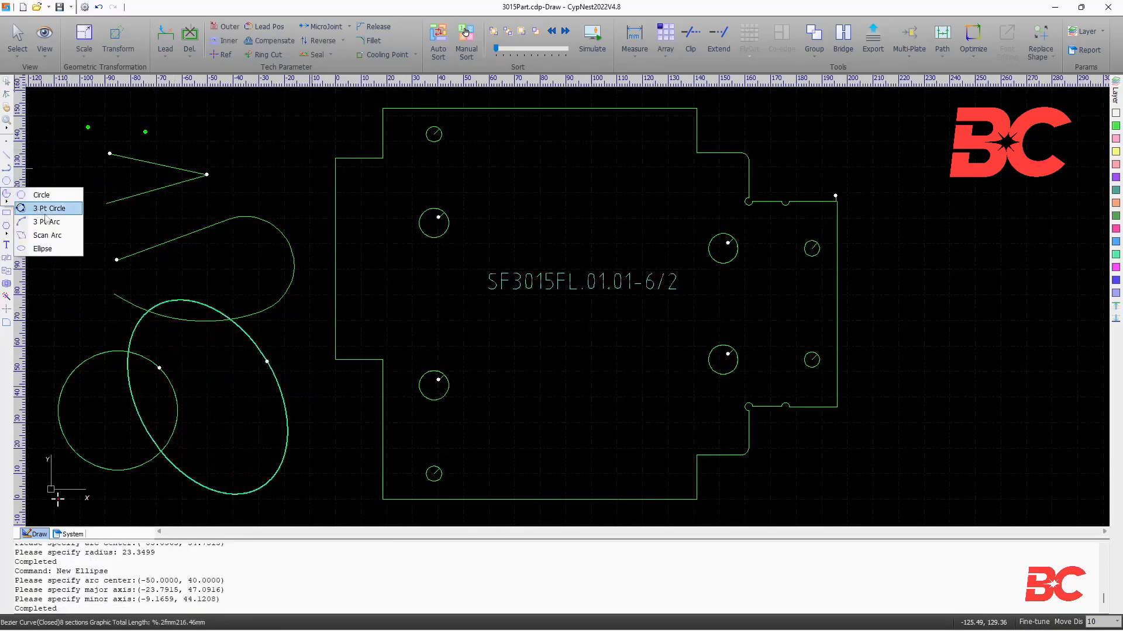
click(48, 221)
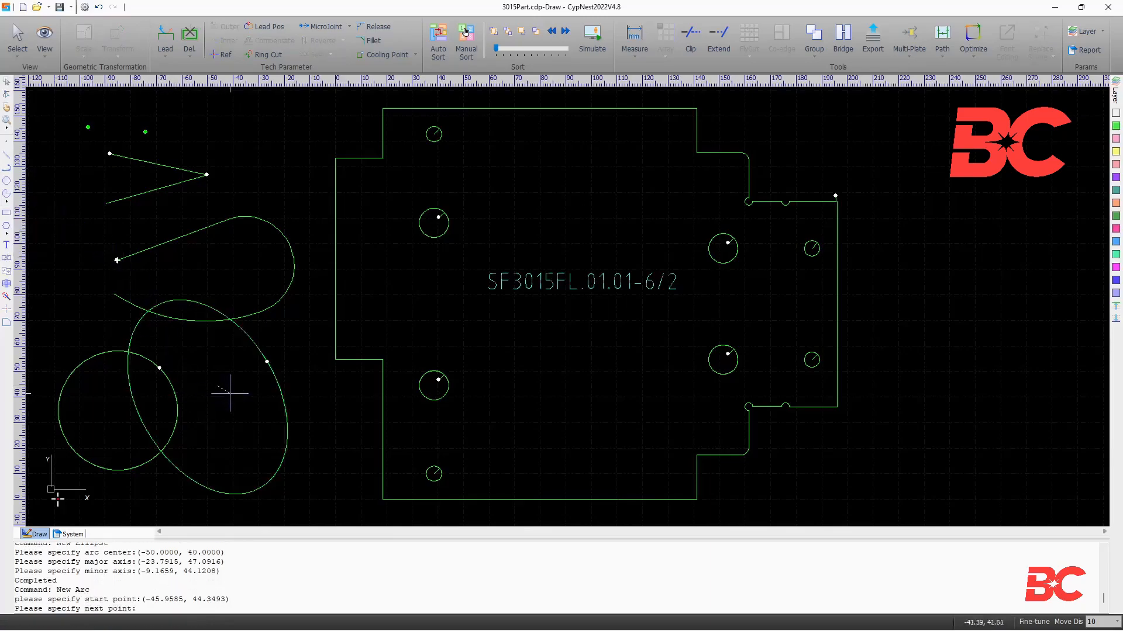
click(213, 460)
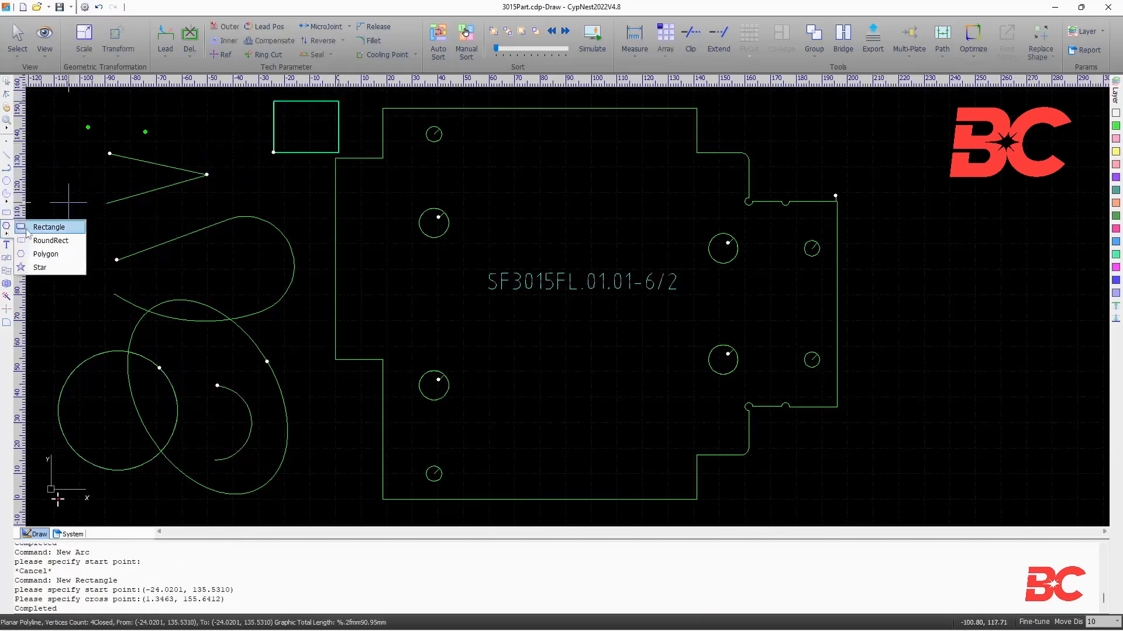
- Draw a six-sided polygon and a star from the rectangle flyout
click(45, 253)
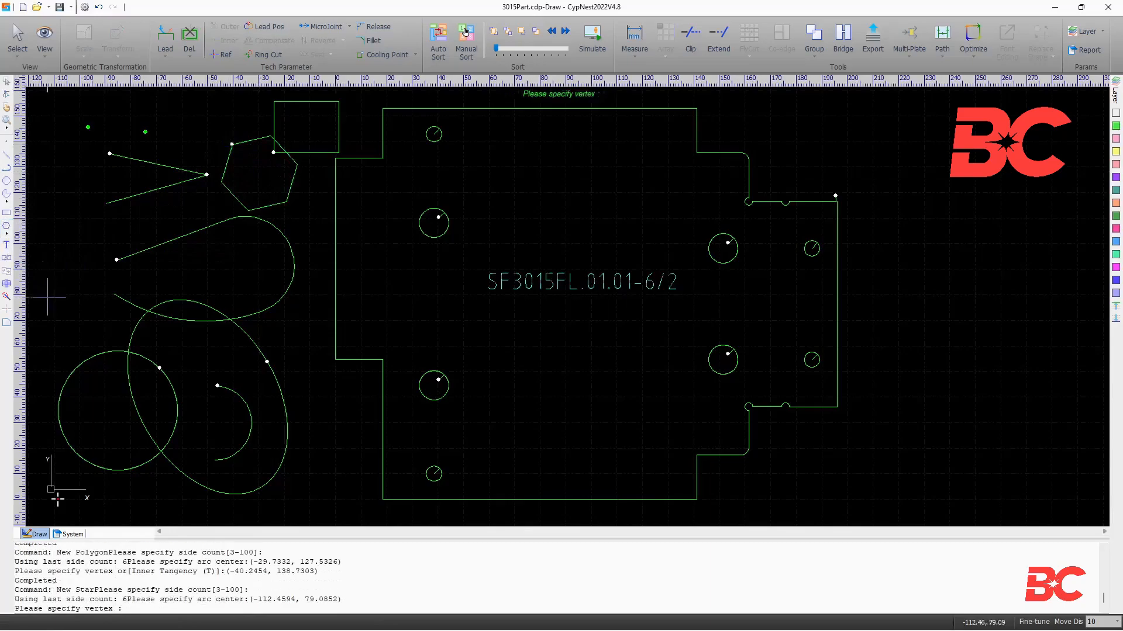
click(54, 294)
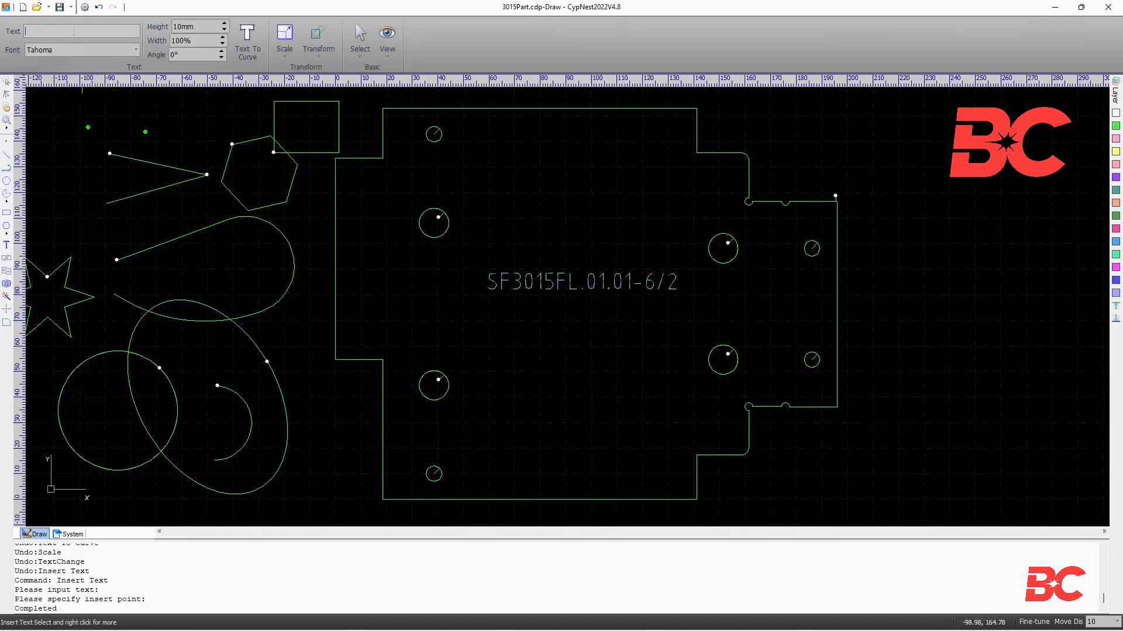
- Insert the text BESCUTTER in the Syfaen font and scale it to 0.5x
text(BESCUT)
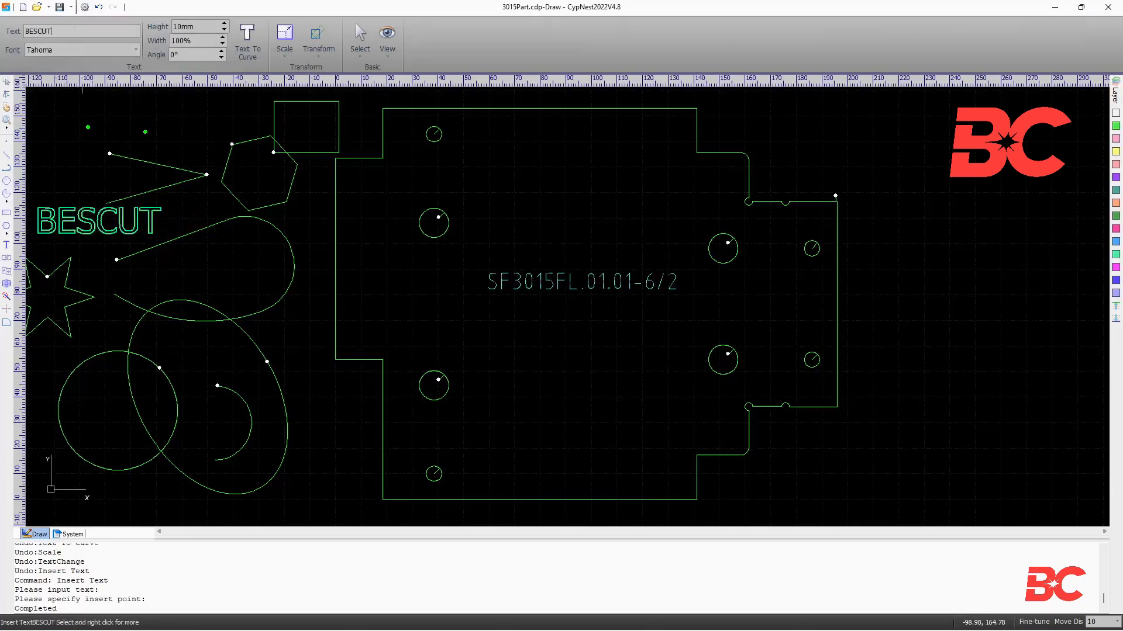
text(TER)
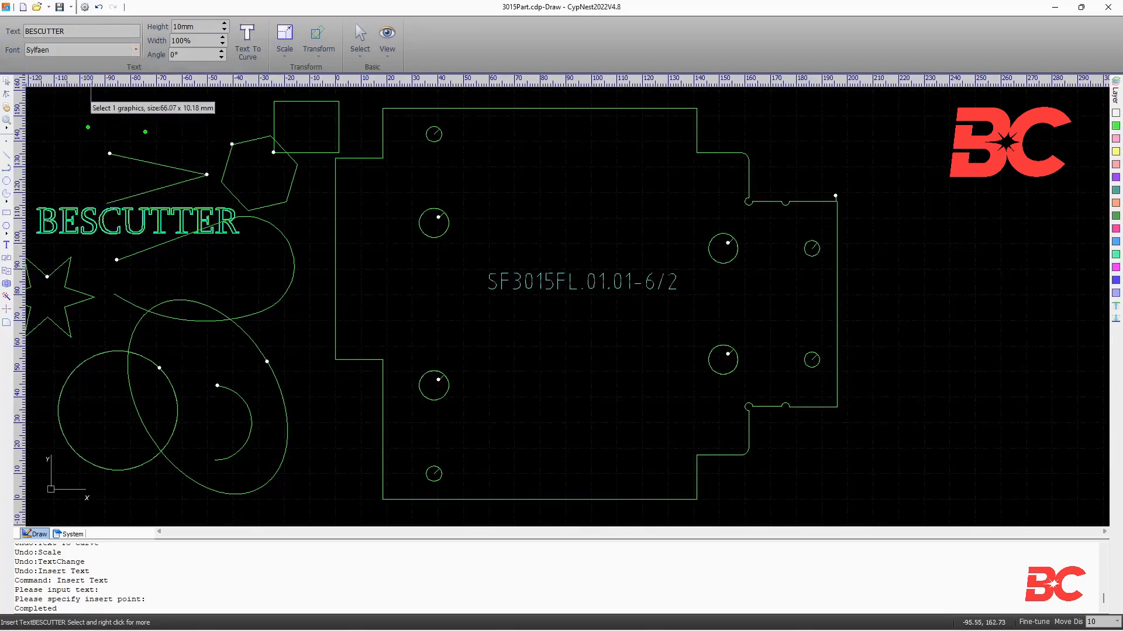
click(284, 39)
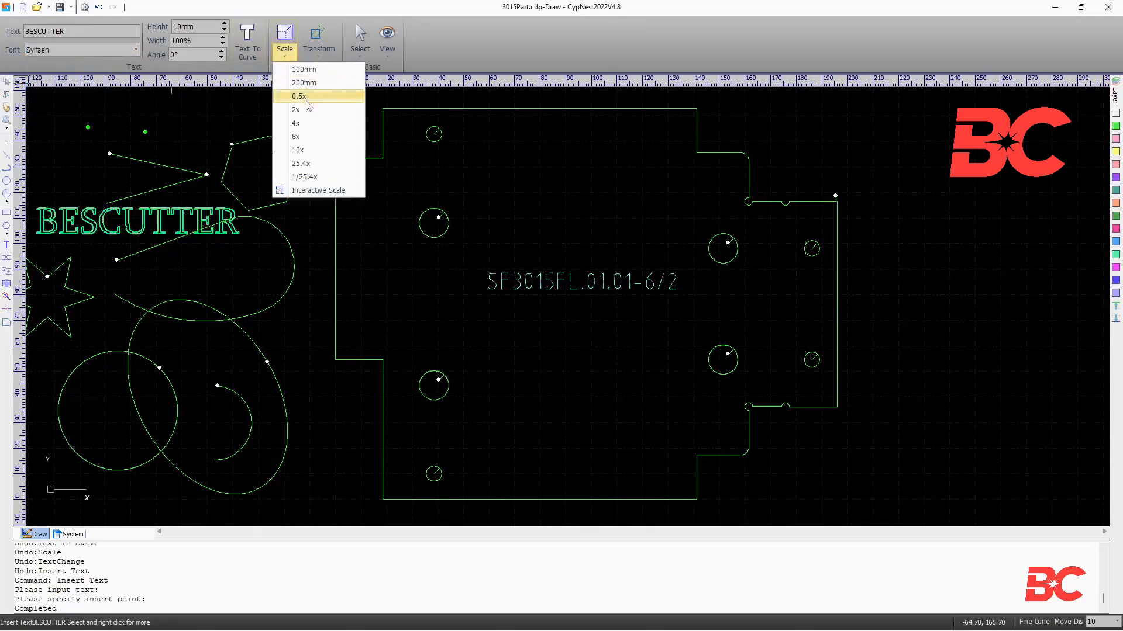
click(297, 96)
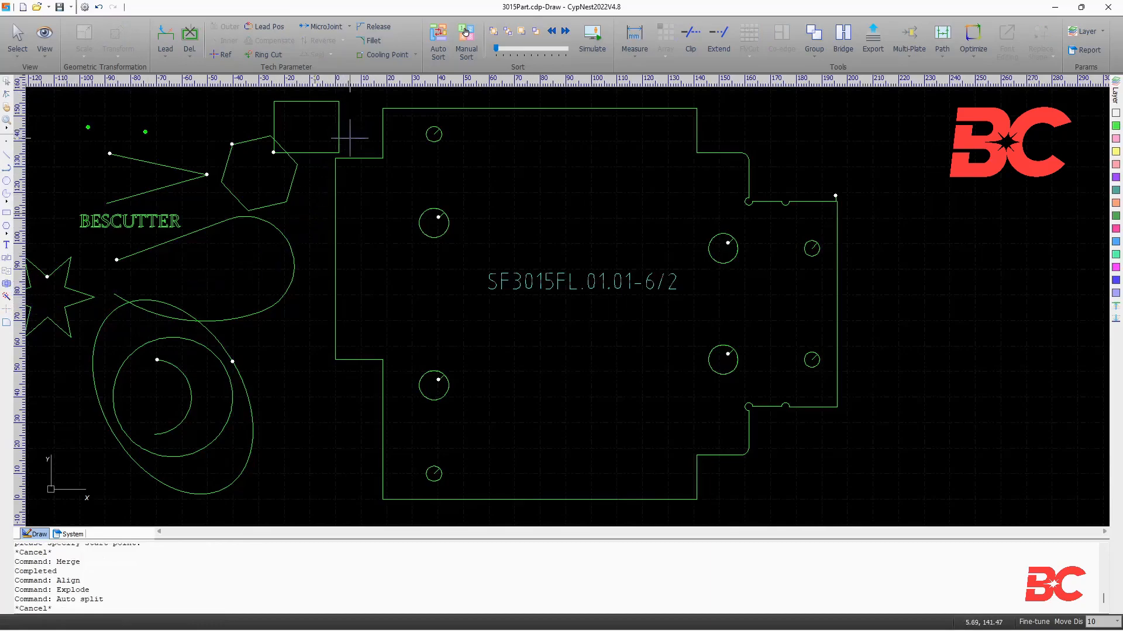
- Select the rectangle near the top of the drawing
click(306, 127)
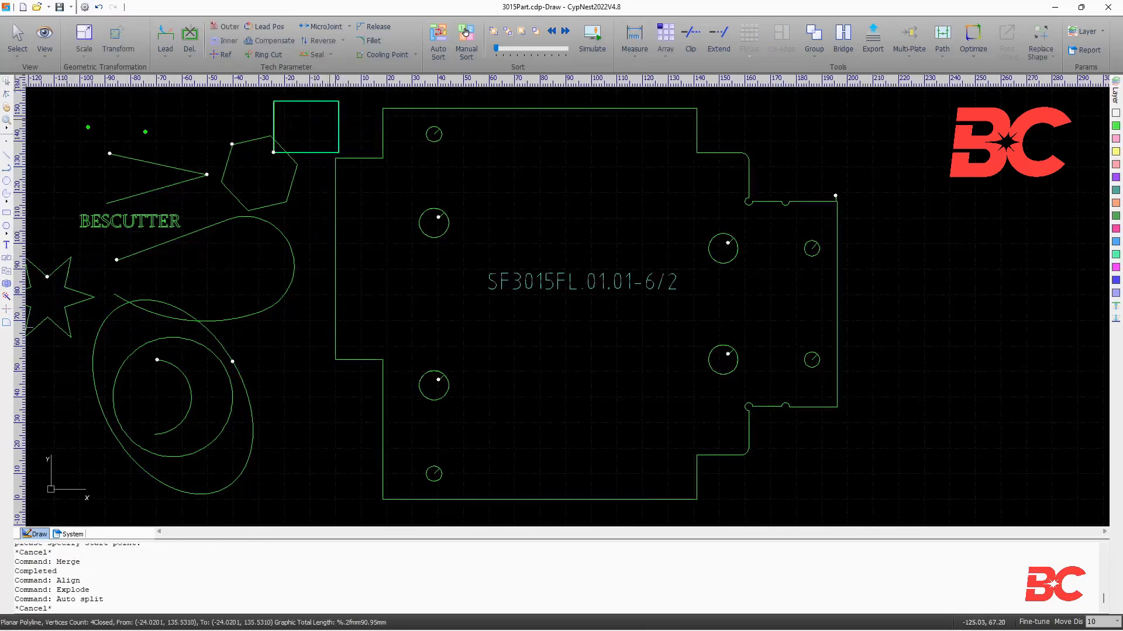
- Apply an arc fillet, then a round 3mm fillet, to the rectangle's corners
click(373, 41)
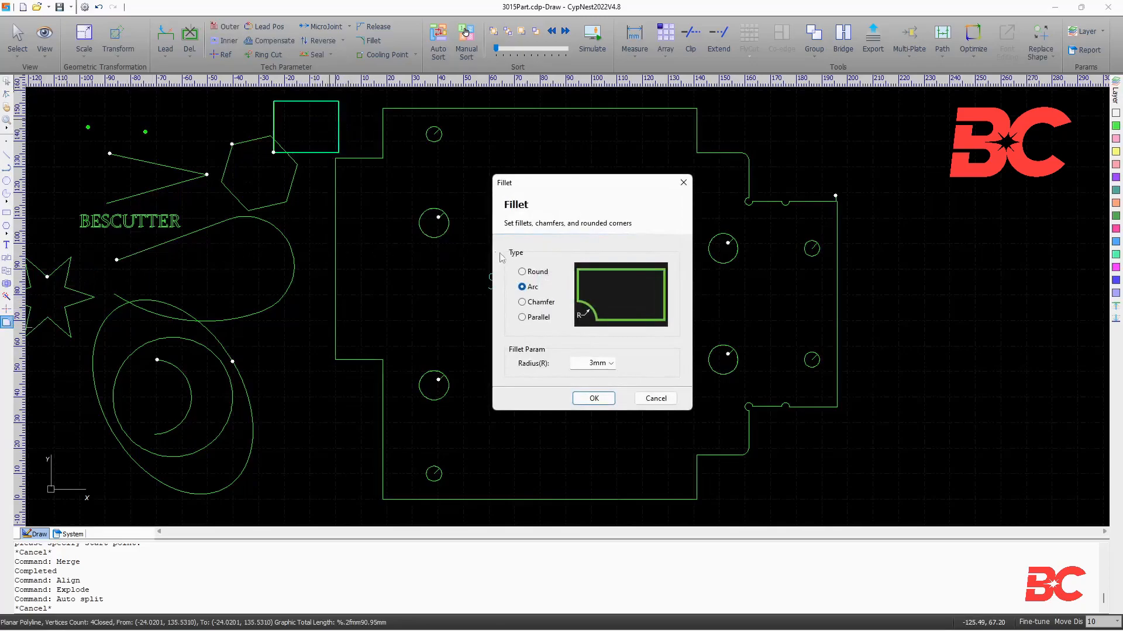
click(593, 399)
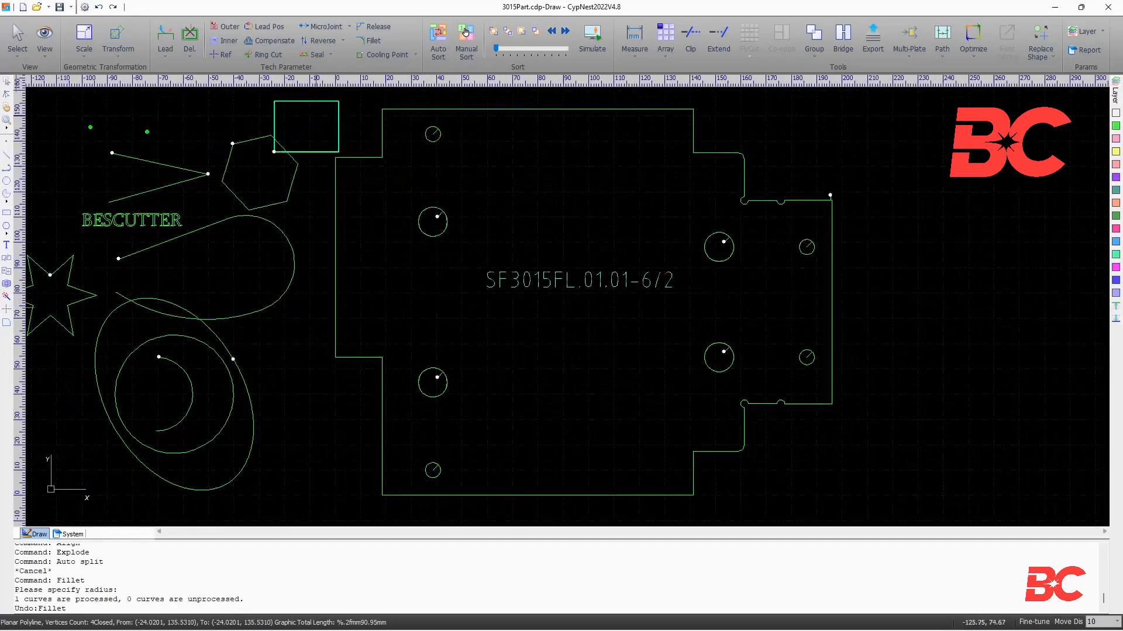
click(372, 41)
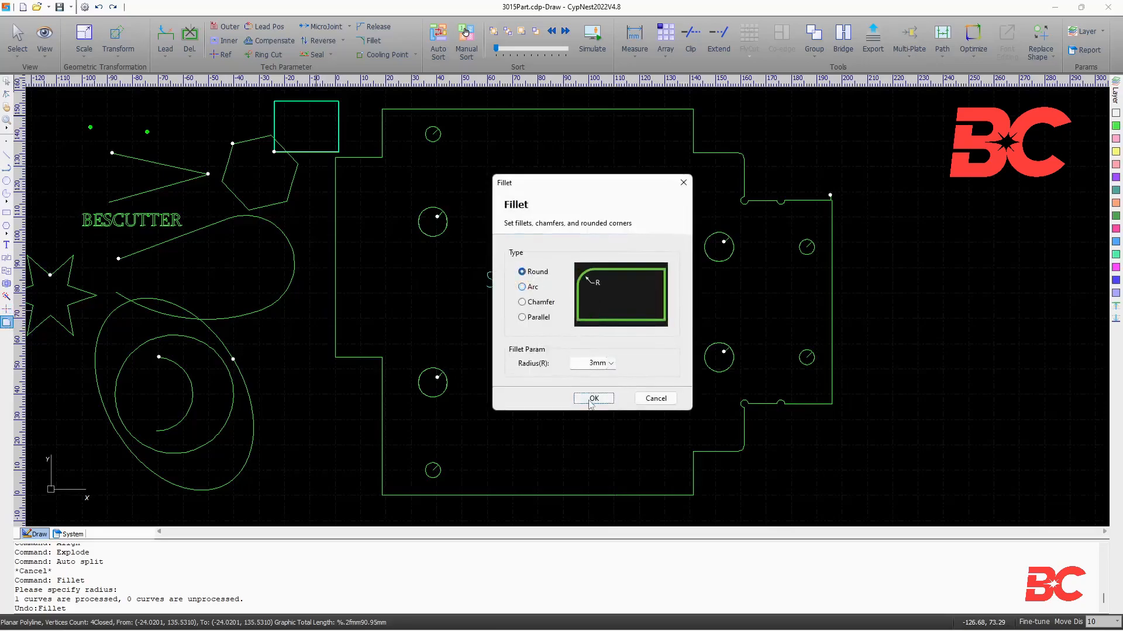
click(593, 399)
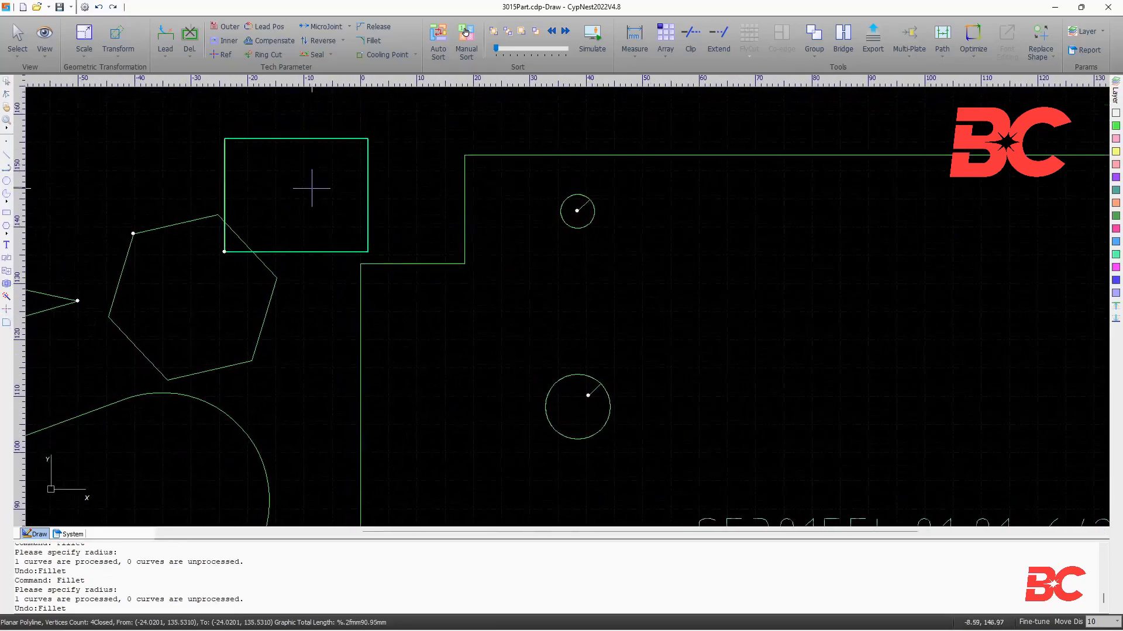
- Try a 3mm chamfer and then the parallel corner style on the rectangle
click(372, 41)
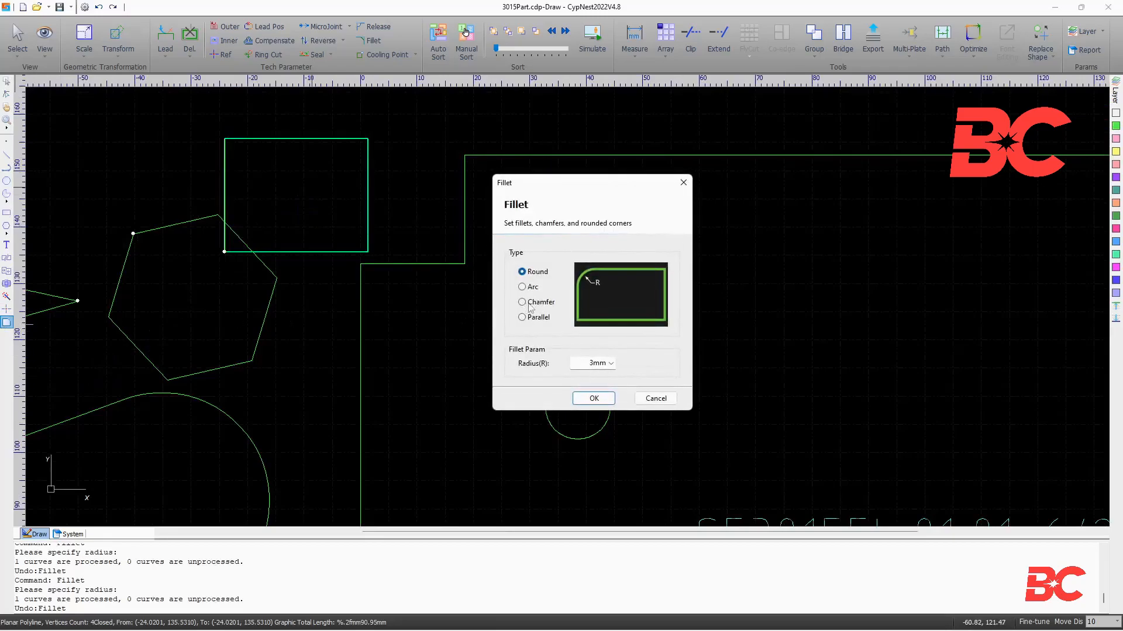
click(592, 398)
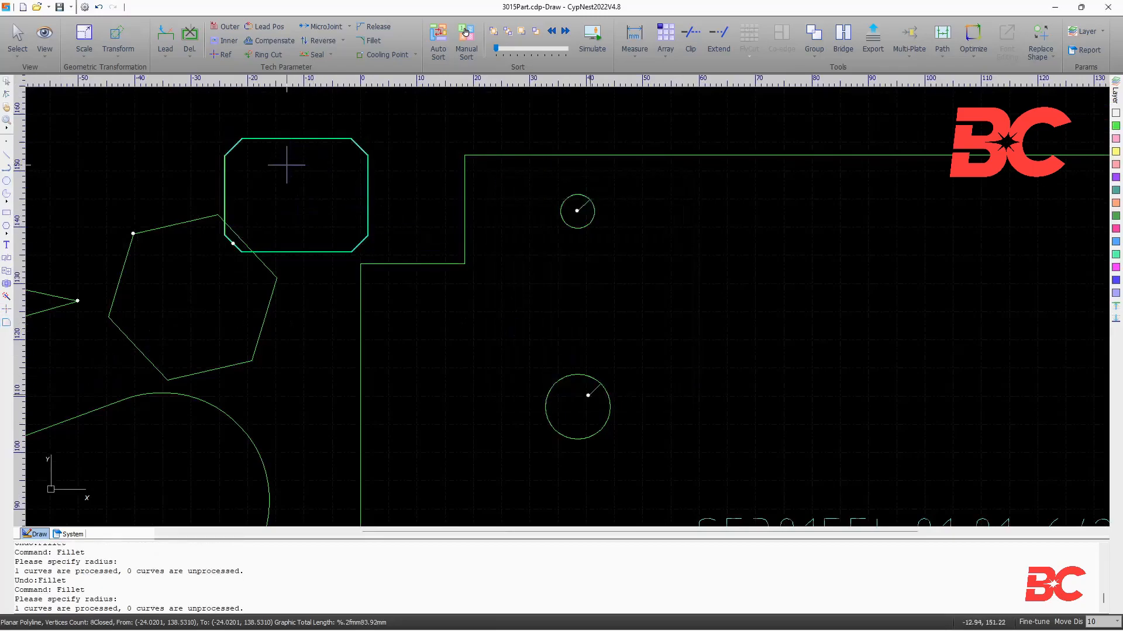
click(372, 41)
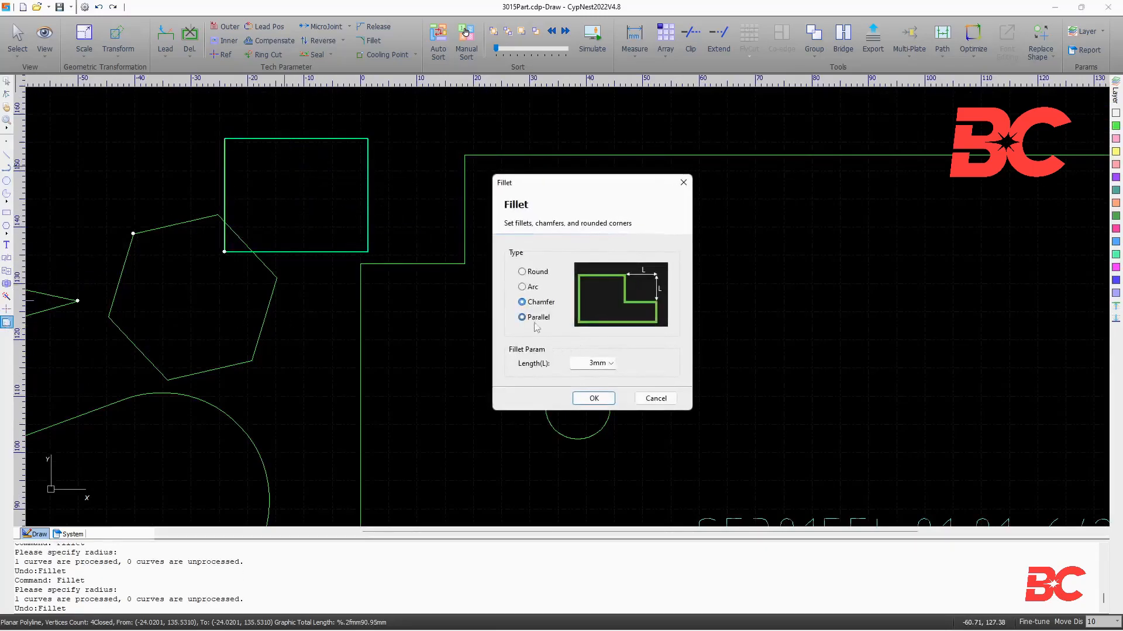
click(593, 398)
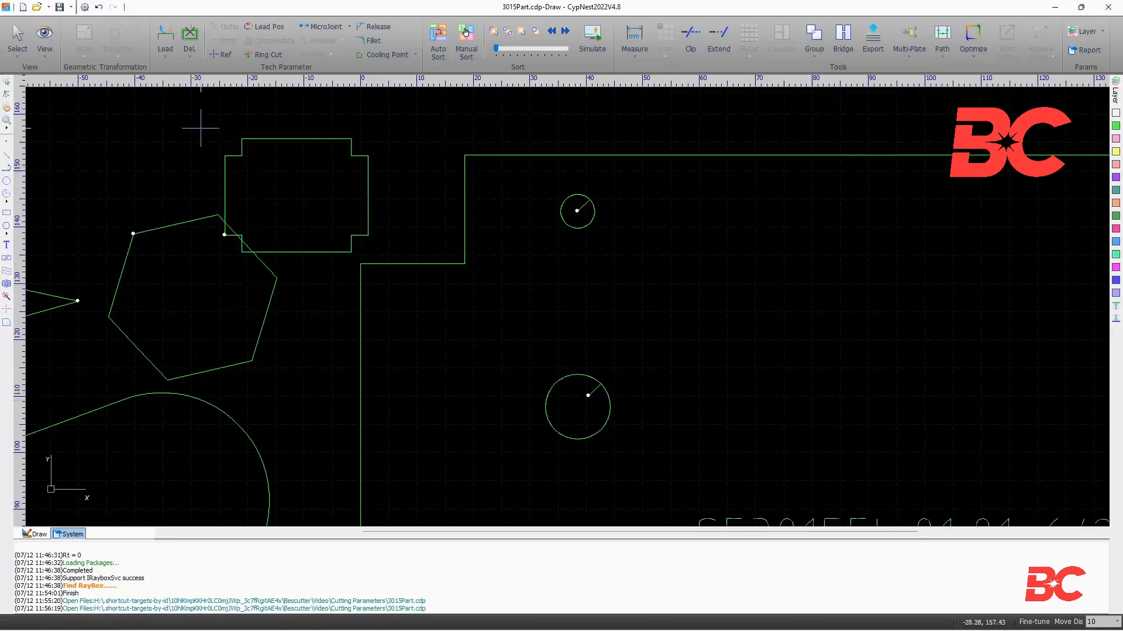
click(17, 38)
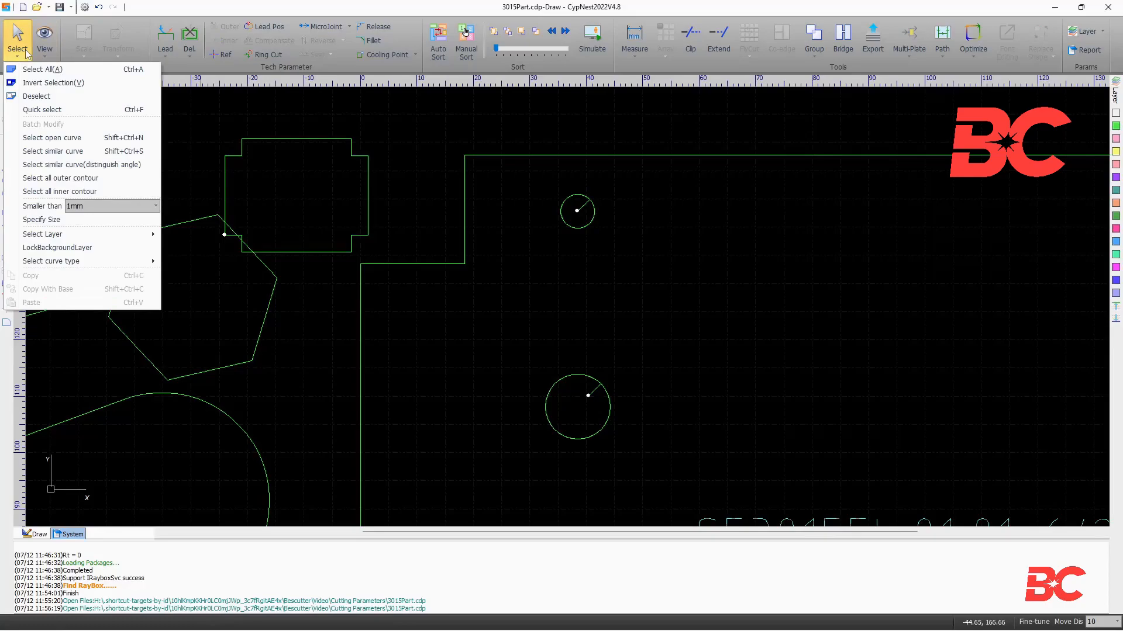
click(42, 69)
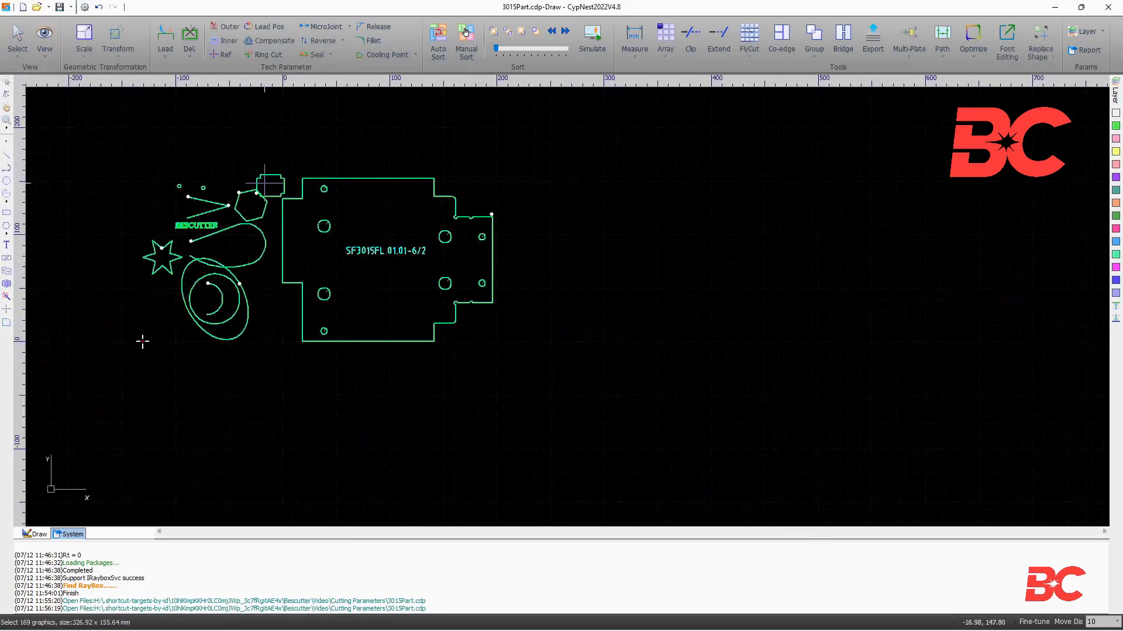
click(16, 37)
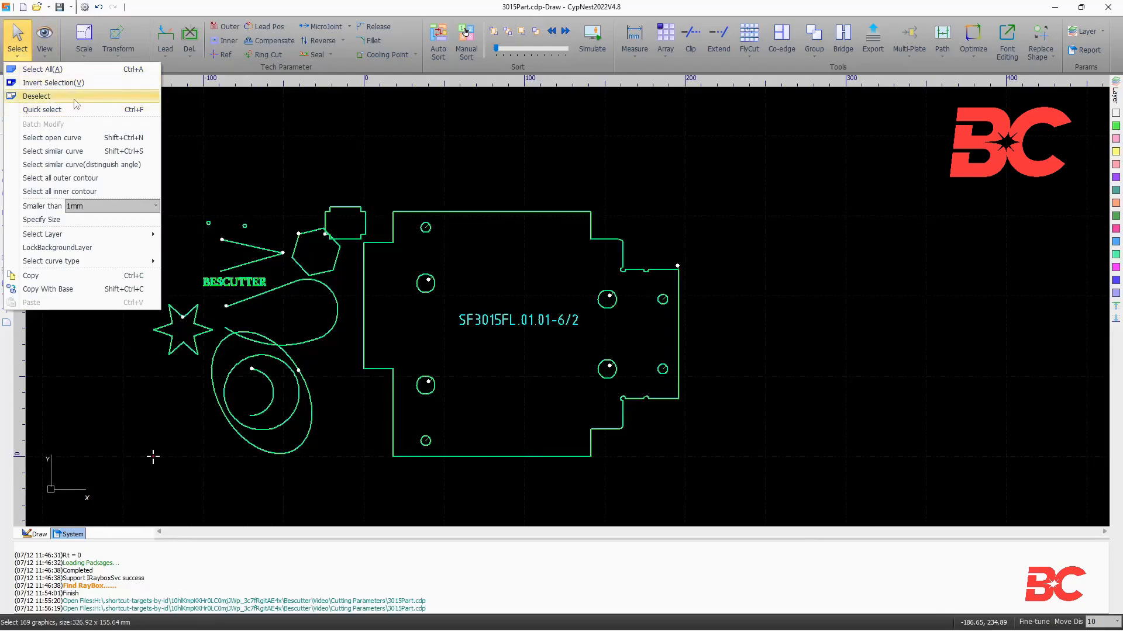
click(35, 96)
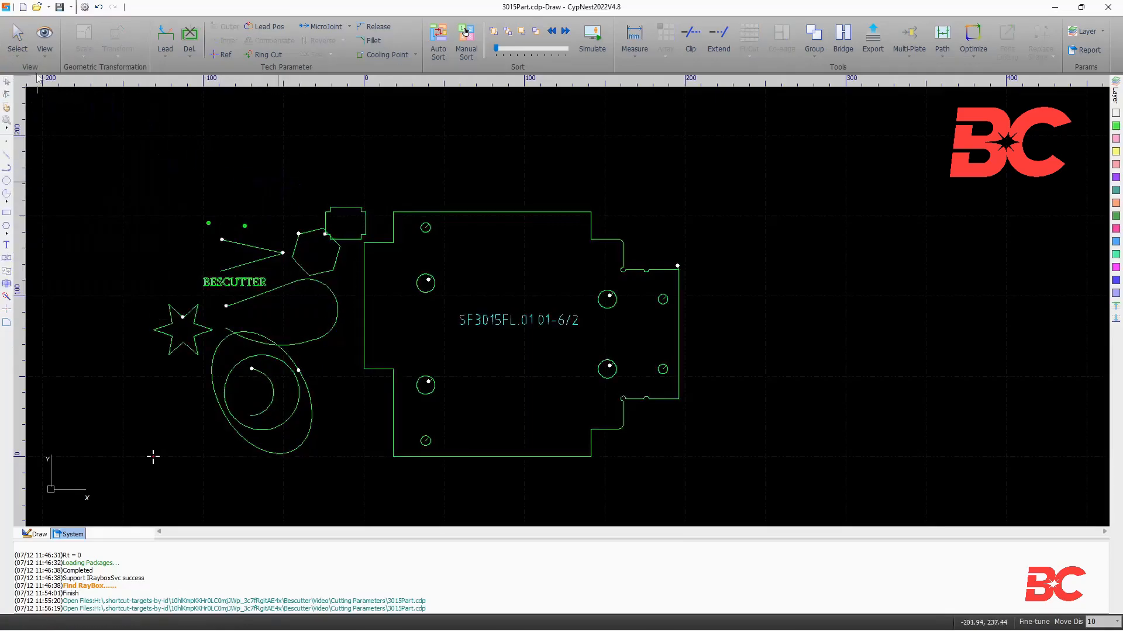
click(17, 38)
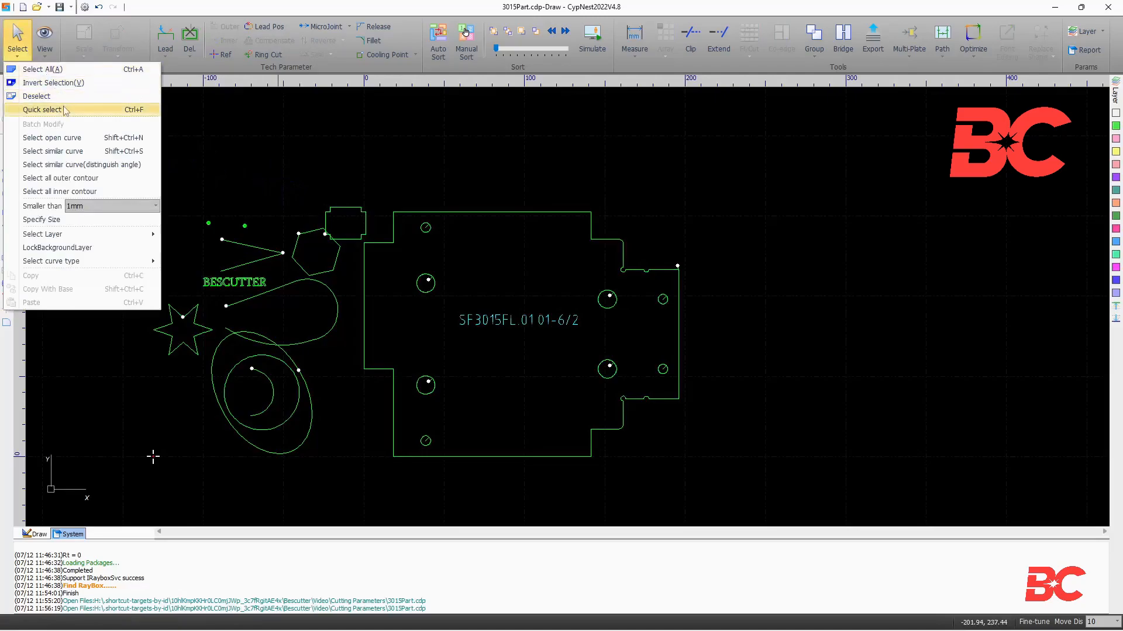
click(42, 110)
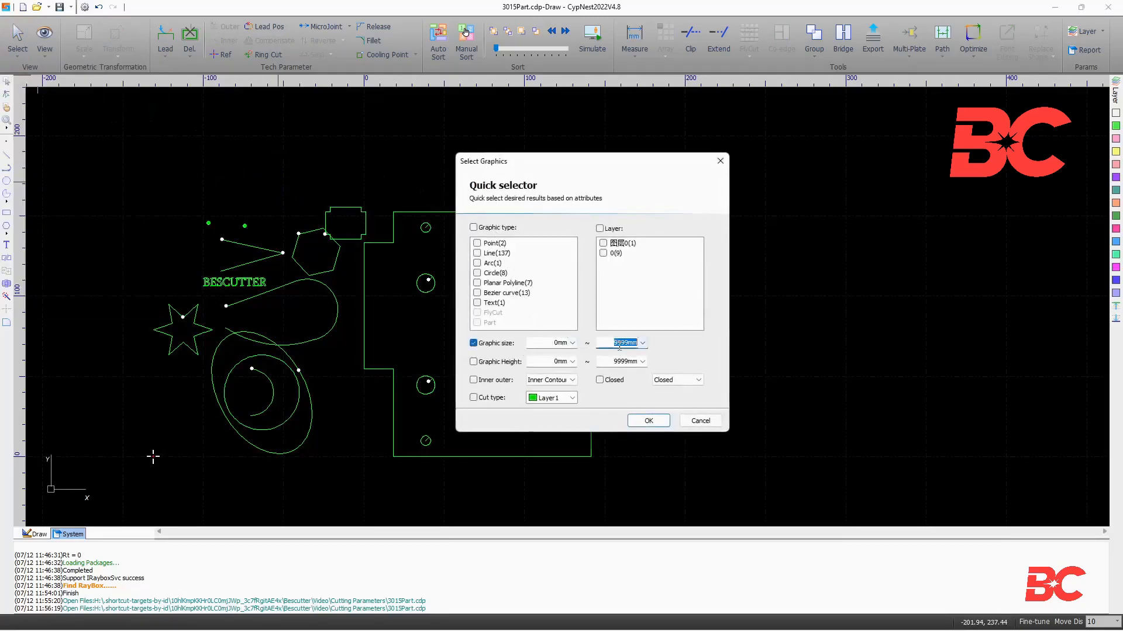
click(647, 421)
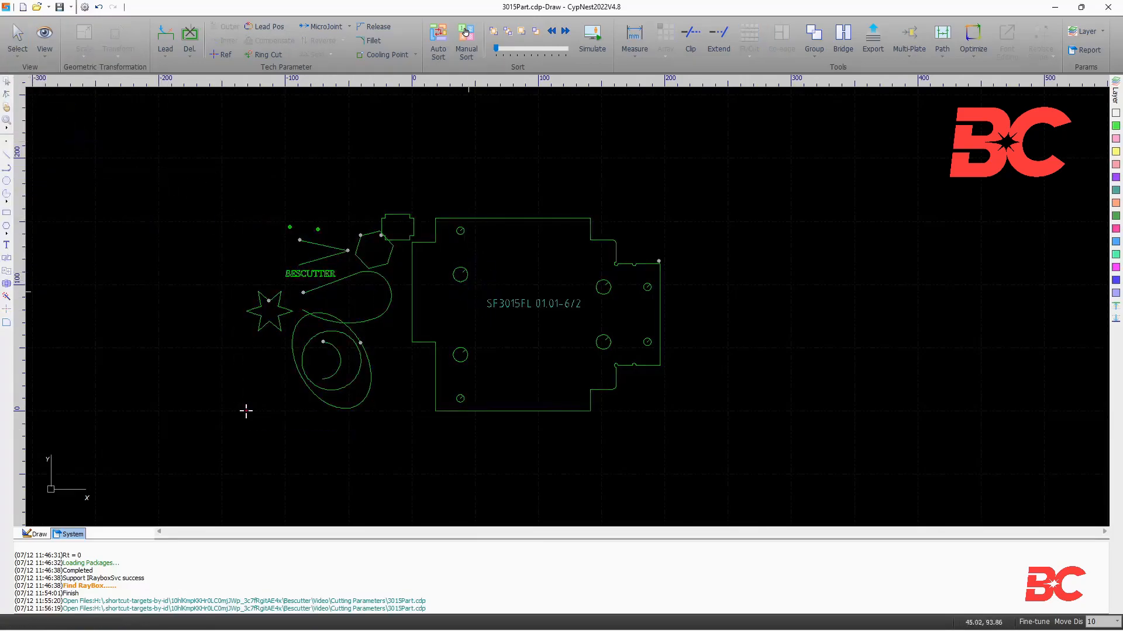
click(17, 39)
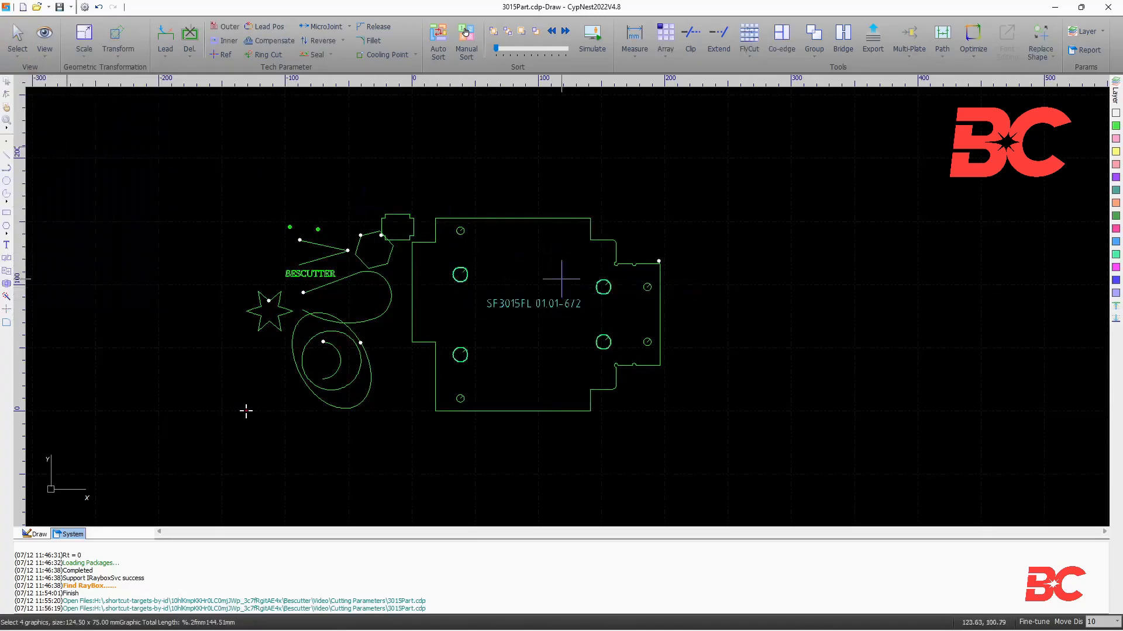
click(16, 40)
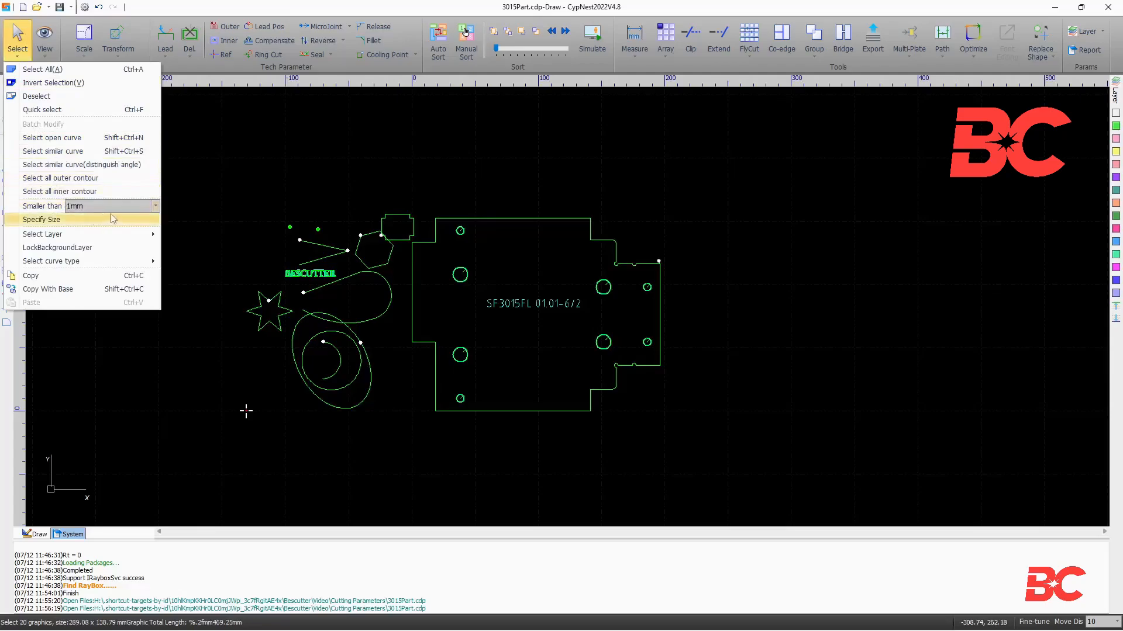
click(41, 219)
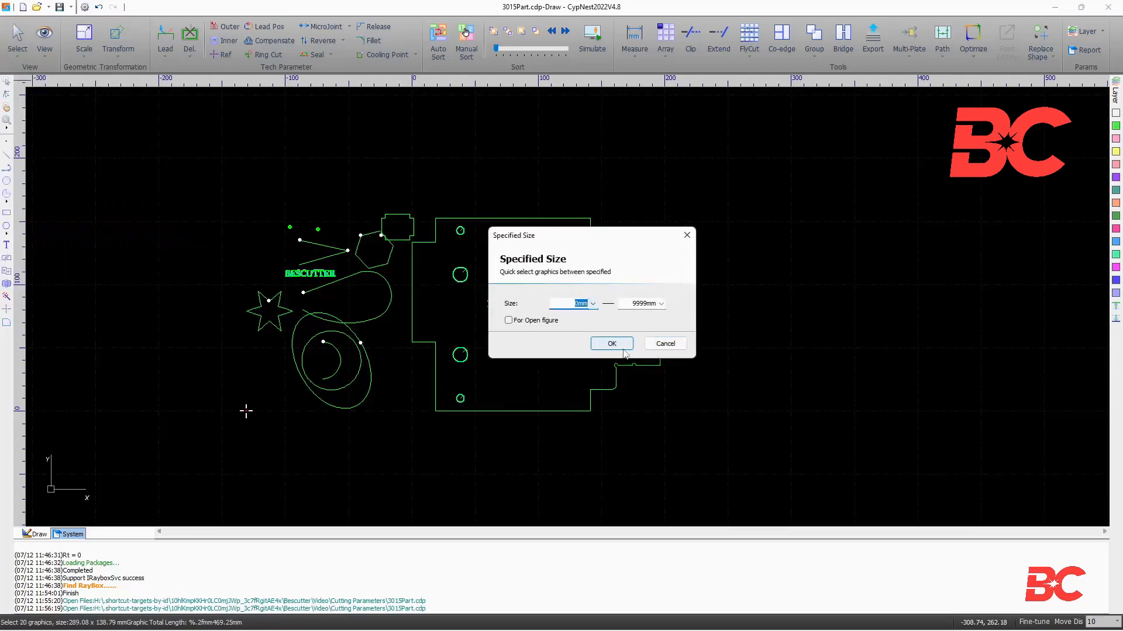
click(610, 343)
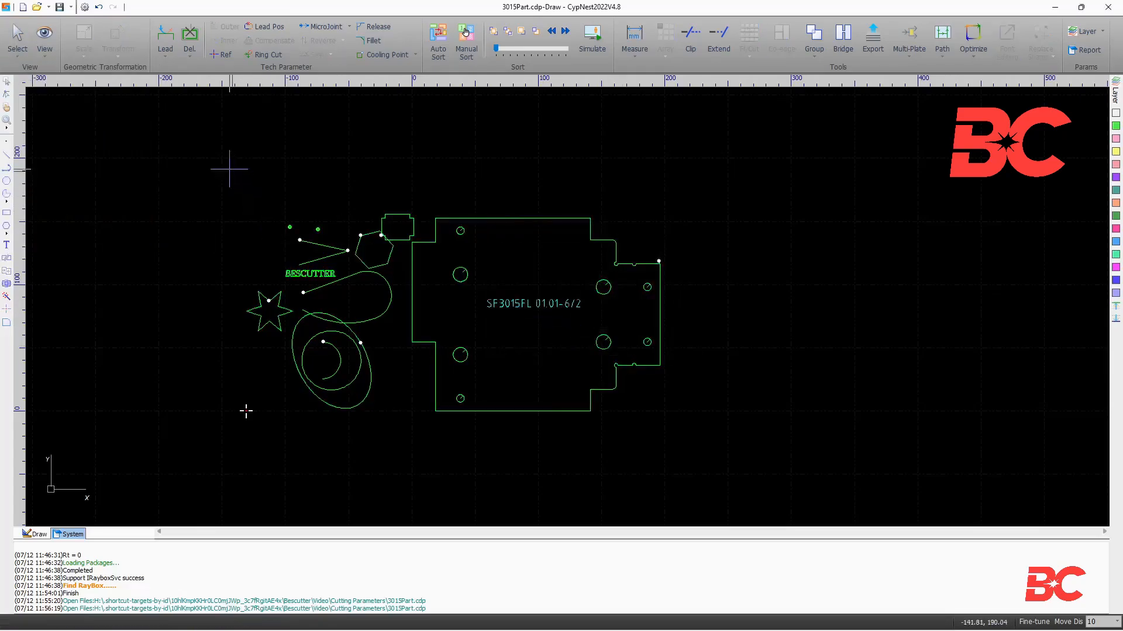
click(16, 39)
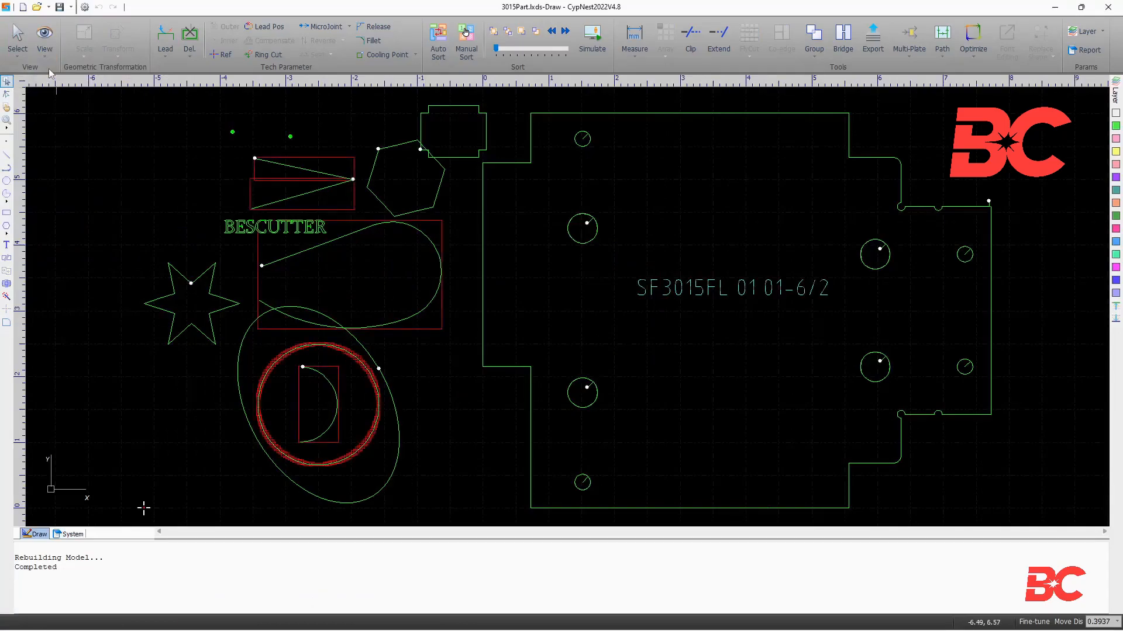
- Enable Show Index, Show Start Point and Show Travel Path from the View menu
click(43, 39)
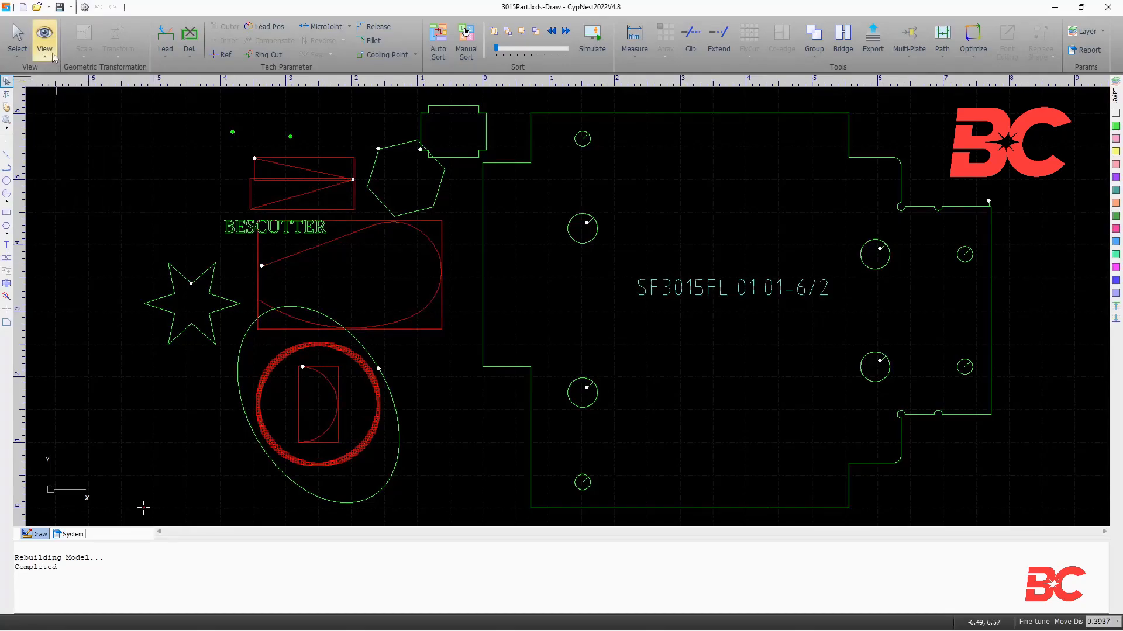
click(44, 40)
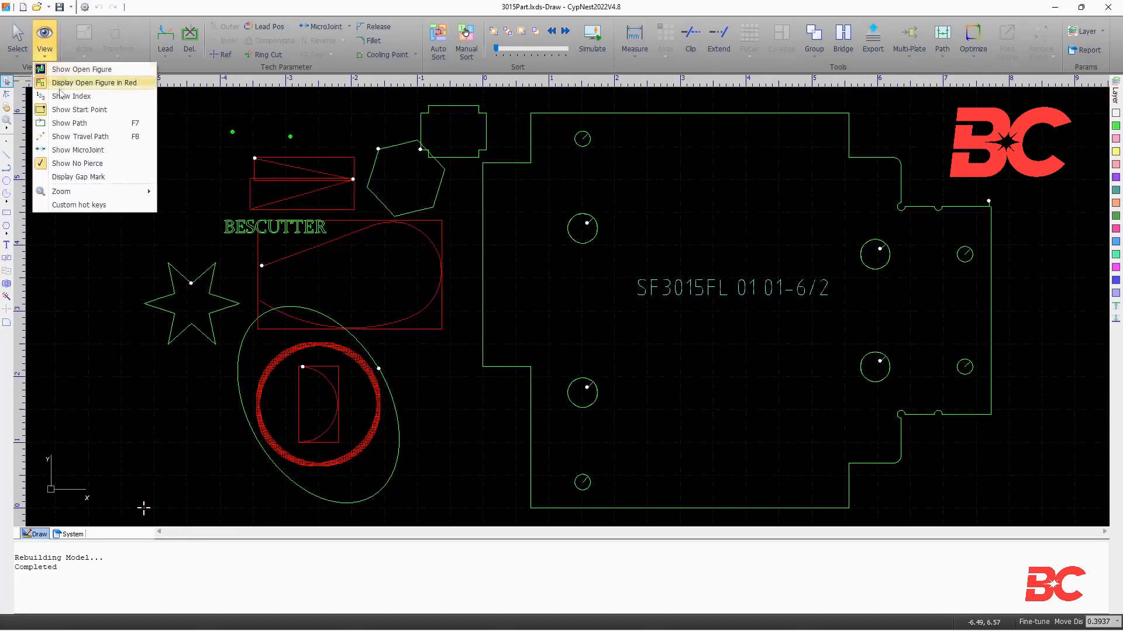
click(73, 96)
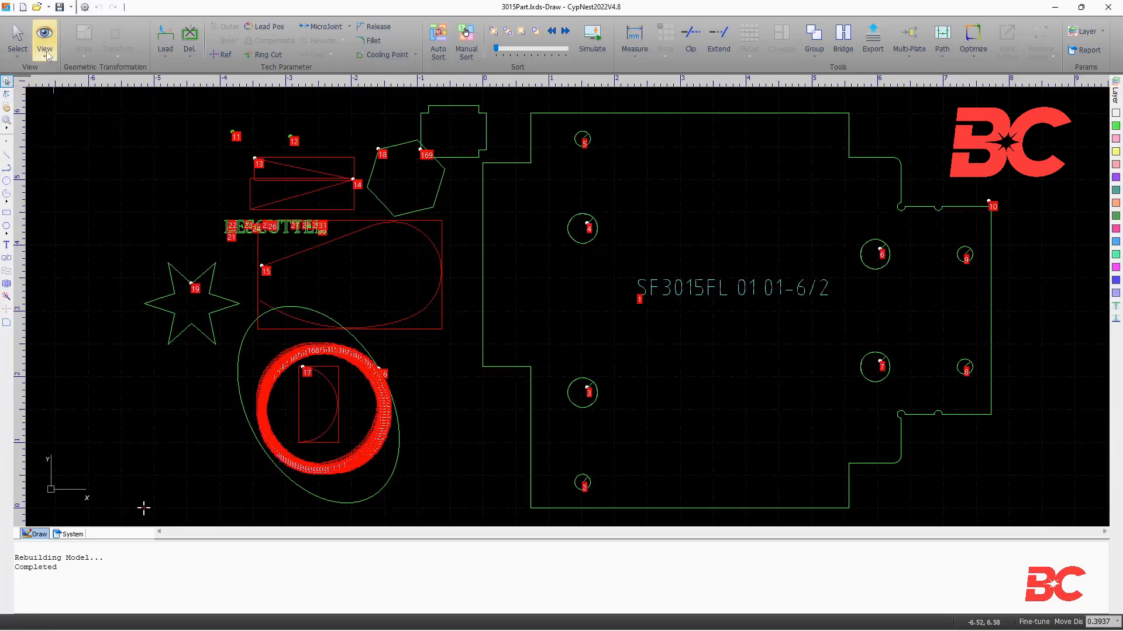
click(44, 39)
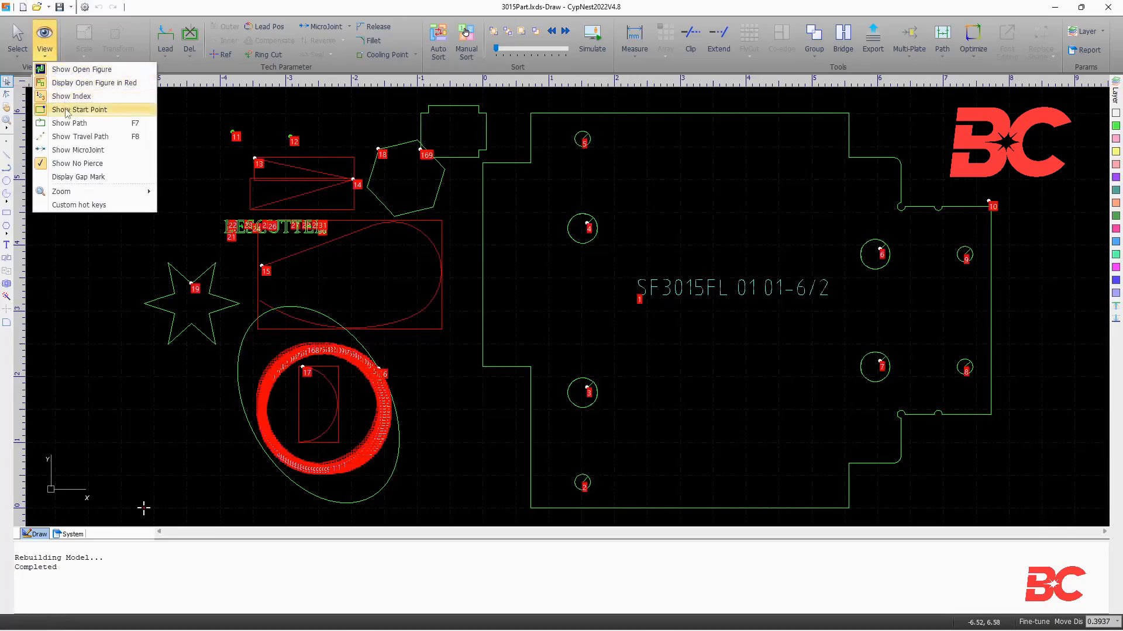
click(80, 136)
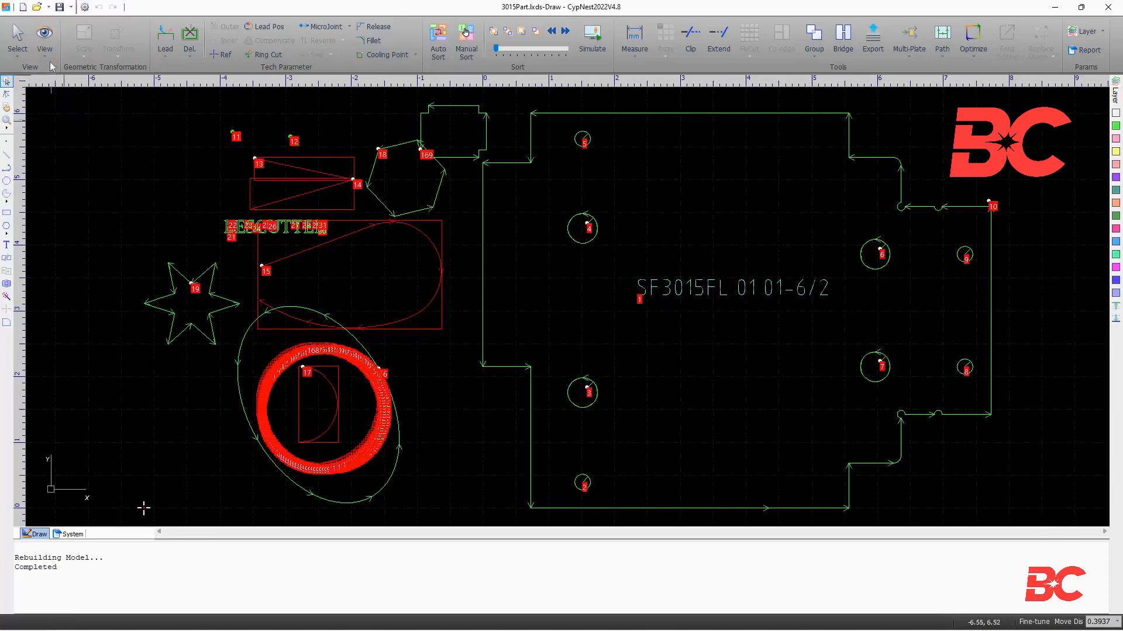
click(44, 40)
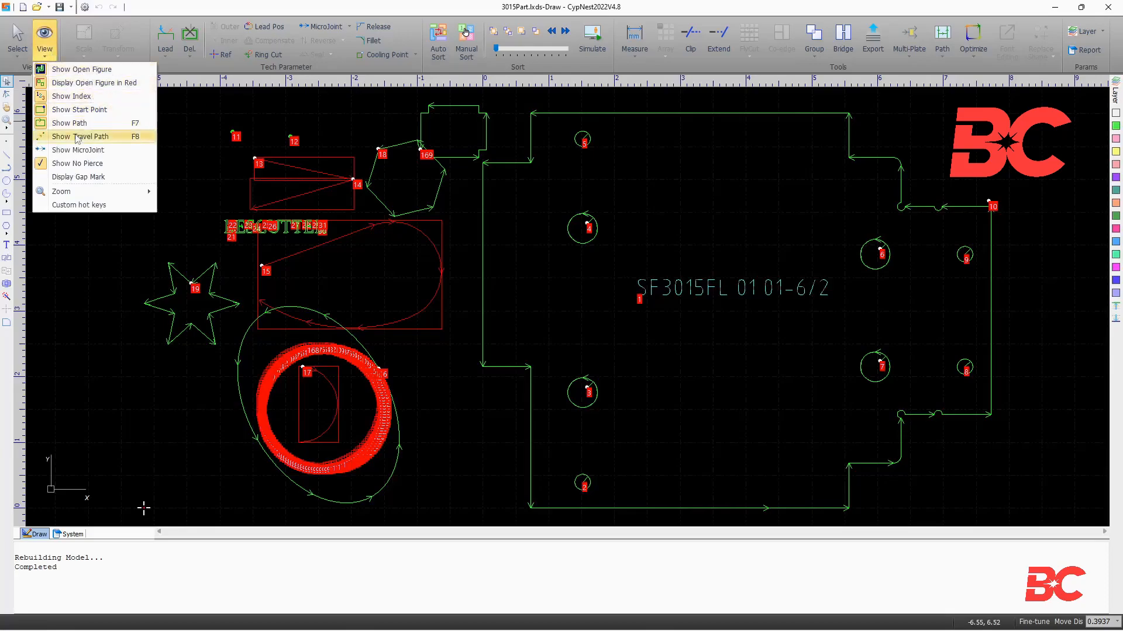
click(81, 137)
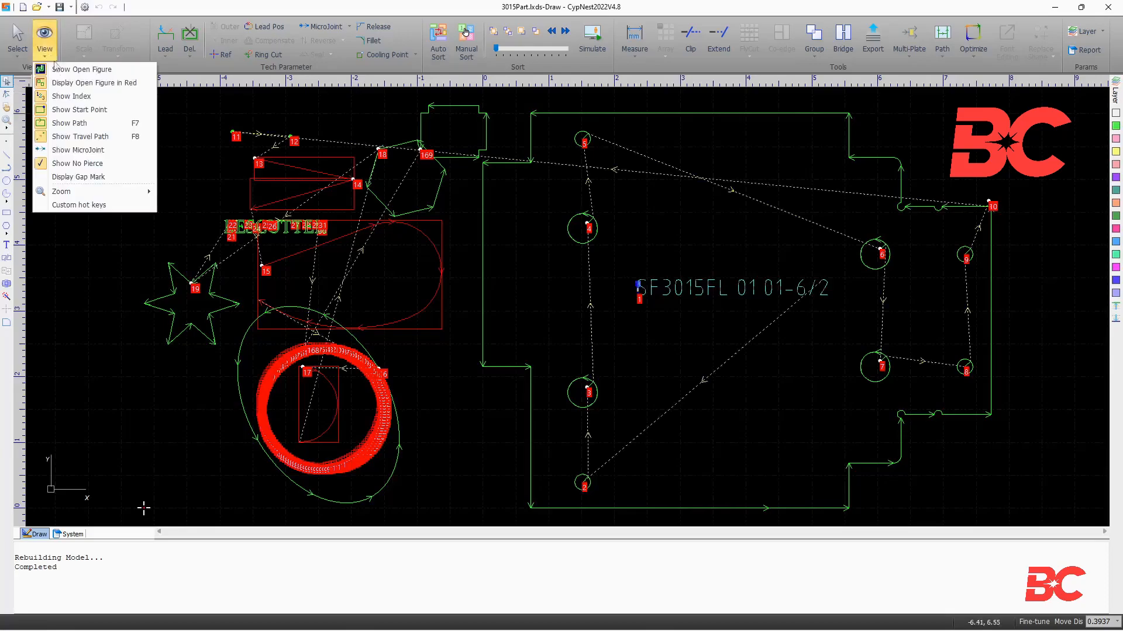
click(44, 38)
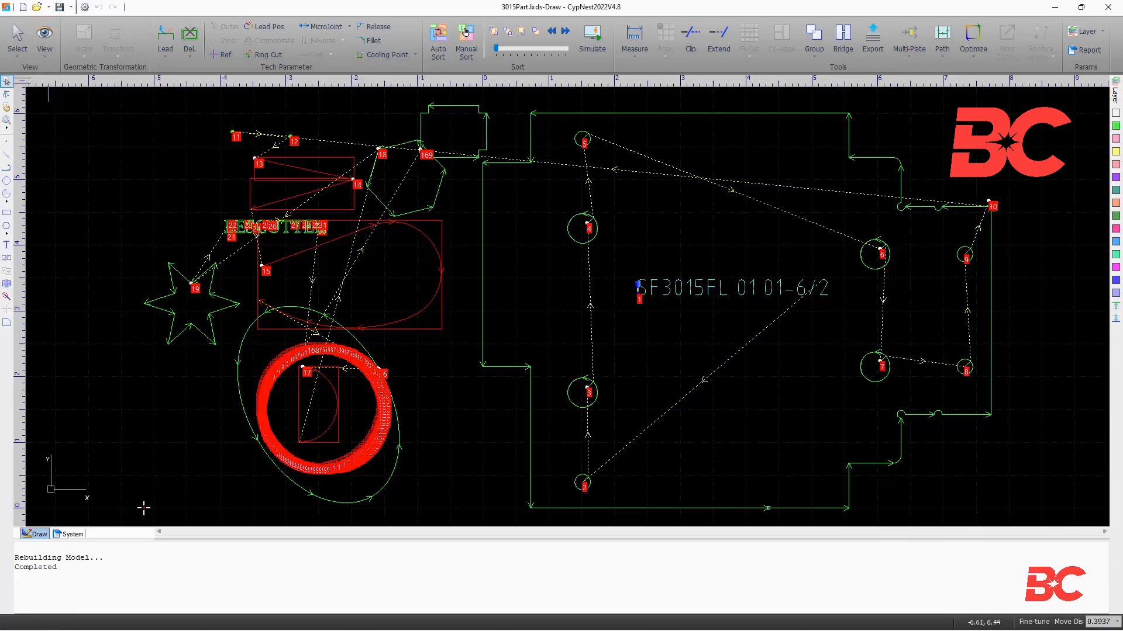
click(44, 37)
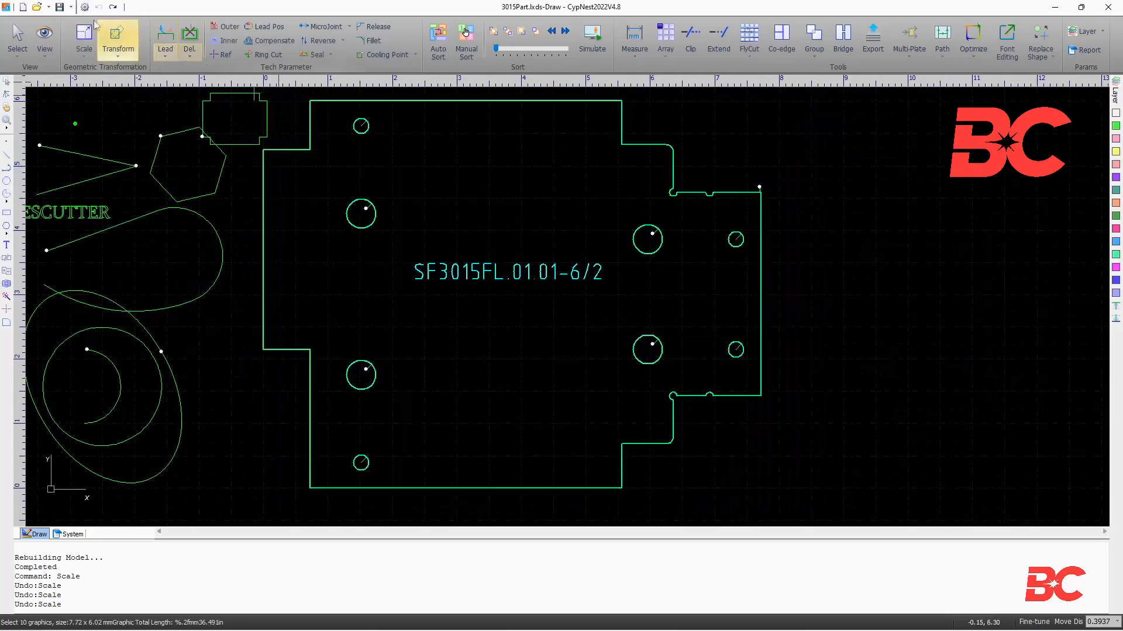
- Resize the cover part to 8 in wide with proportions kept
click(83, 35)
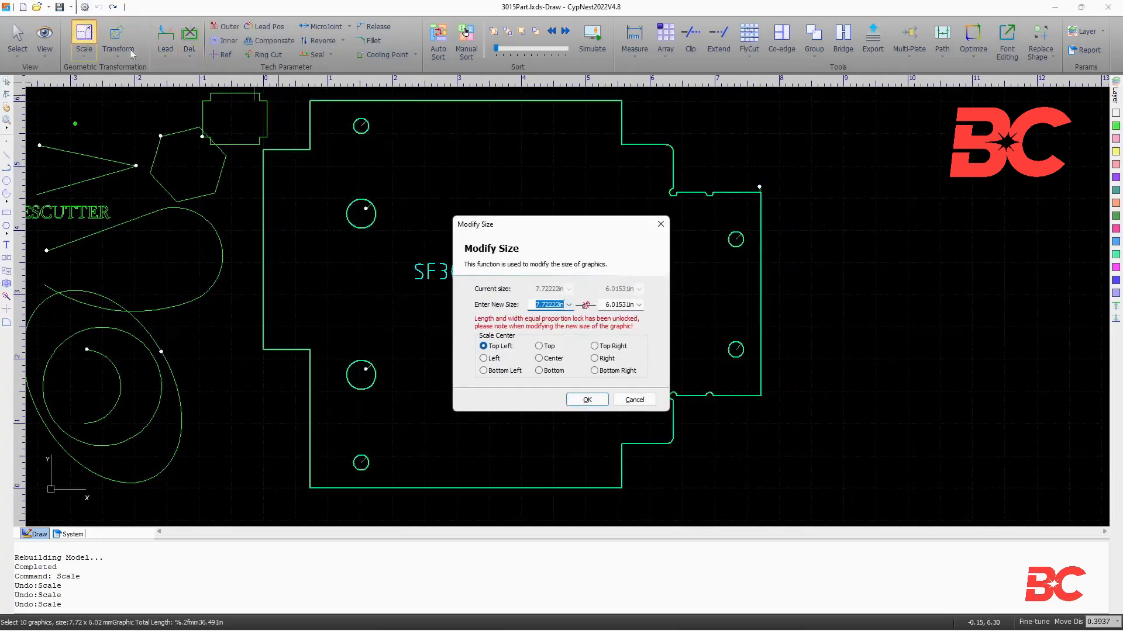
click(586, 304)
text(8)
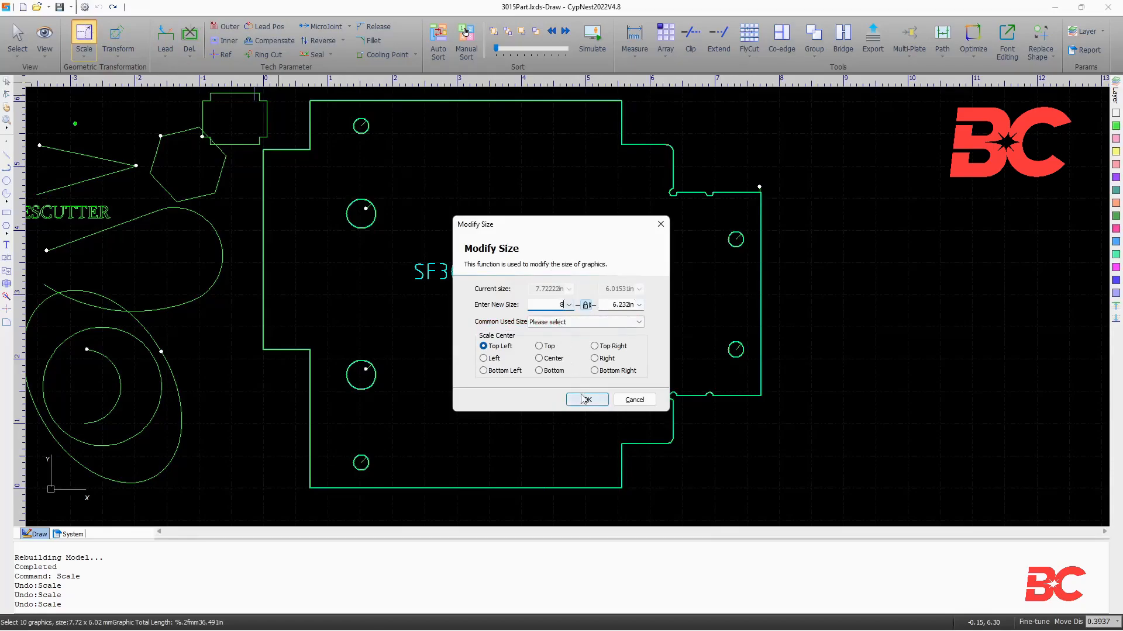
click(587, 399)
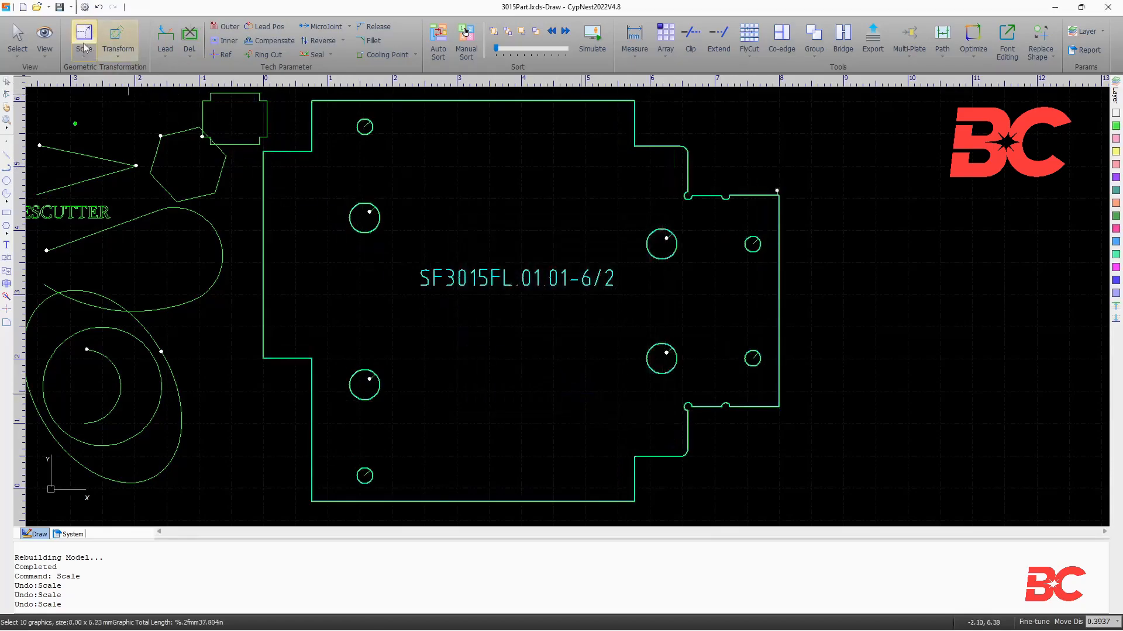
- Toggle the proportion lock and try a 10 in size, closing without keeping it
click(83, 35)
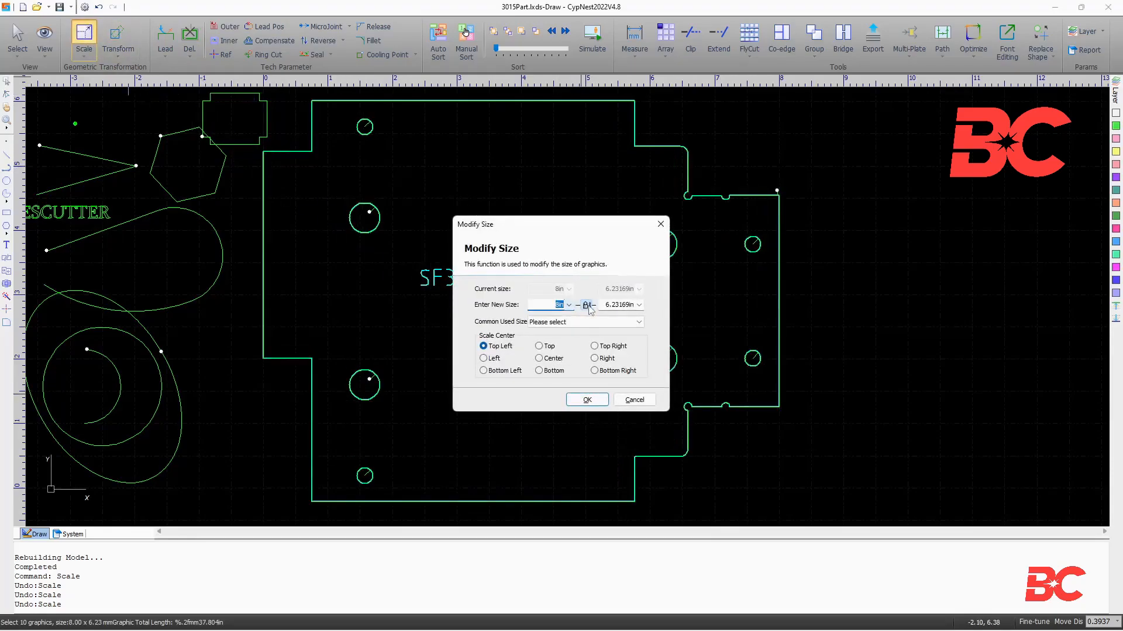
click(585, 304)
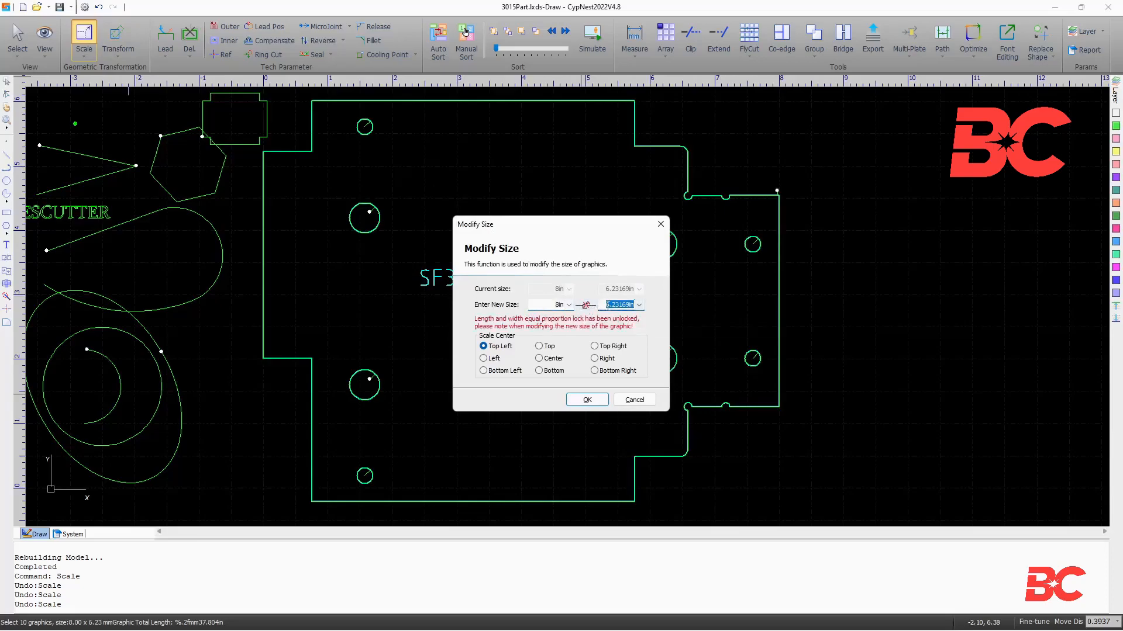
click(586, 399)
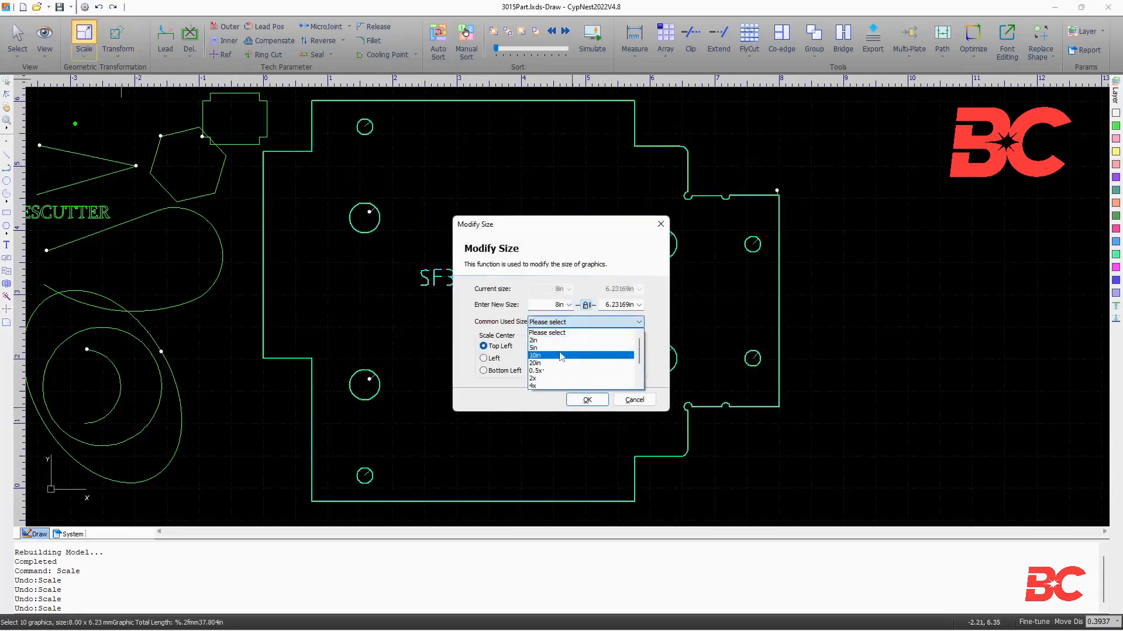
click(535, 356)
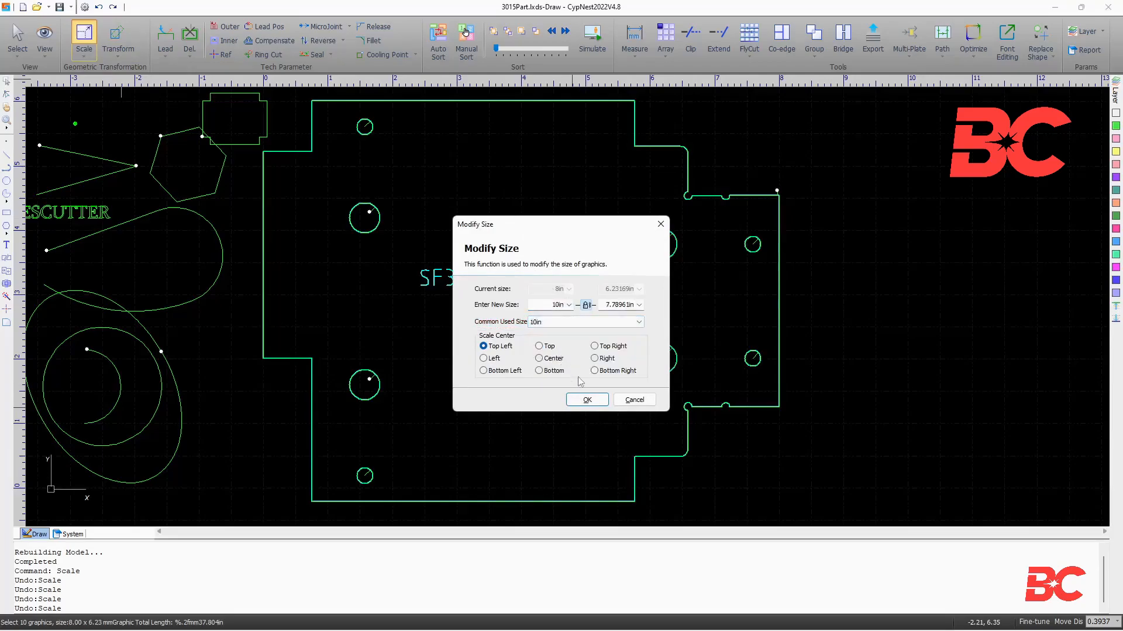
click(586, 399)
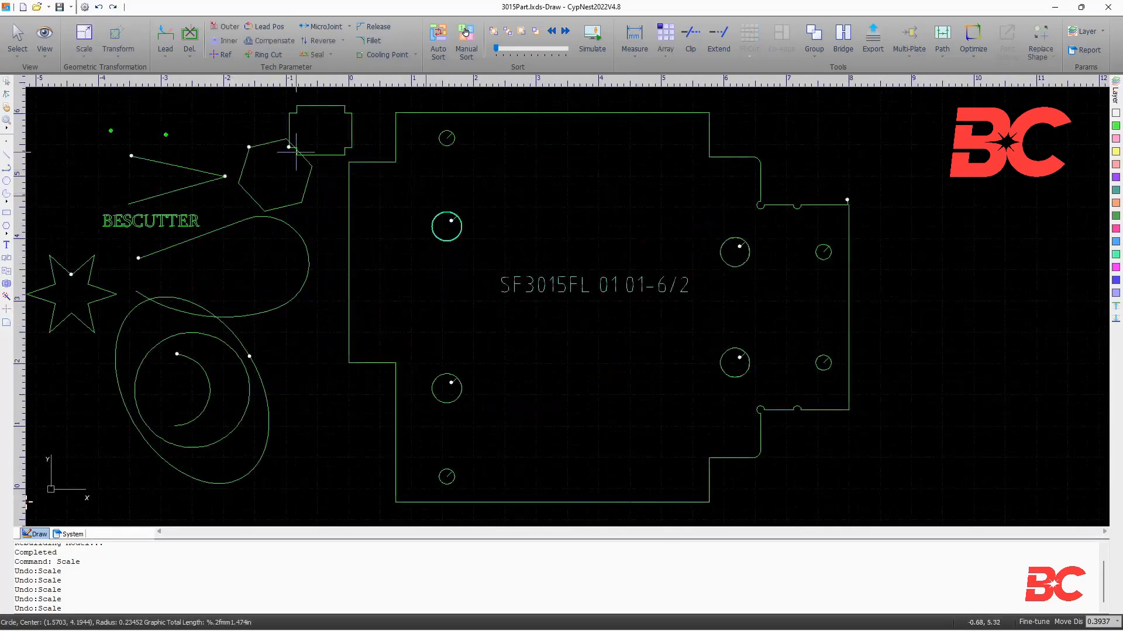
- Scale the upper-left hole 4x then 0.5x, and start interactive scaling
click(83, 36)
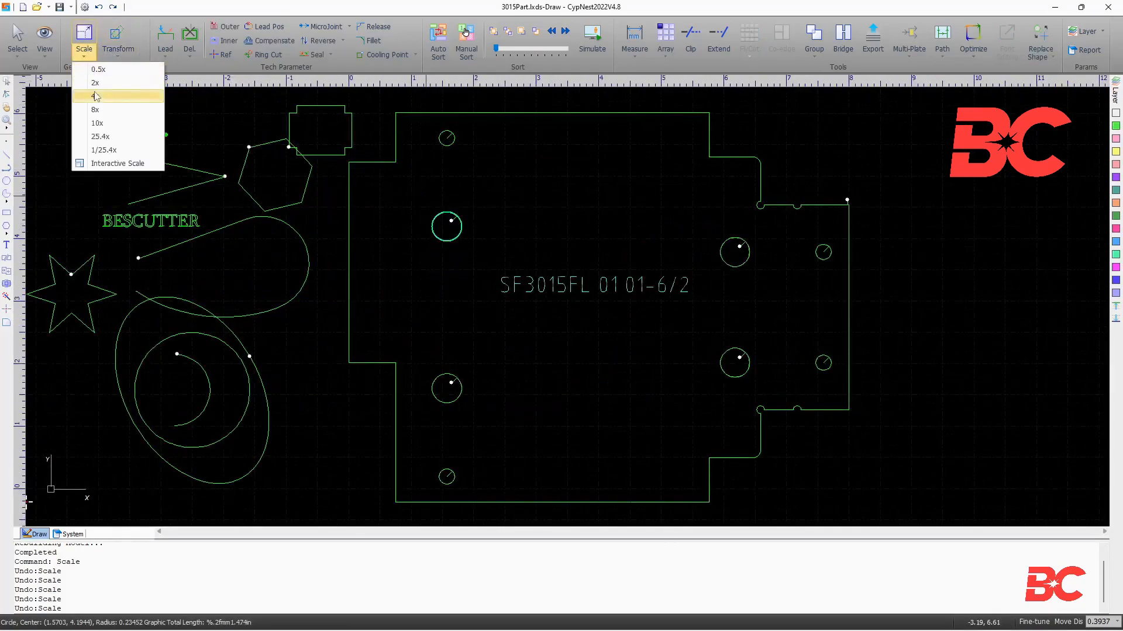
click(95, 96)
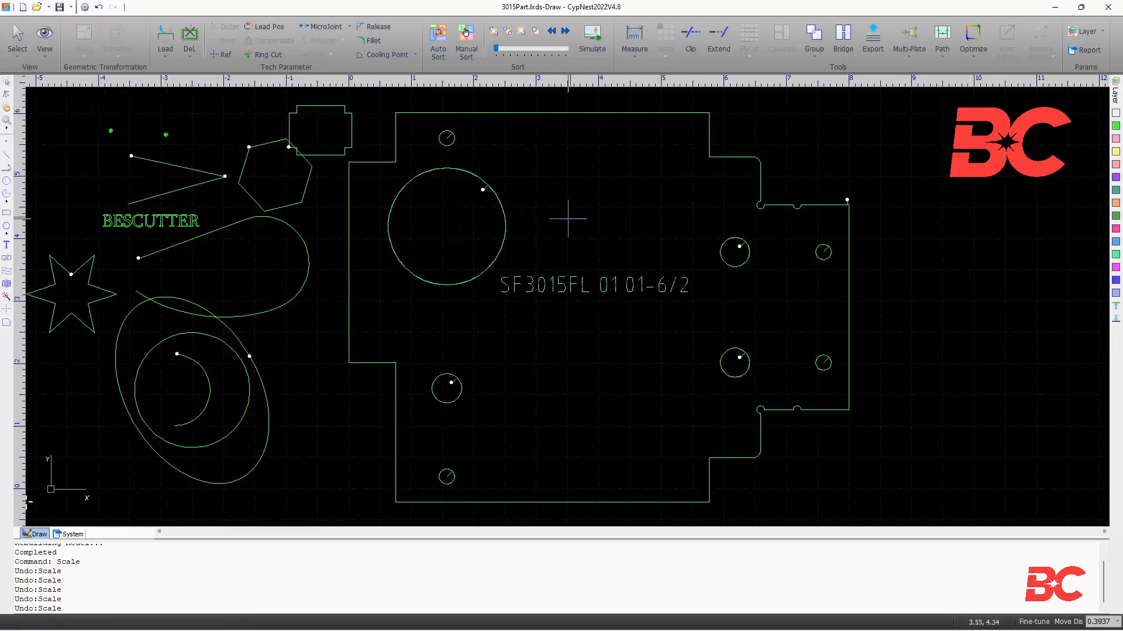
click(83, 36)
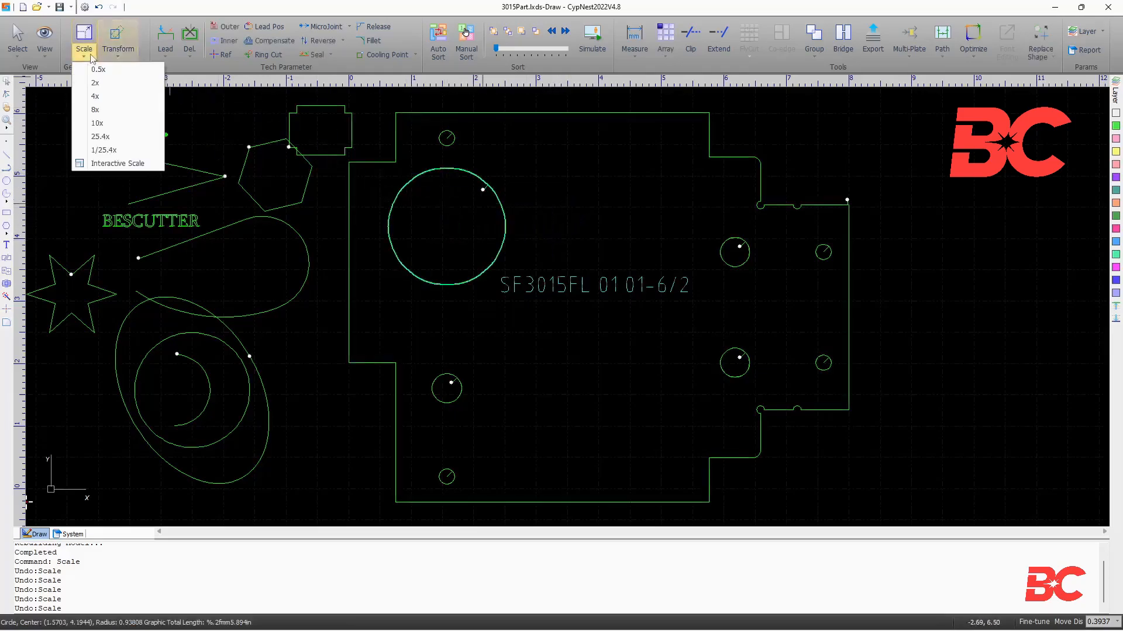
click(98, 70)
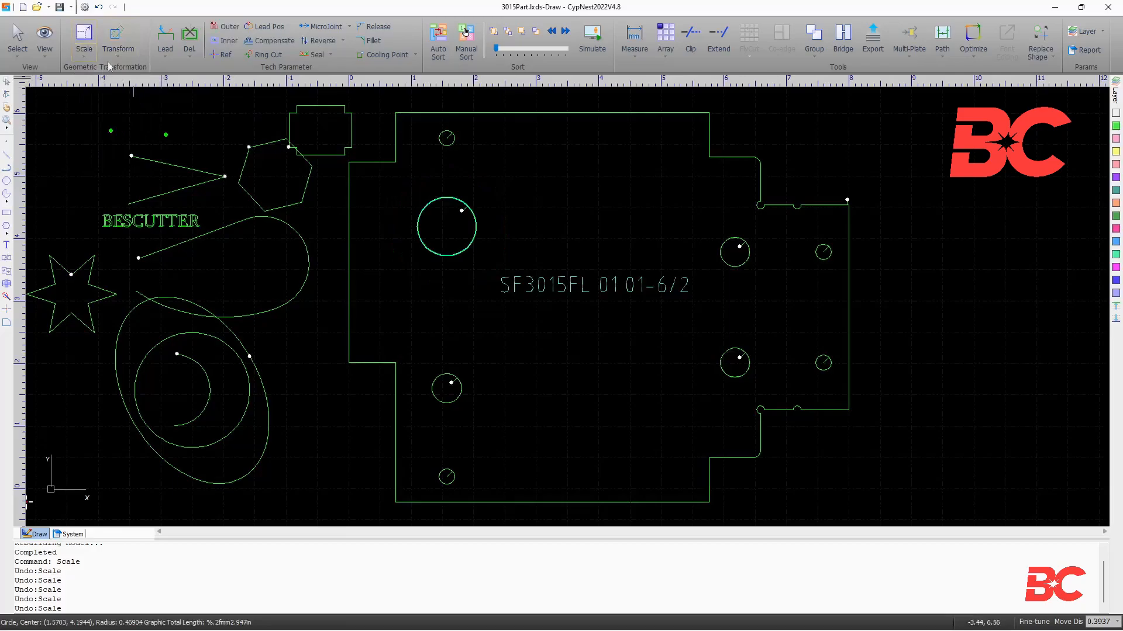
click(83, 34)
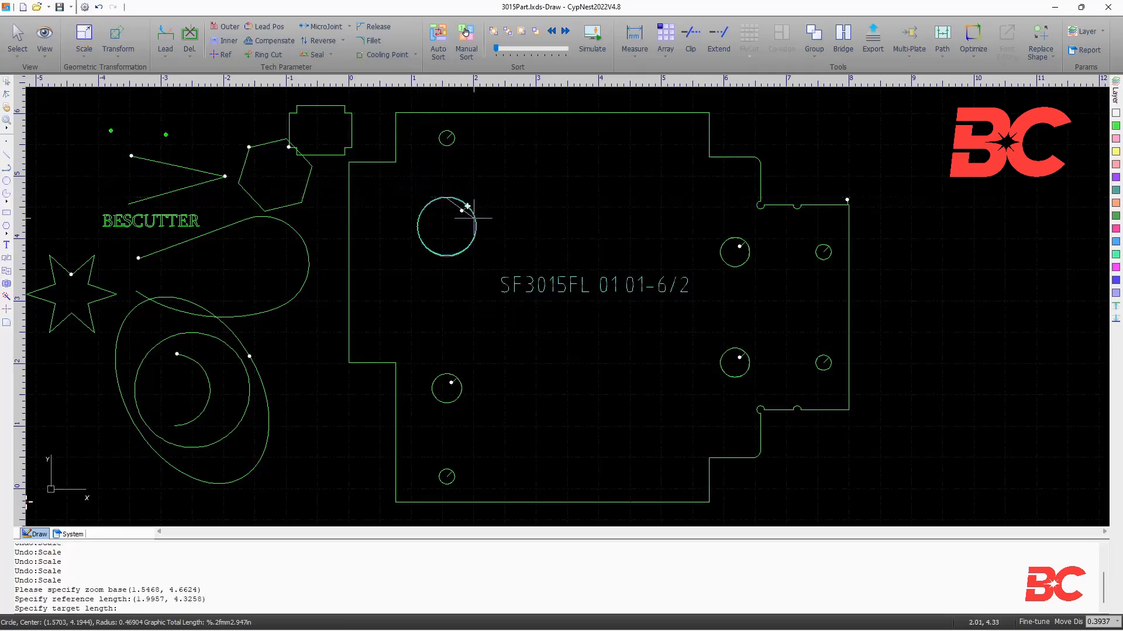
- Move the large round hole to a higher spot in the part
click(512, 233)
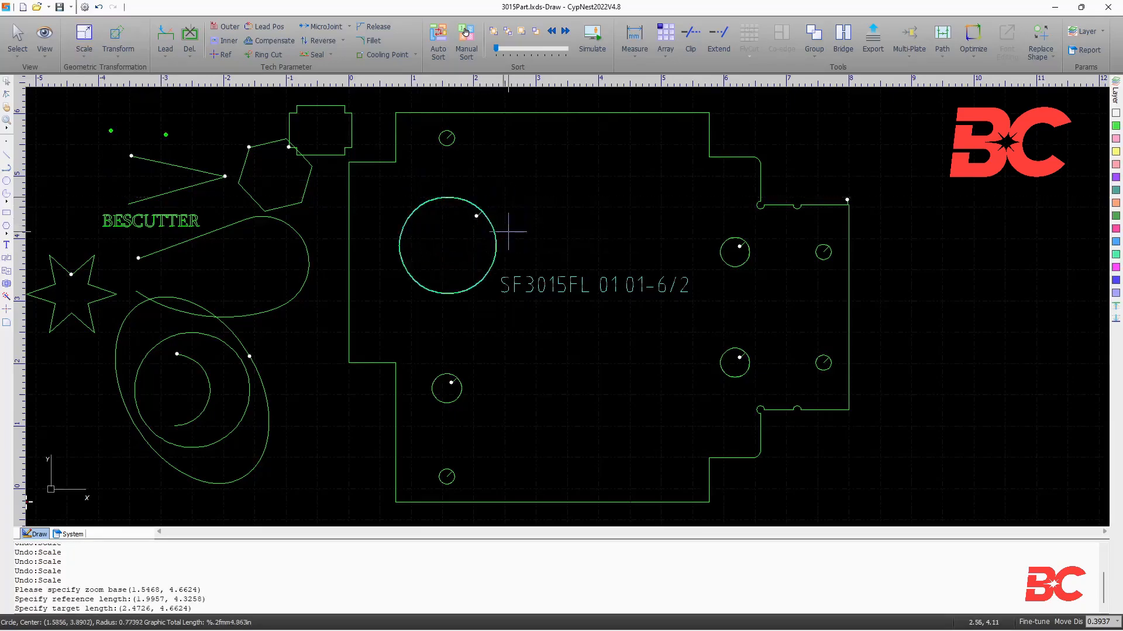
click(118, 39)
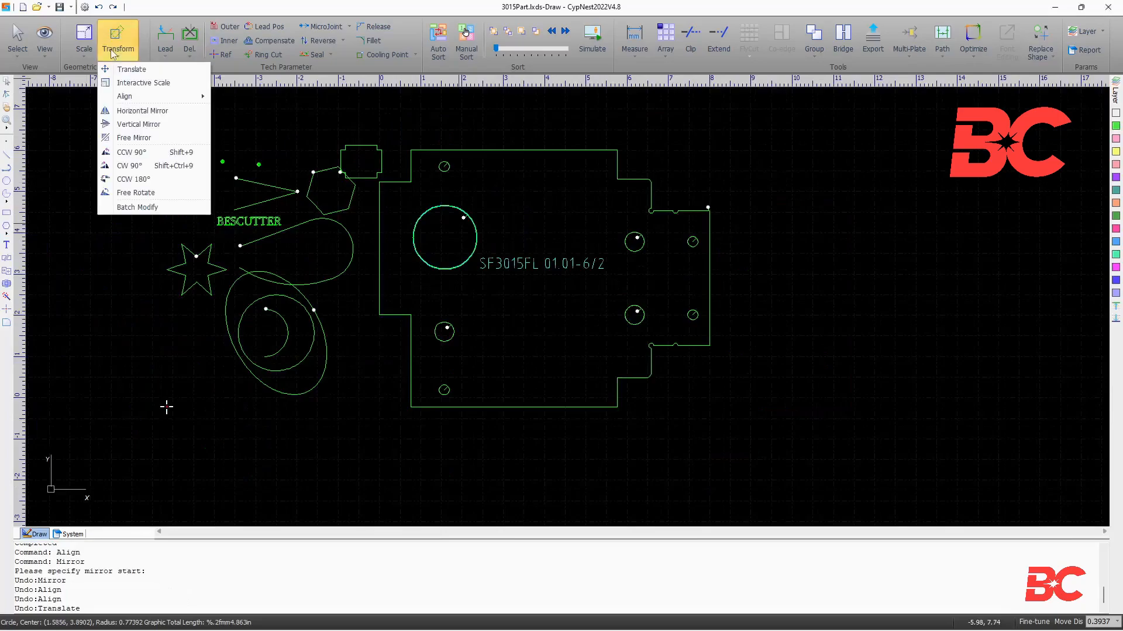
click(131, 69)
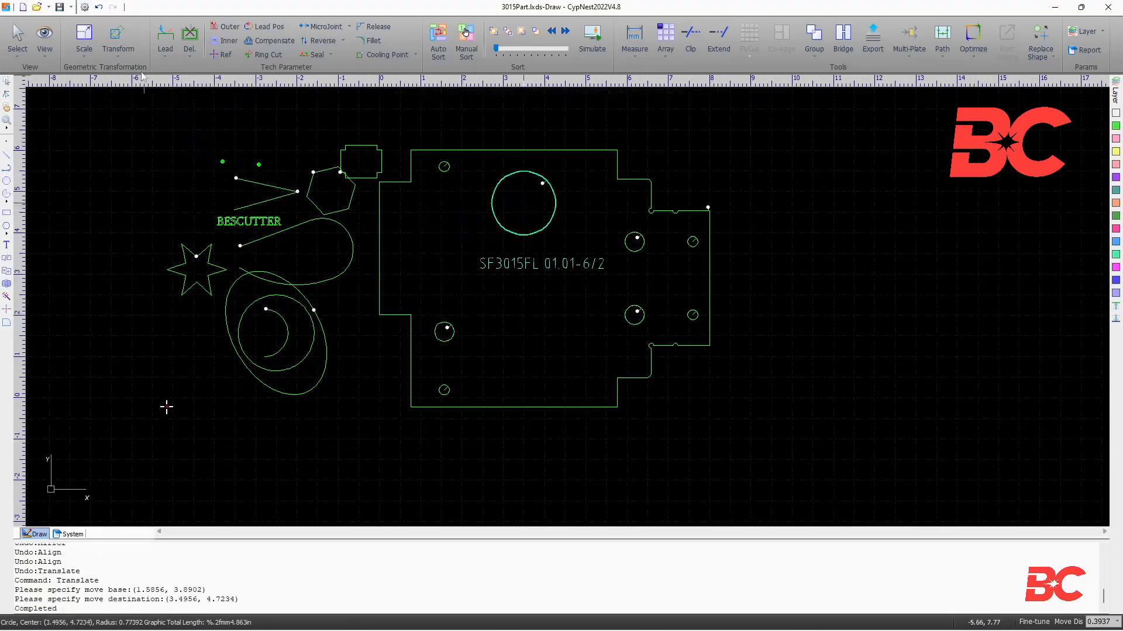
- Align the small shapes left, centre and right so they overlap
click(118, 37)
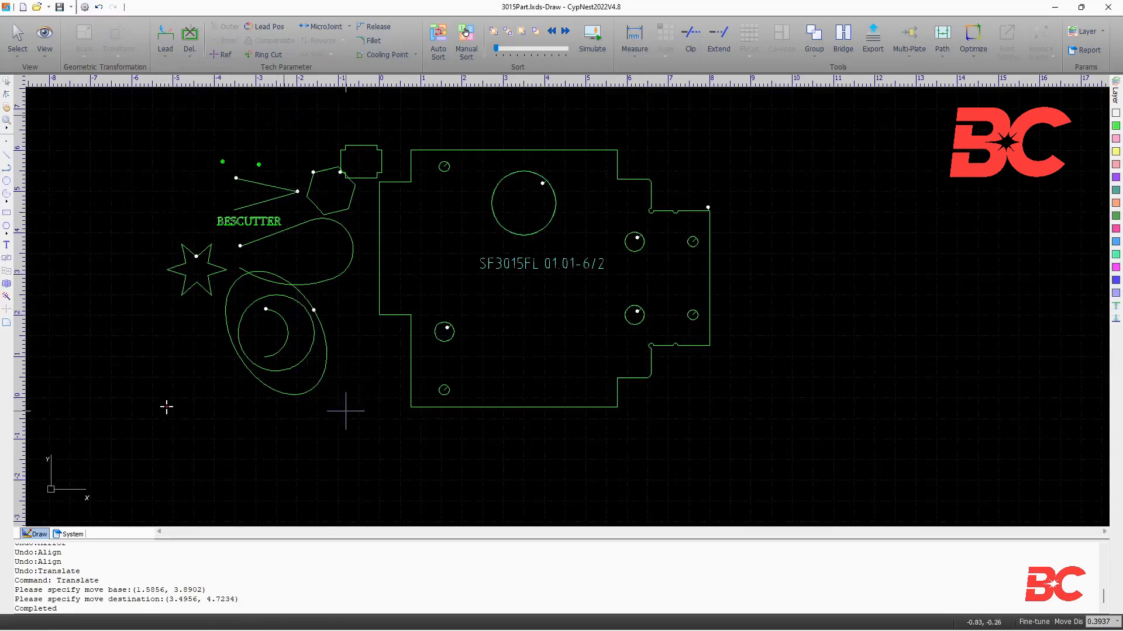
click(118, 39)
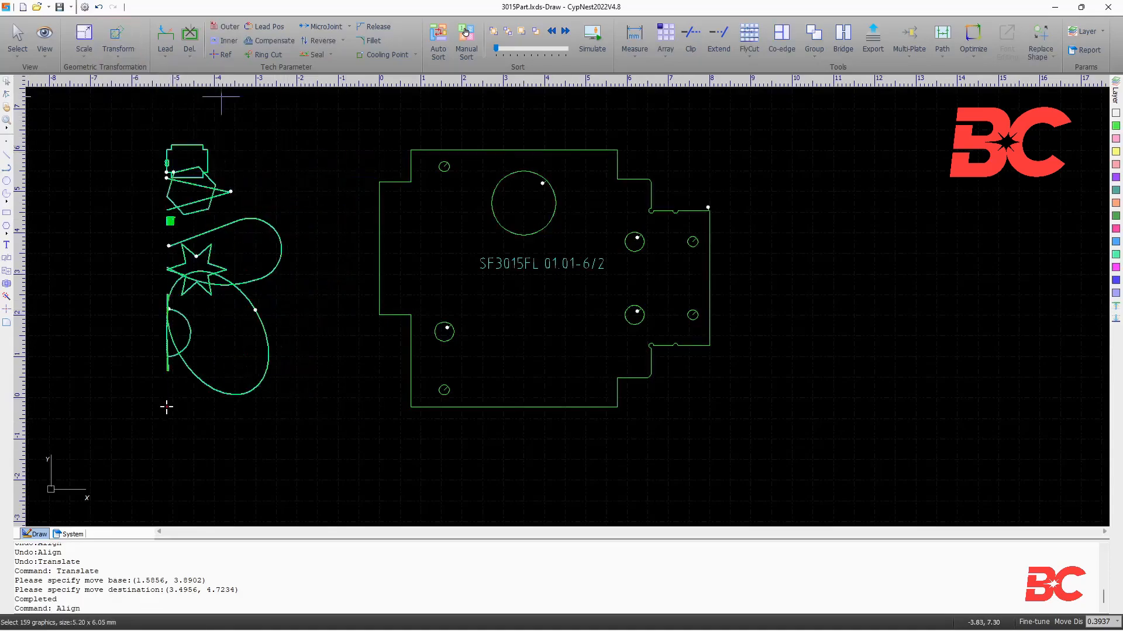
click(118, 35)
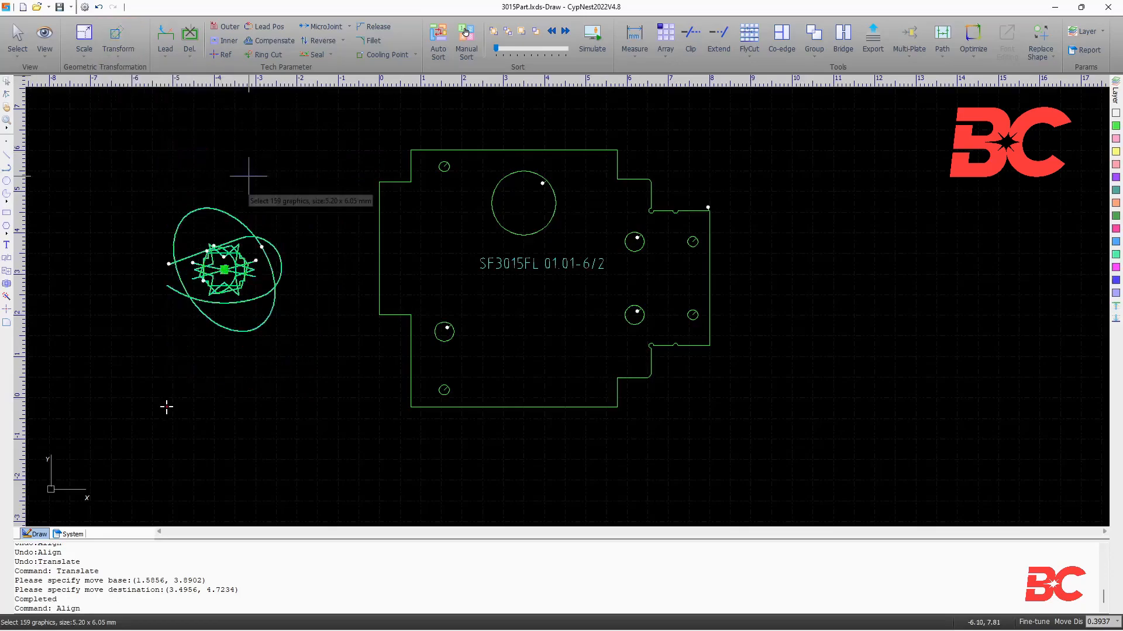
click(117, 37)
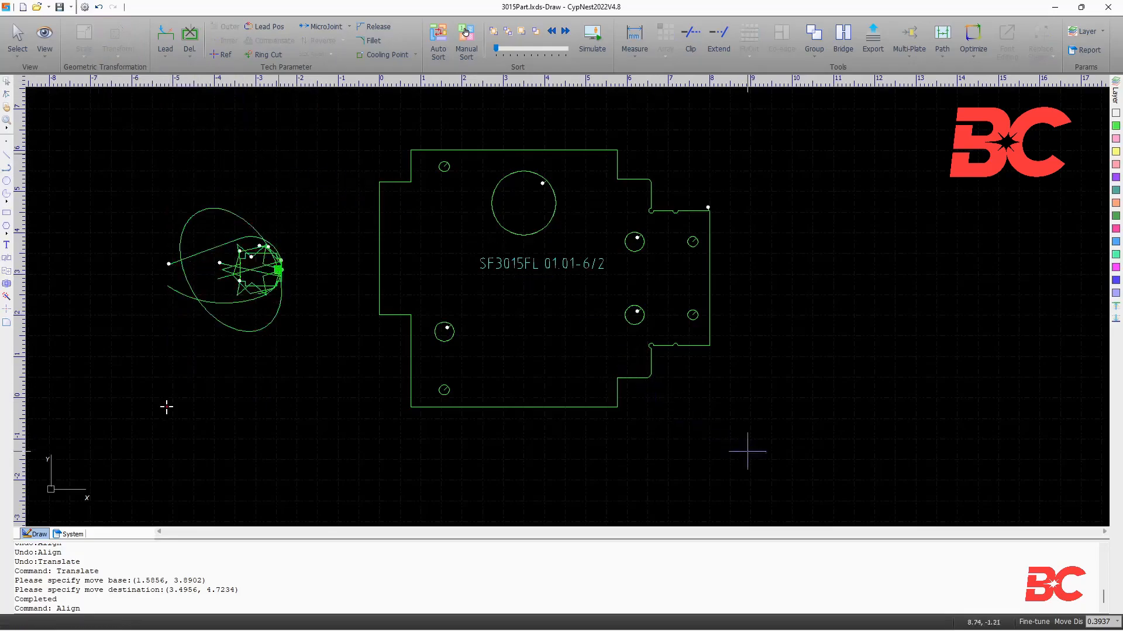
click(118, 38)
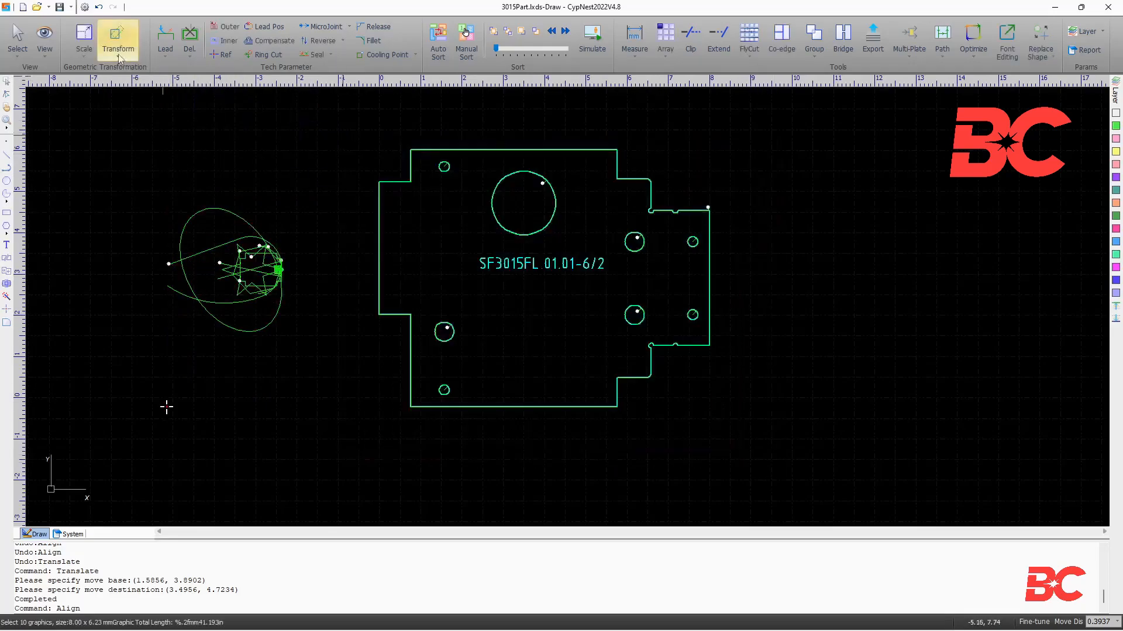
click(117, 36)
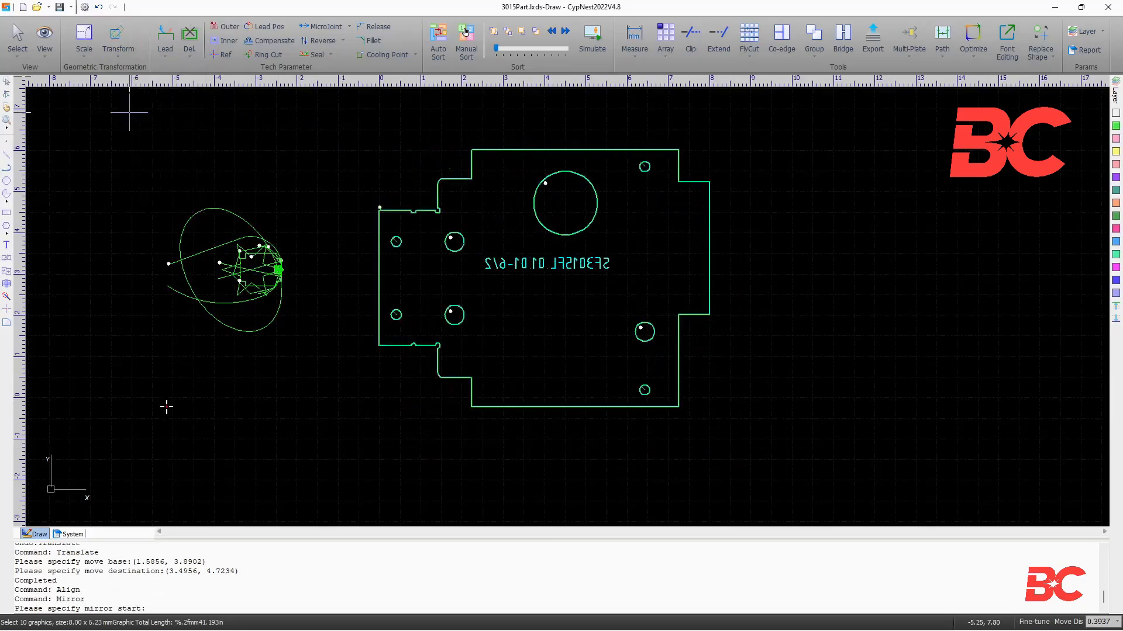
click(118, 38)
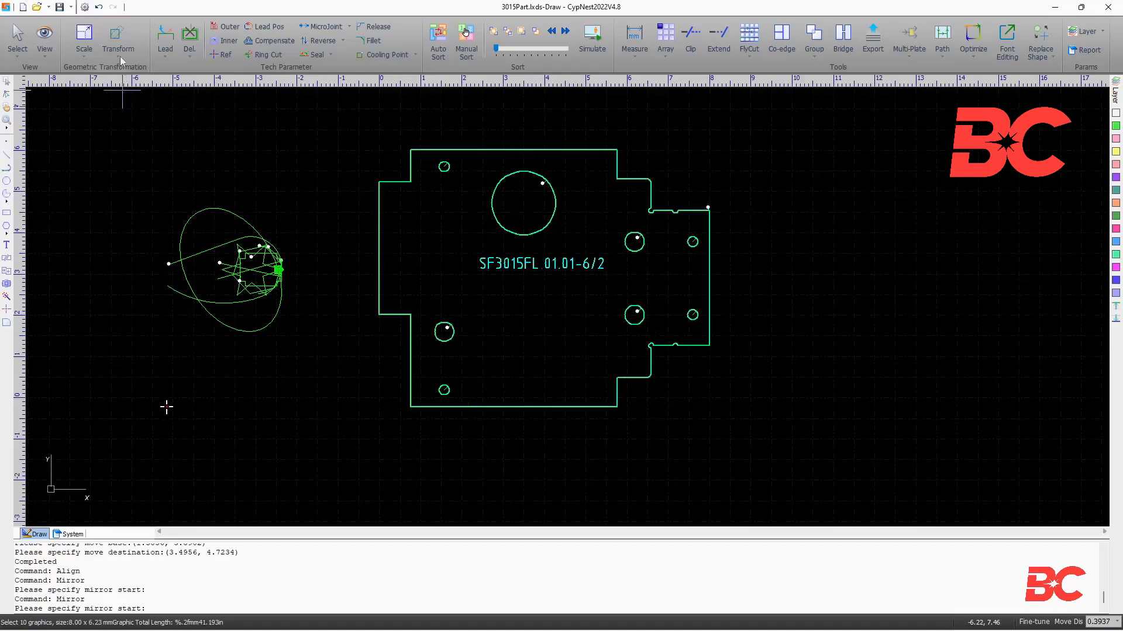
click(118, 39)
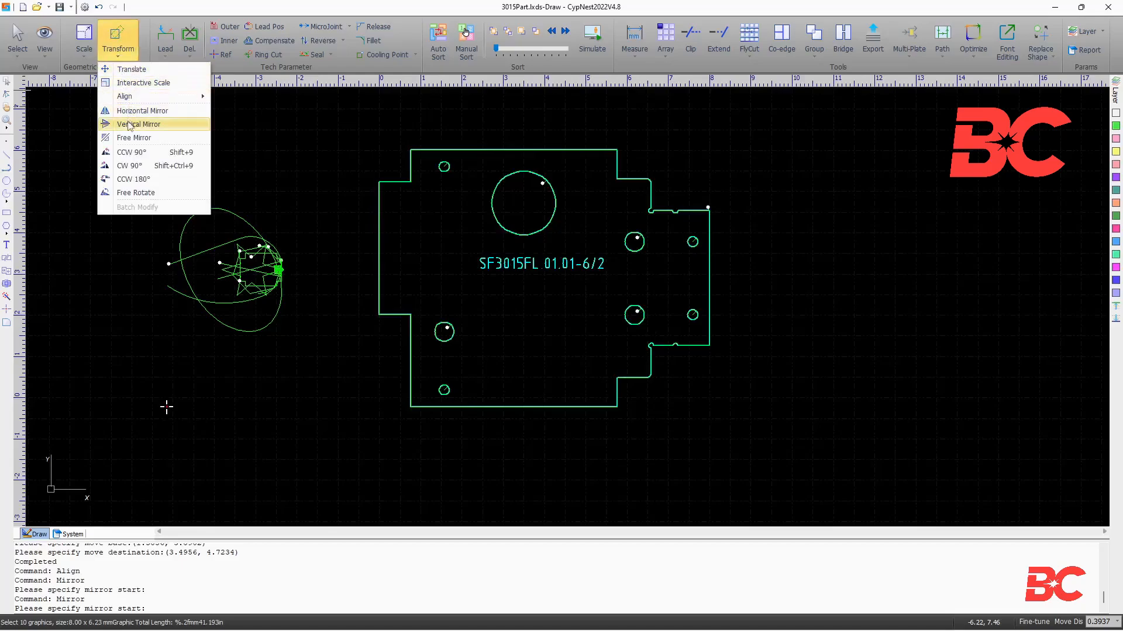
click(142, 110)
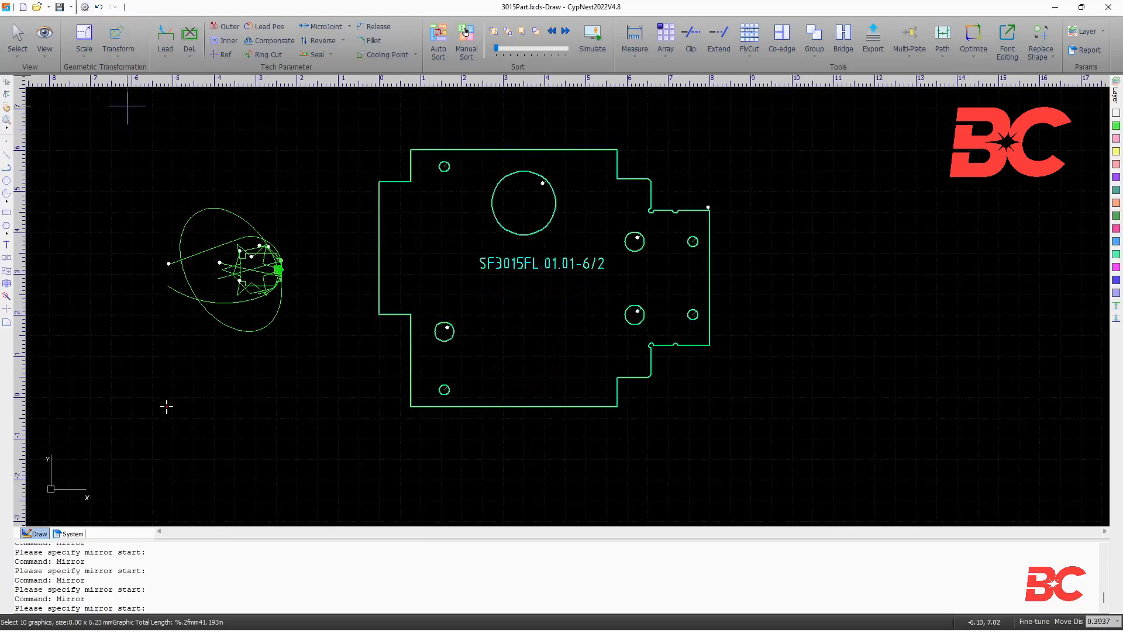
click(118, 37)
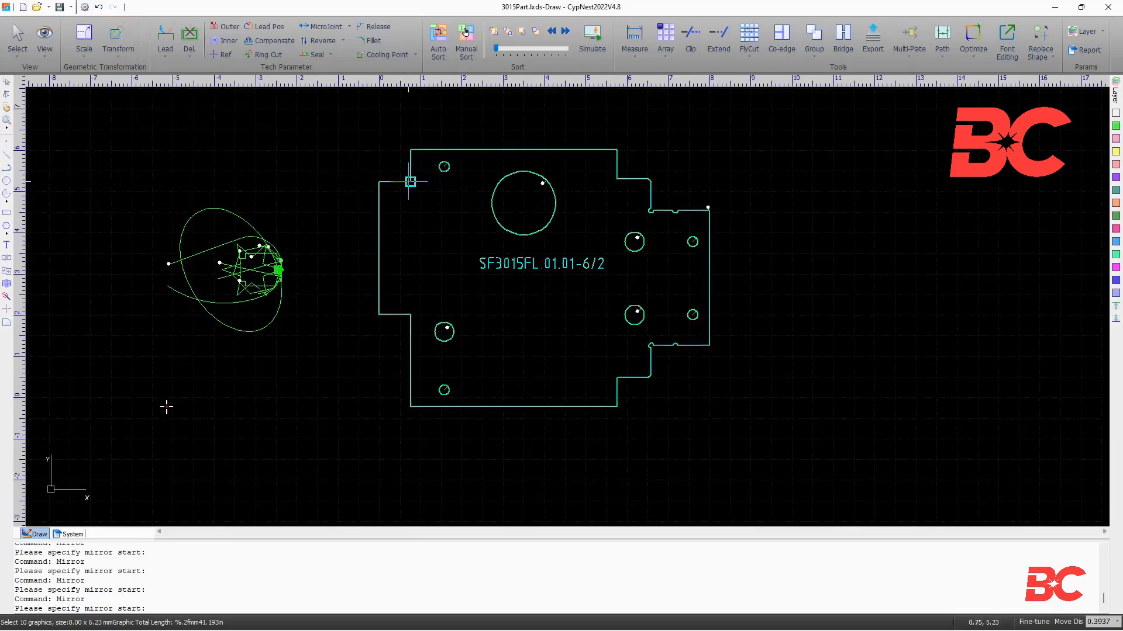
click(411, 181)
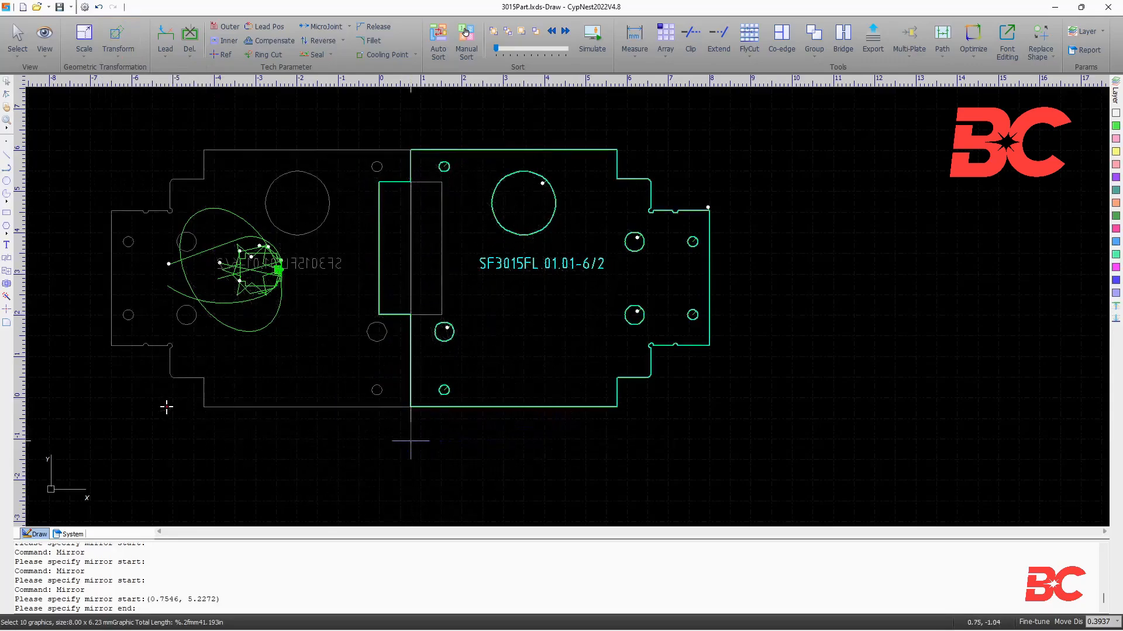
click(613, 306)
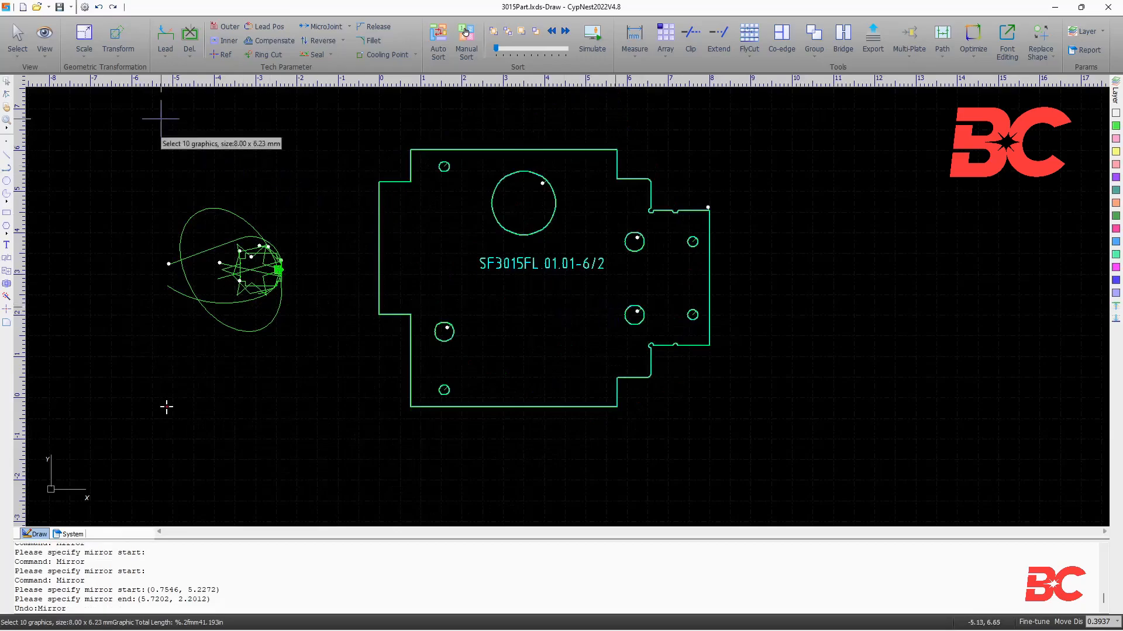
- Rotate the part 90° counter-clockwise, then start free rotation and pick its points
click(118, 39)
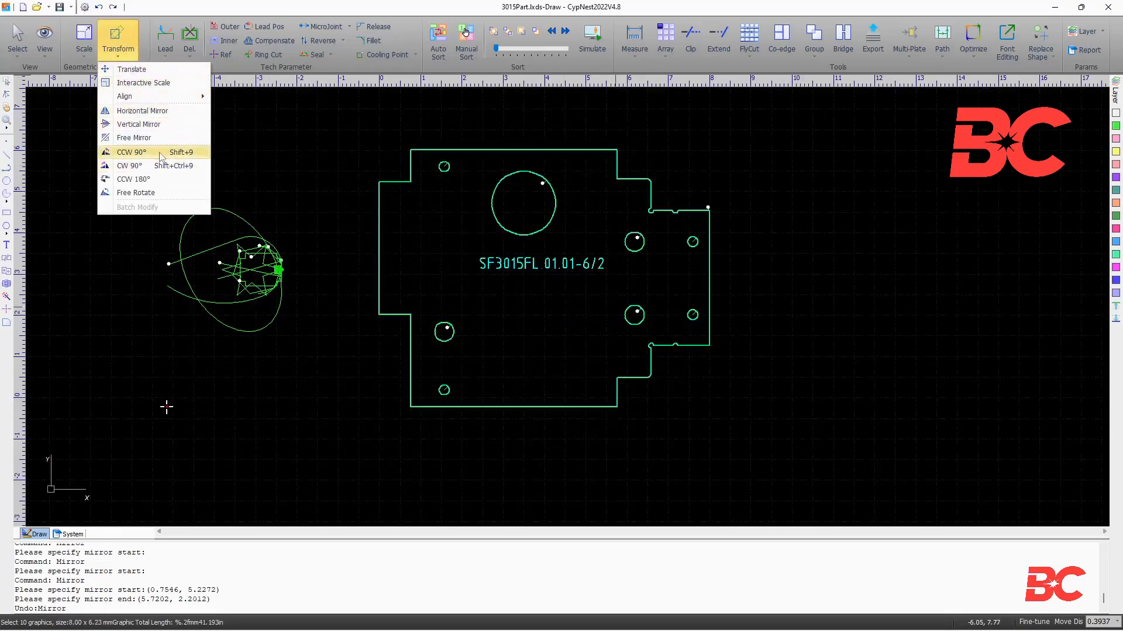
click(130, 152)
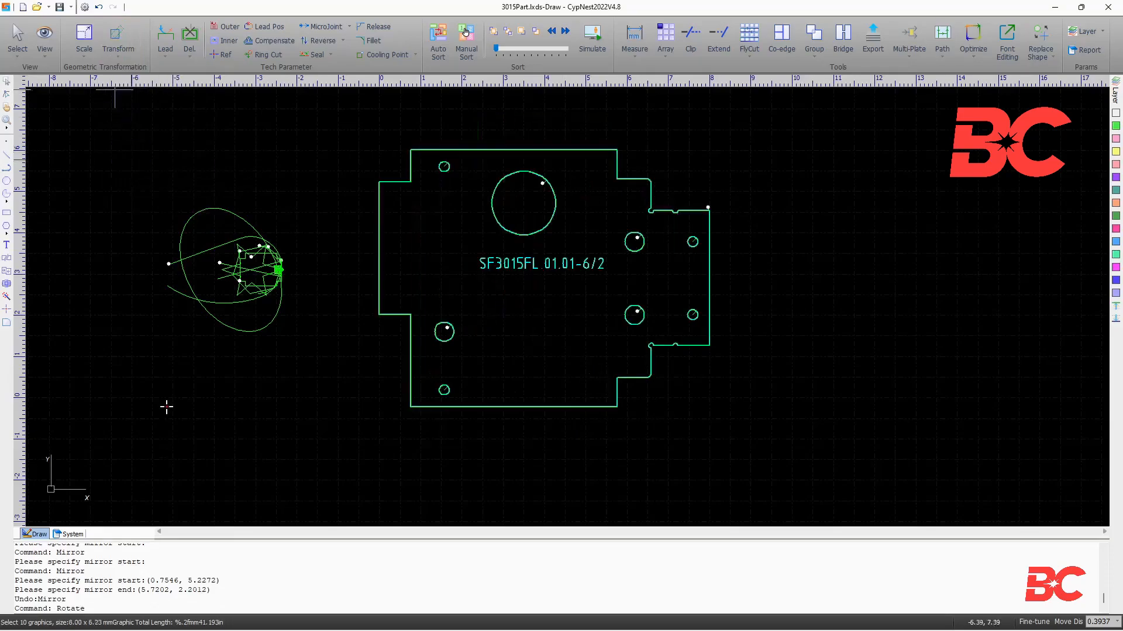
click(118, 39)
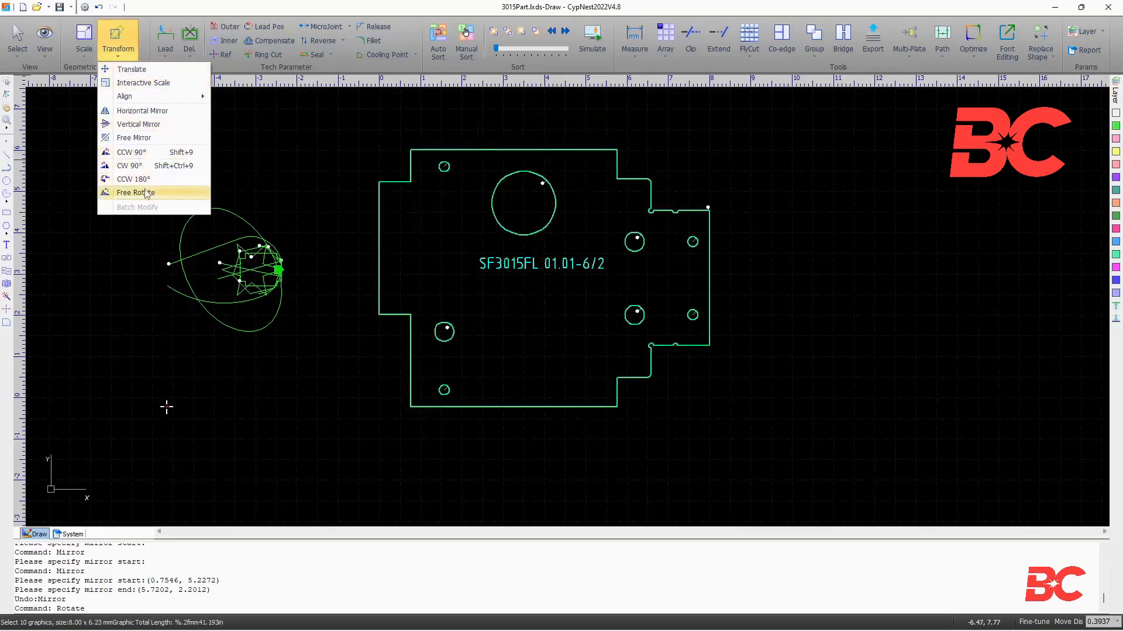
click(134, 191)
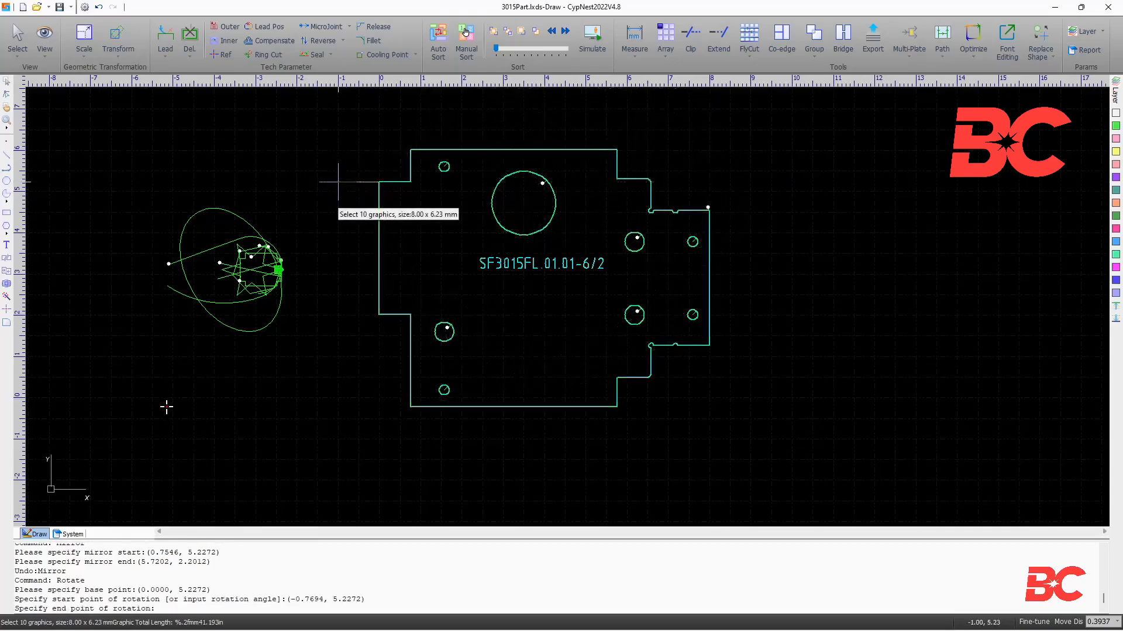
click(23, 7)
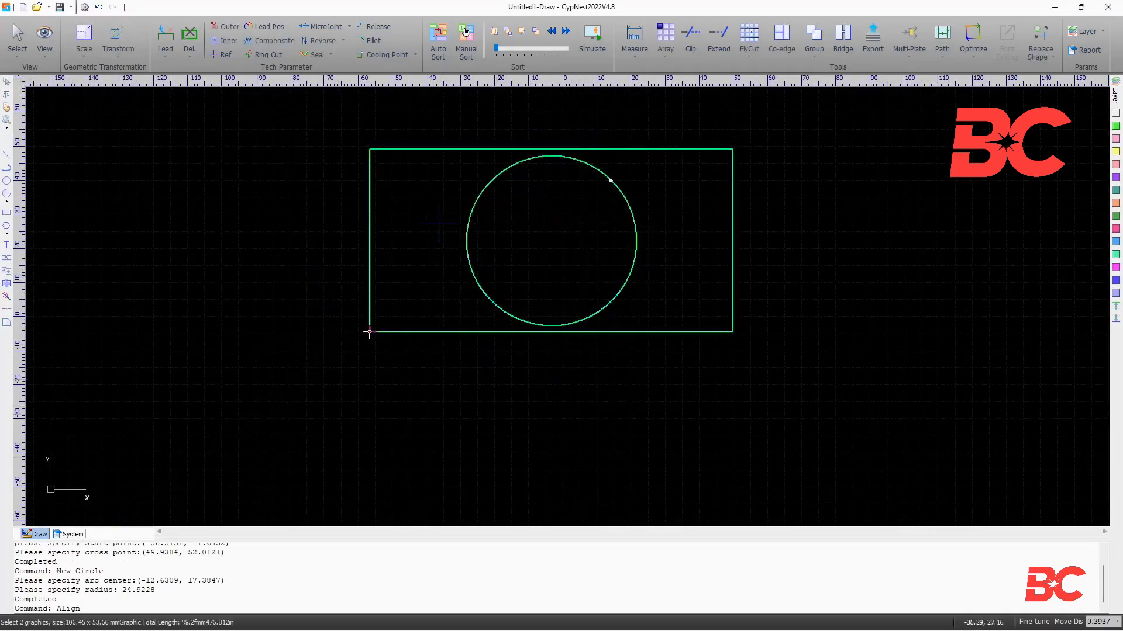
- Apply Arc lead-ins to the rectangle and circle, then edit the lead-in length
click(164, 36)
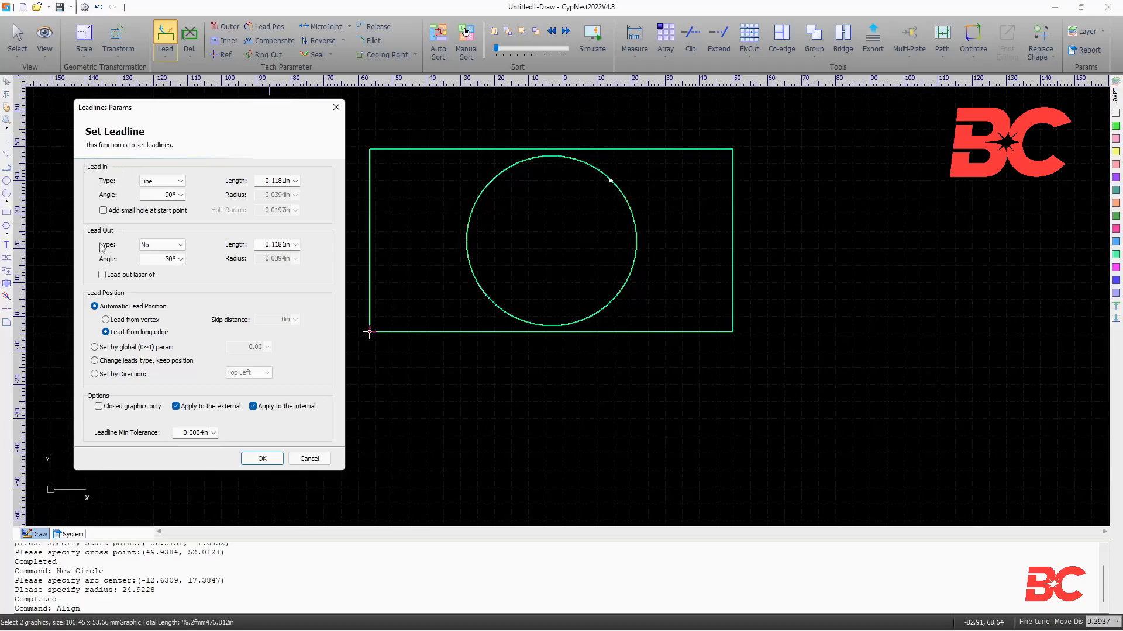
mouse_move(223, 204)
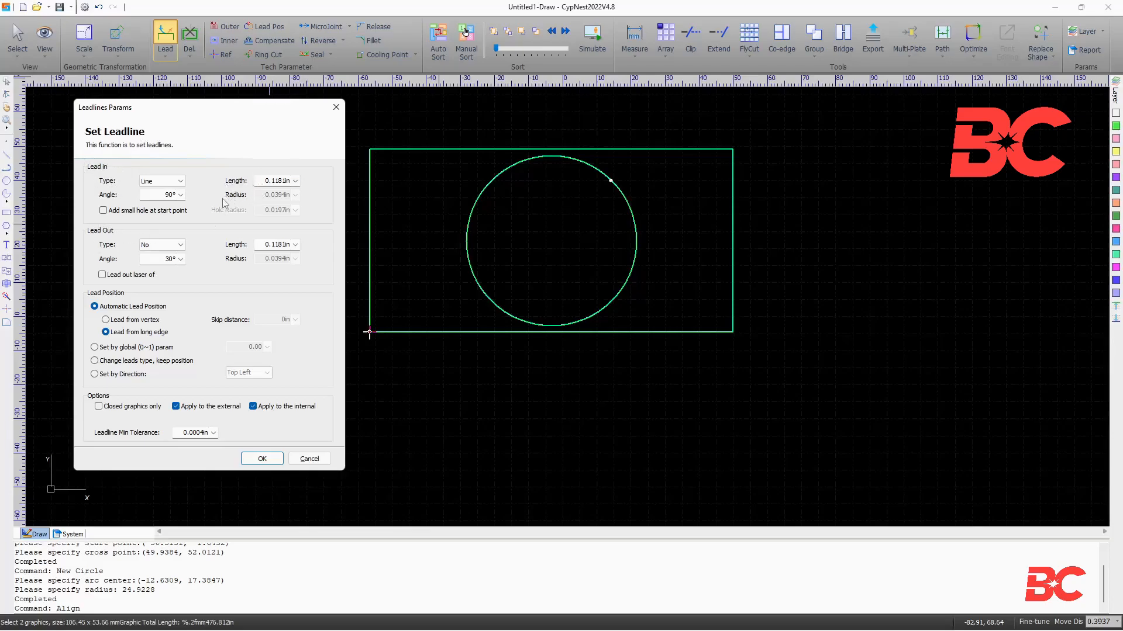
click(181, 180)
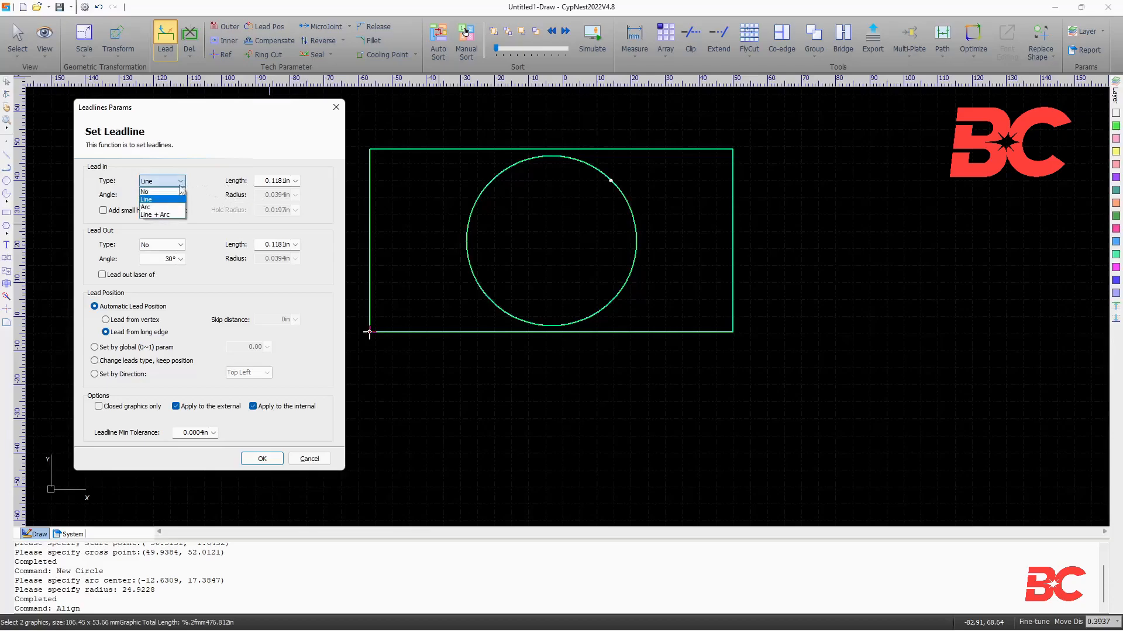
click(145, 207)
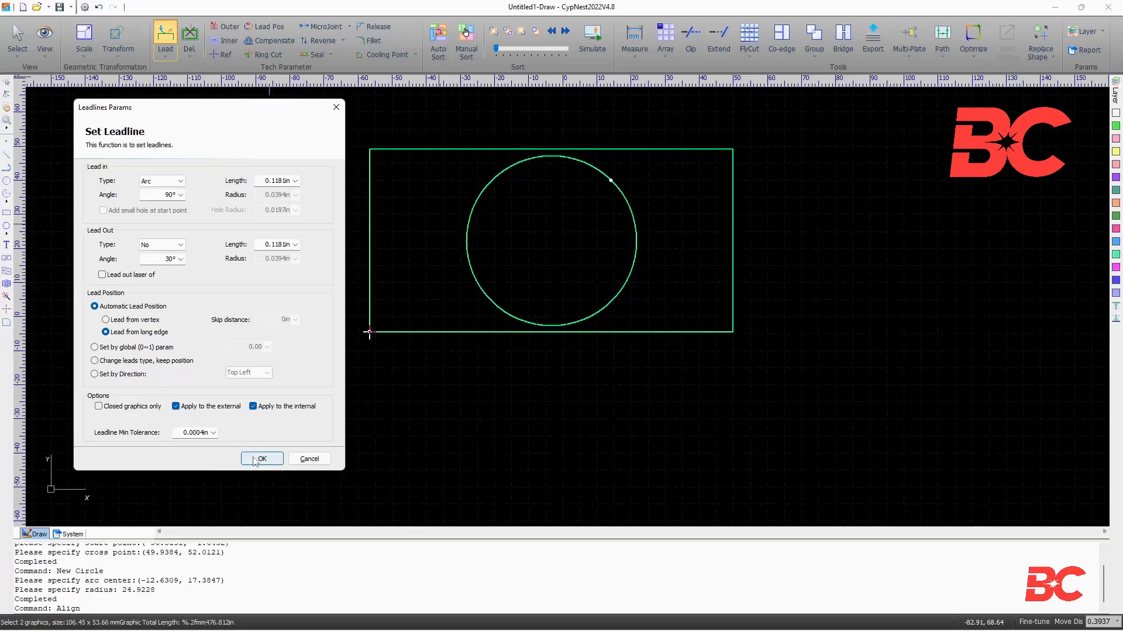
click(261, 459)
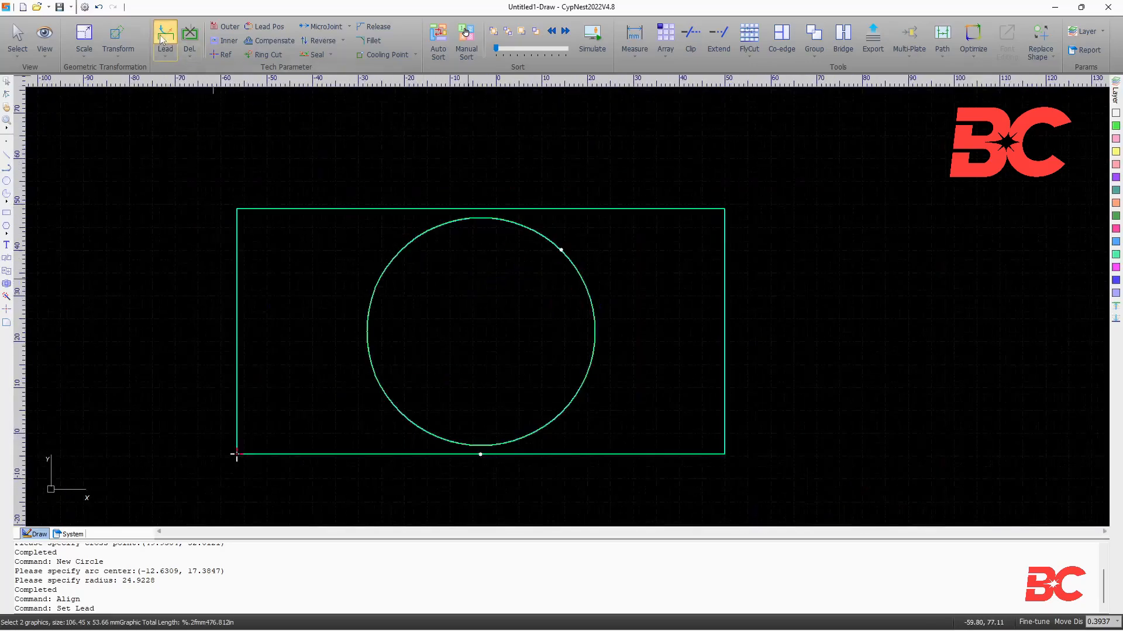
click(164, 35)
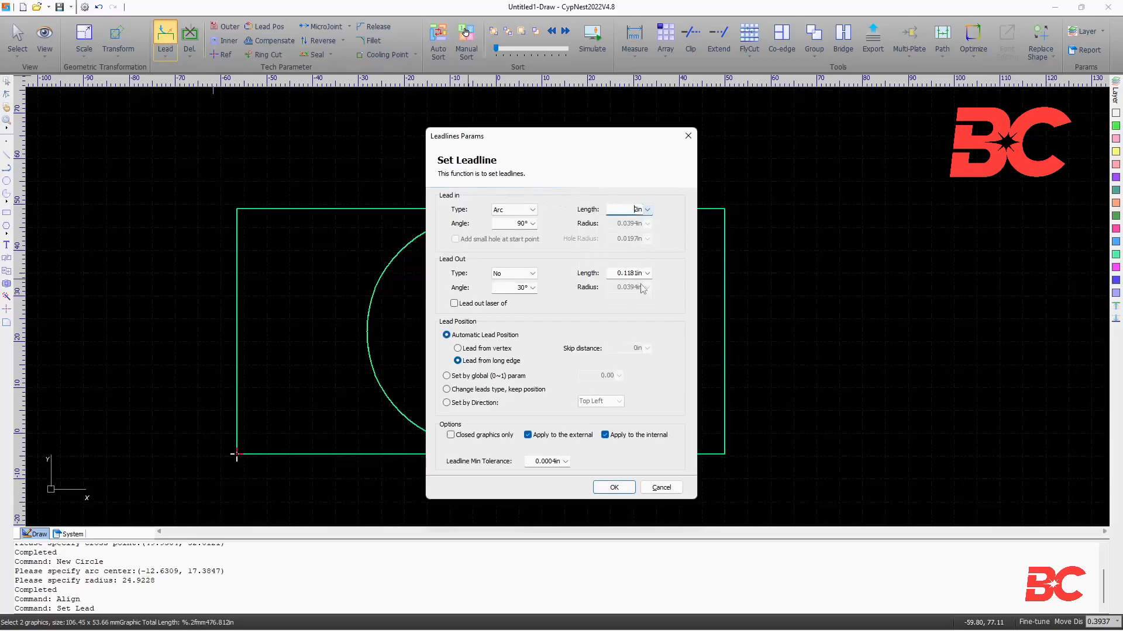
click(613, 487)
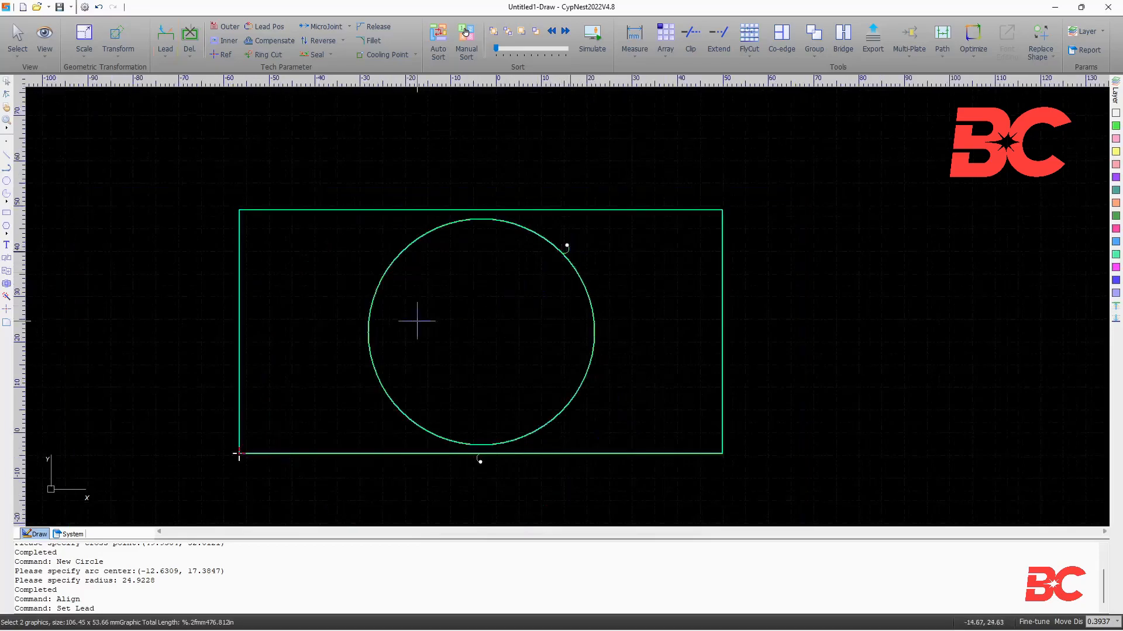
mouse_move(222, 143)
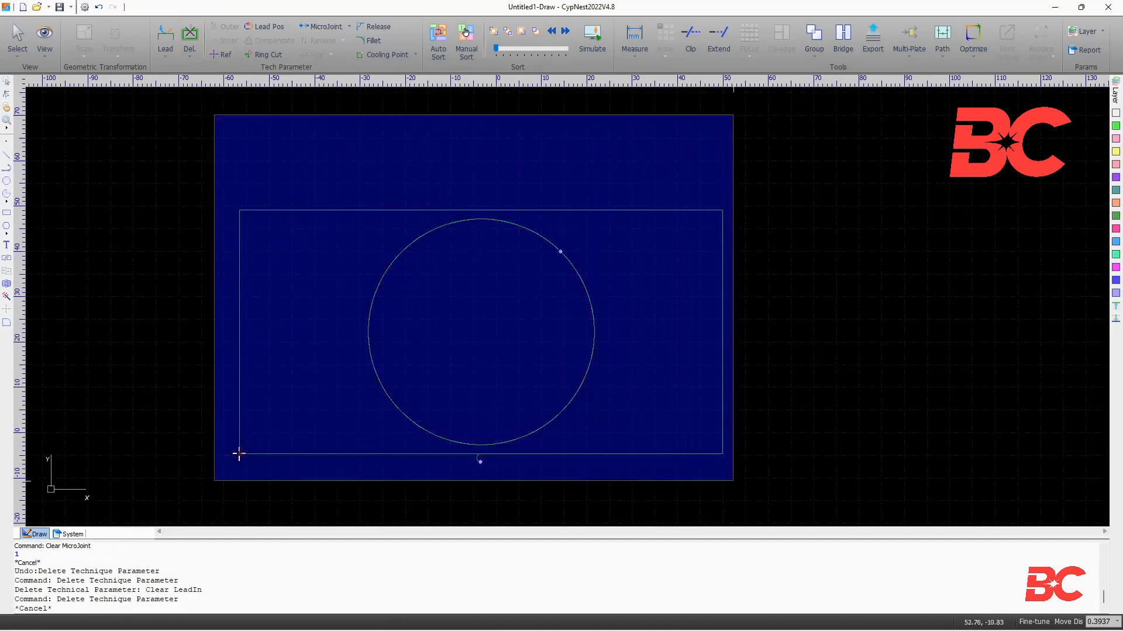
- Clear existing lead lines and micro joints, then begin repositioning lead-ins
click(189, 39)
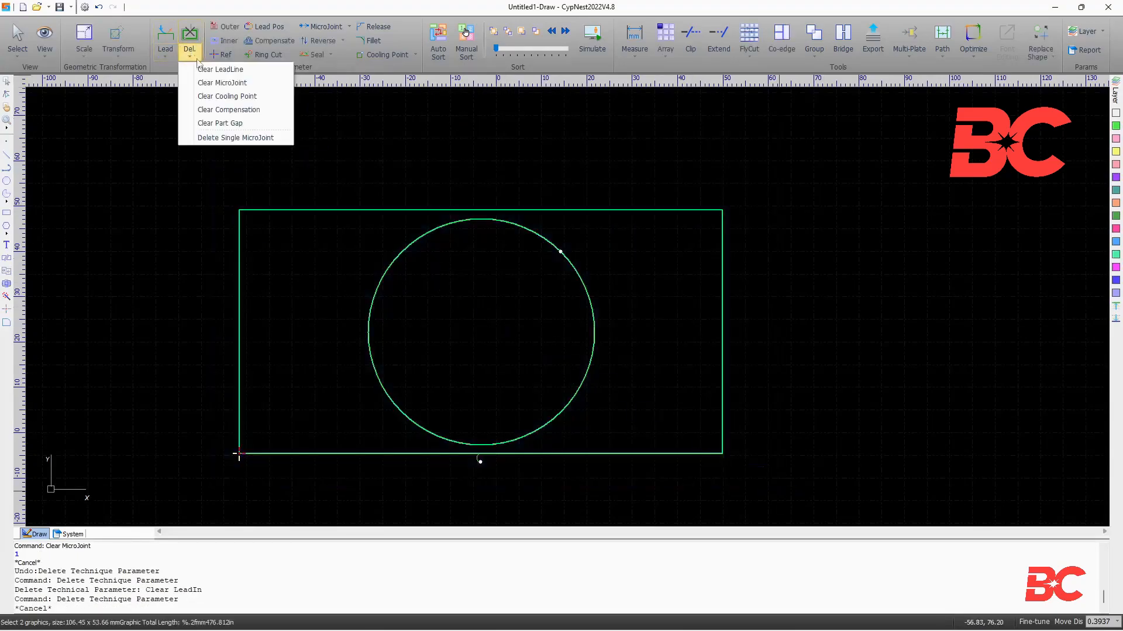
click(222, 82)
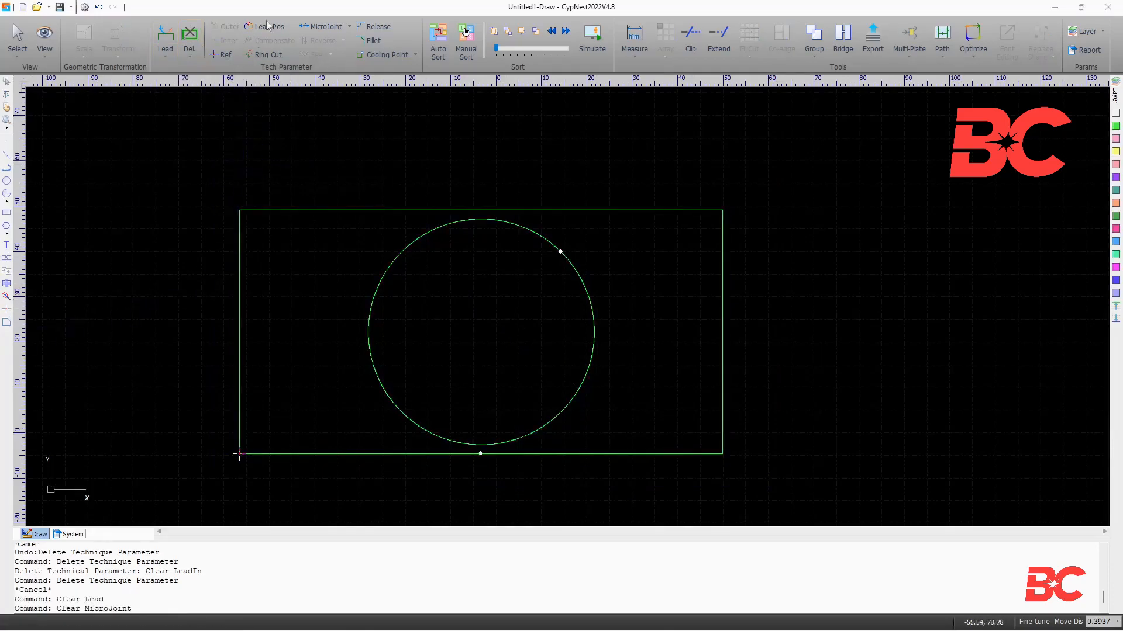
click(268, 27)
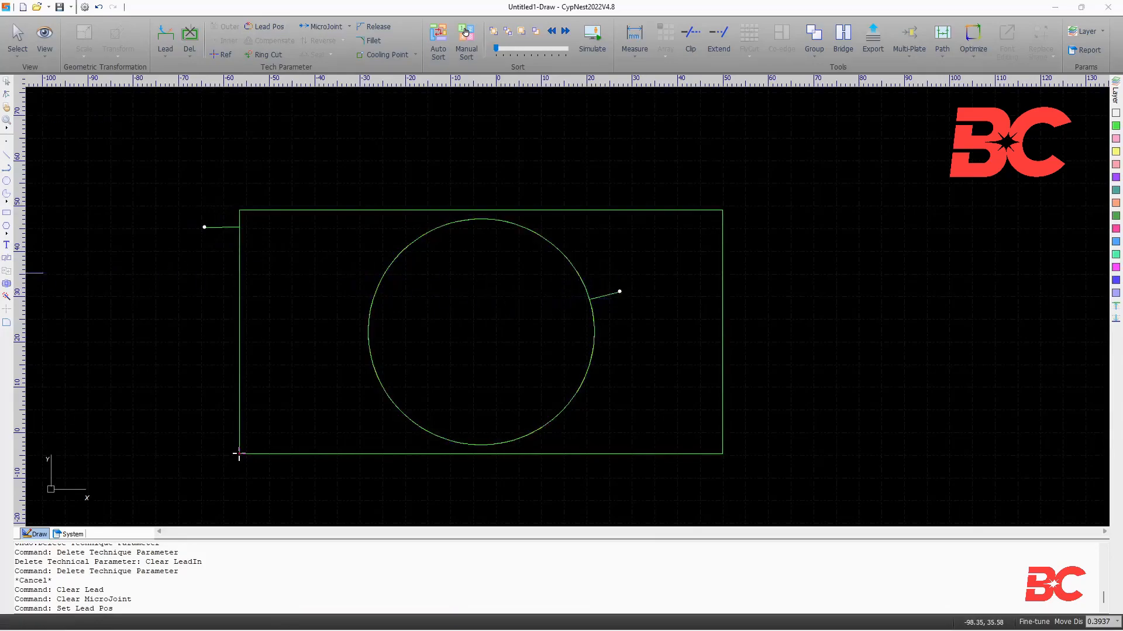
- Finish placing lead-ins and set the zero reference to top-right
click(220, 55)
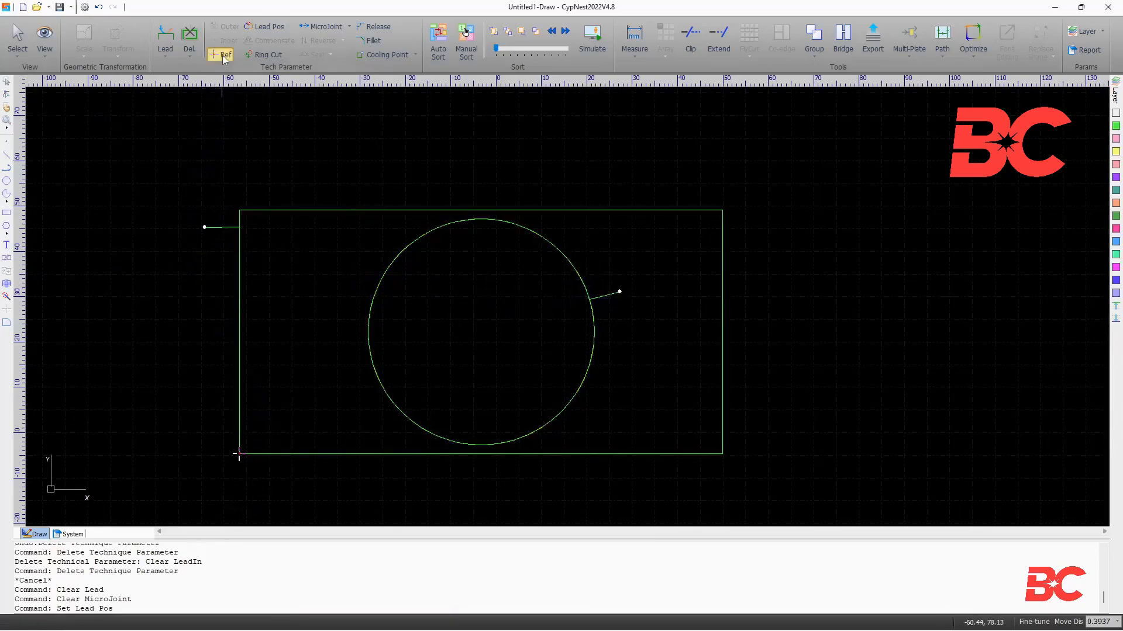
click(220, 54)
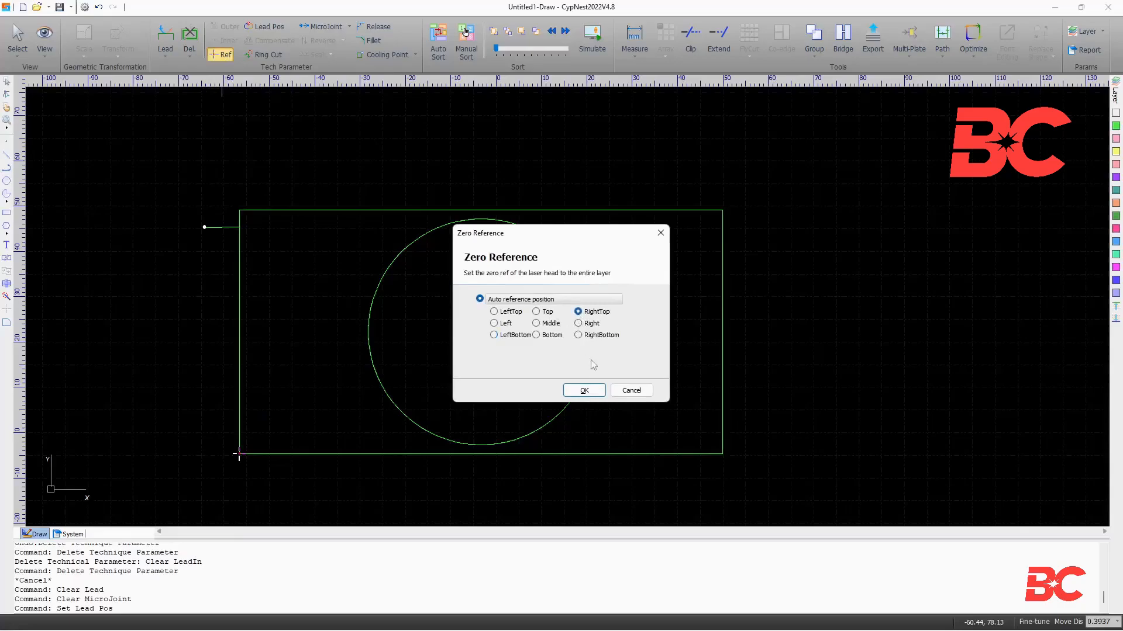
click(583, 390)
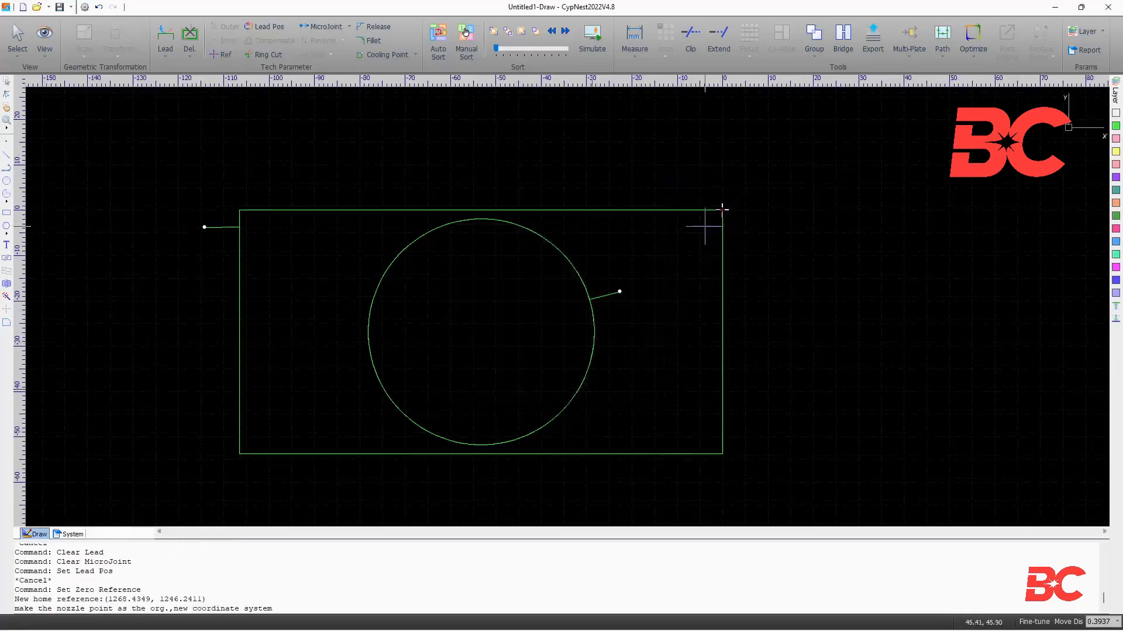
- Change the zero reference to bottom-right, then reopen the zero reference settings
click(223, 54)
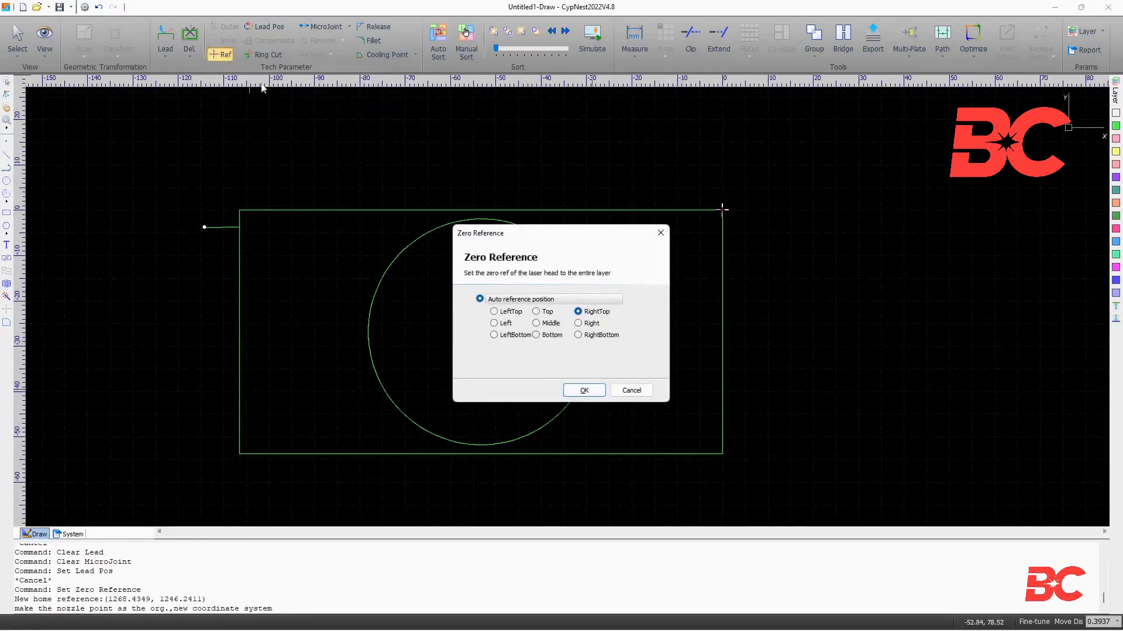
click(578, 335)
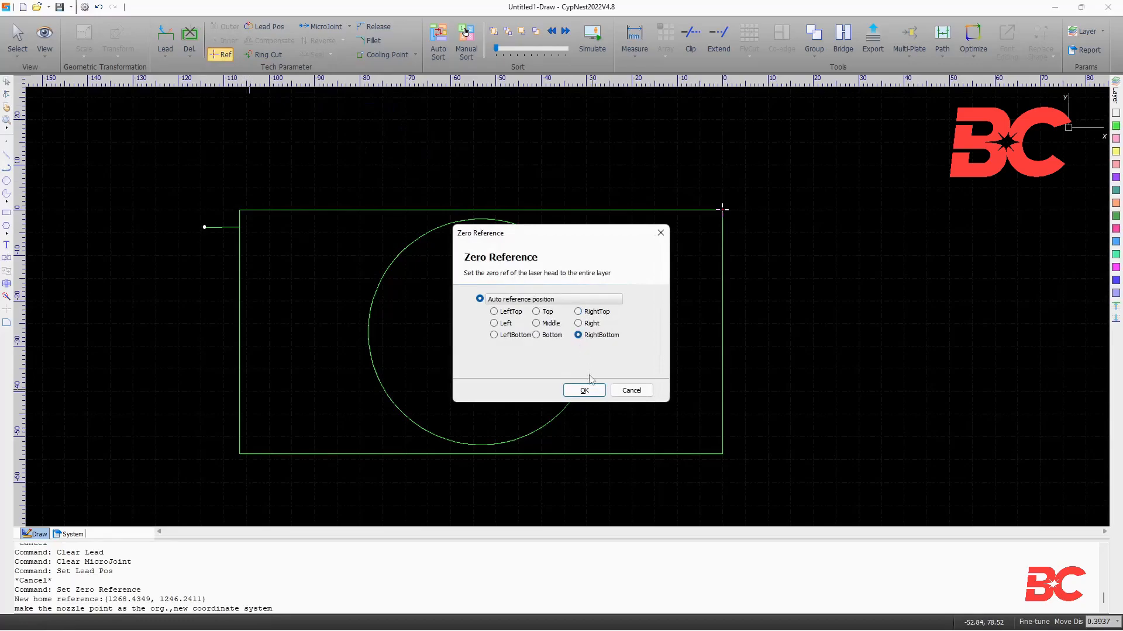
click(584, 390)
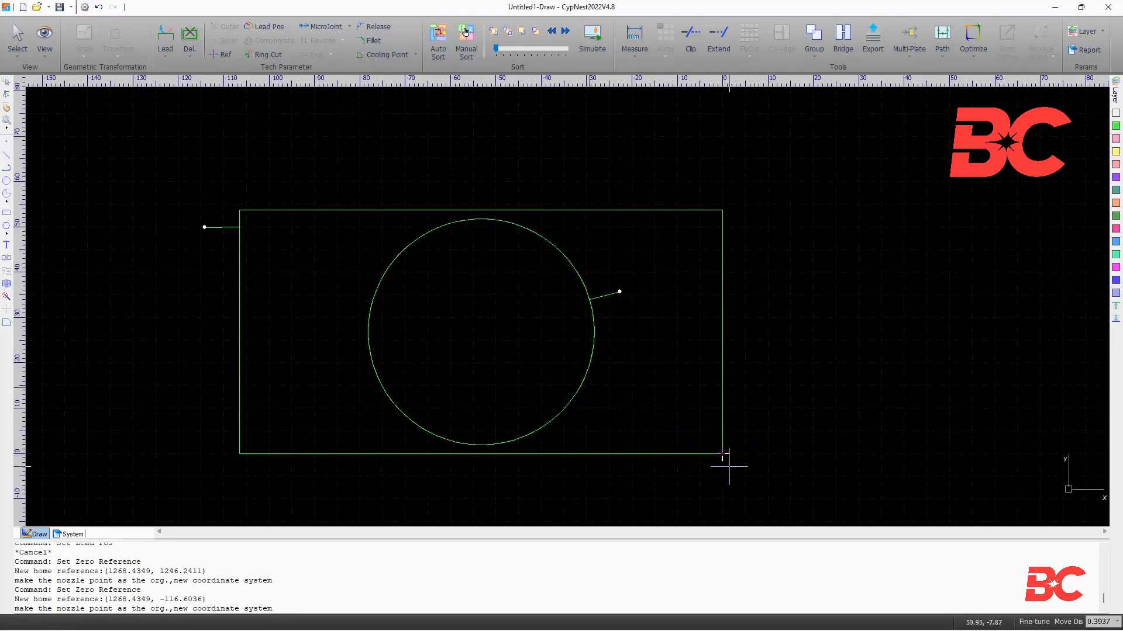
click(222, 54)
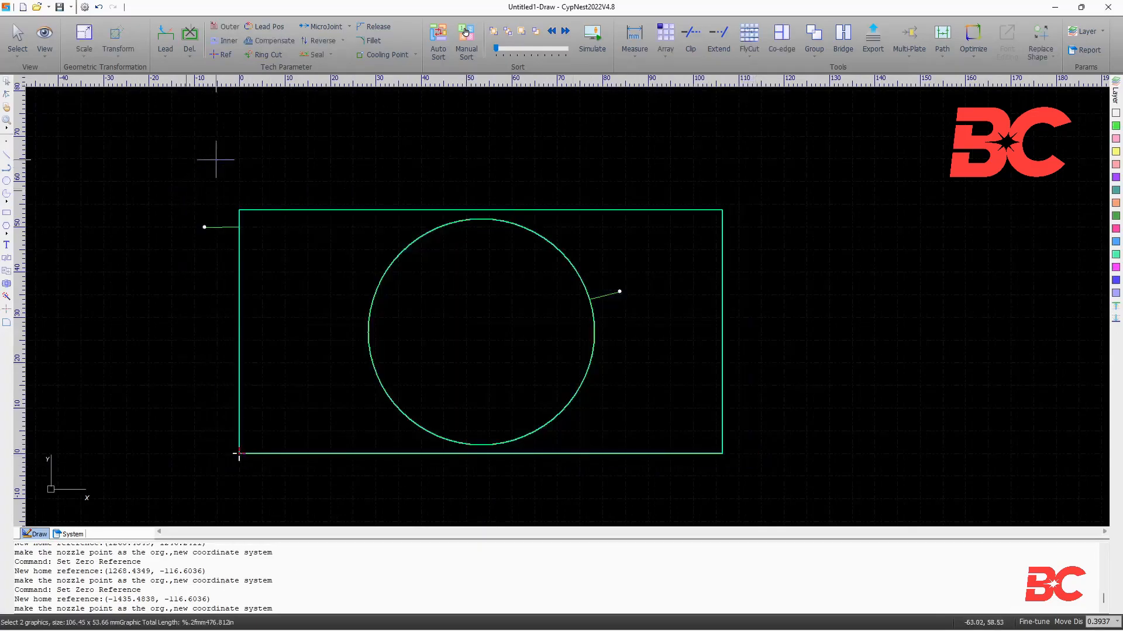
- Apply kerf compensation (outer width 0.4, inner width 2) to the rectangle and circle
click(274, 40)
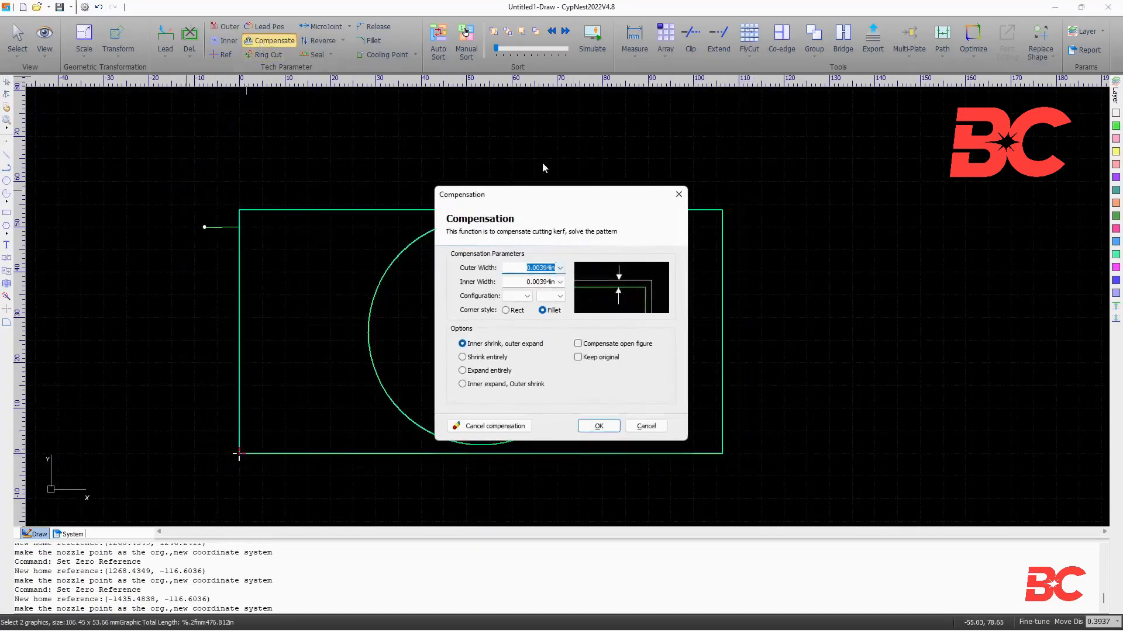
drag(560, 194, 885, 147)
text(2)
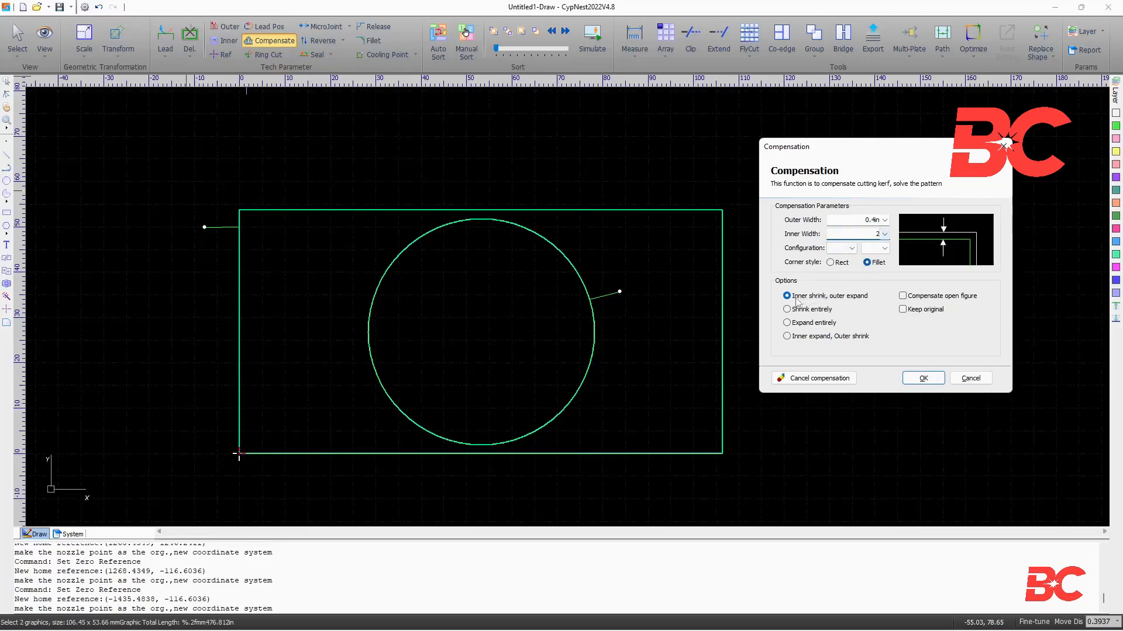
click(922, 379)
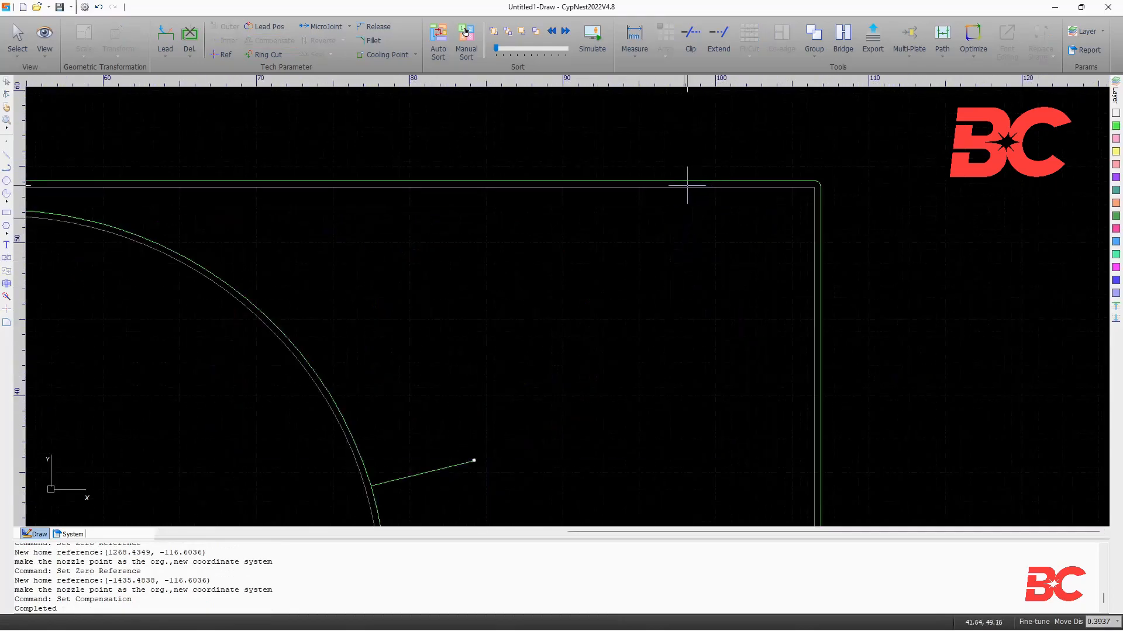
scroll(down, 3)
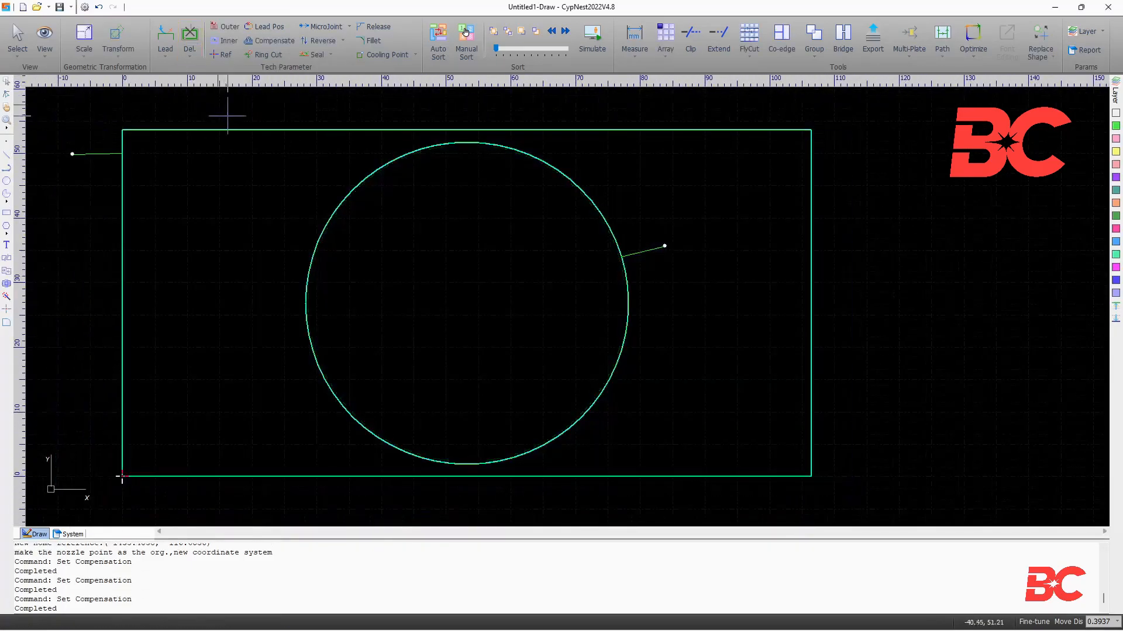
click(268, 54)
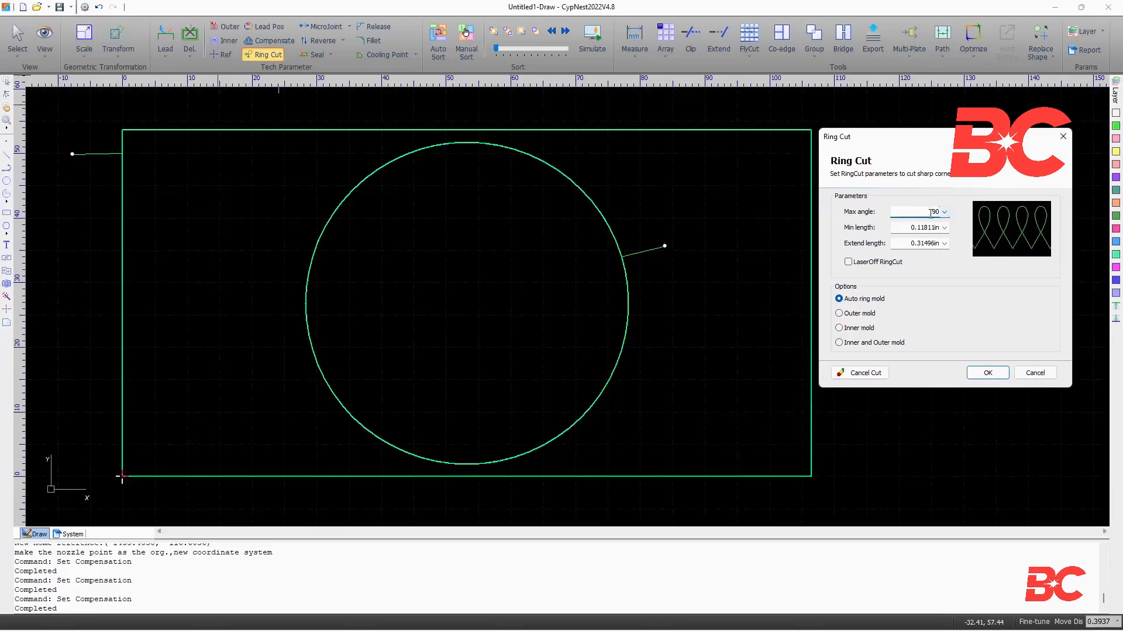
- Apply ring cuts to sharp corners with extend length 1 and max angle 90°
click(920, 243)
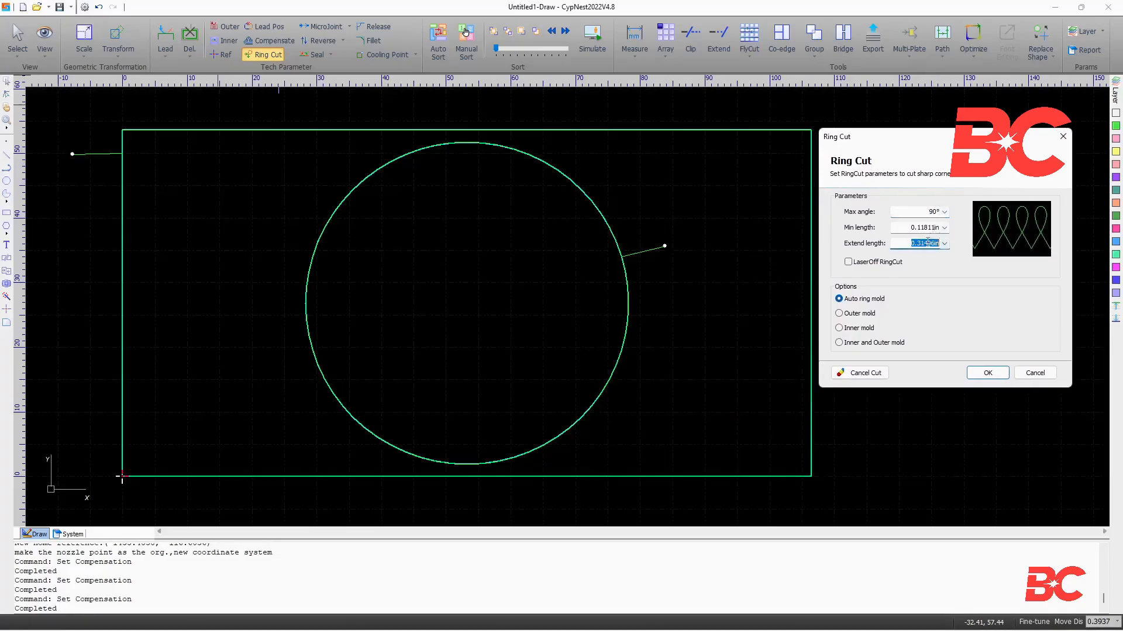
text(1)
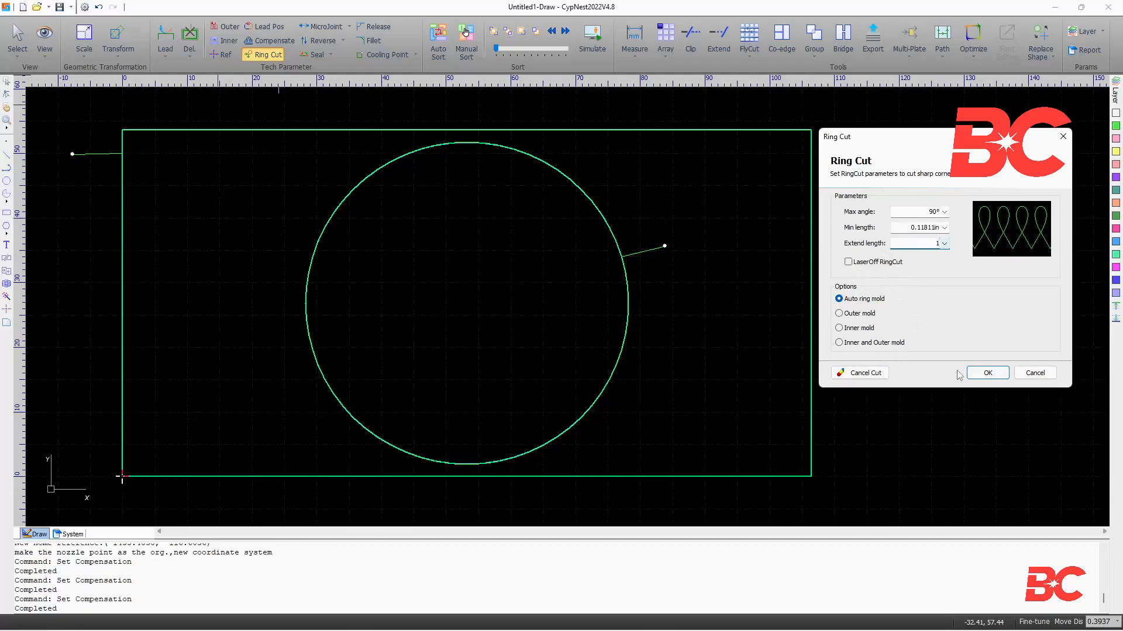
click(986, 373)
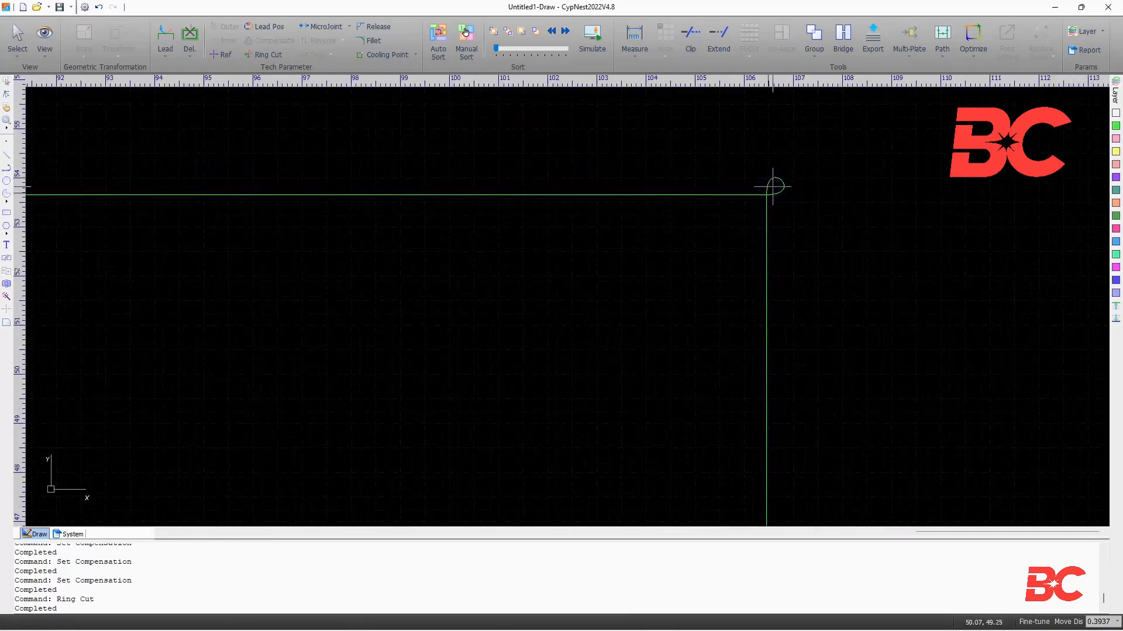
- Accept micro joint settings of 0.07874 in length with StartPt at MicroJoint checked
scroll(down, 3)
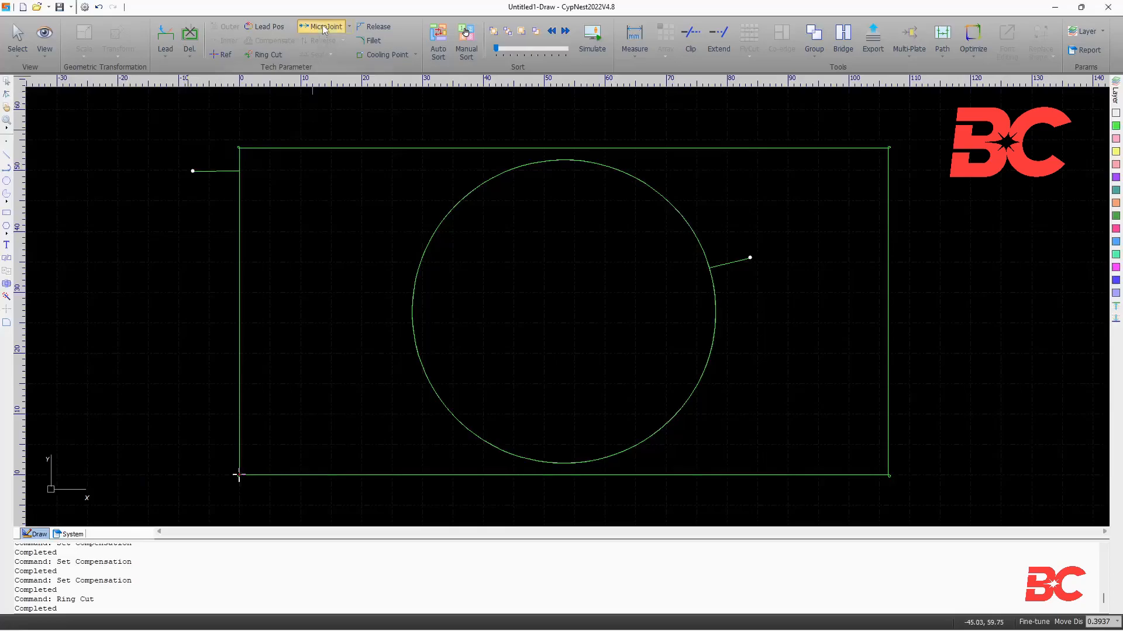
click(324, 27)
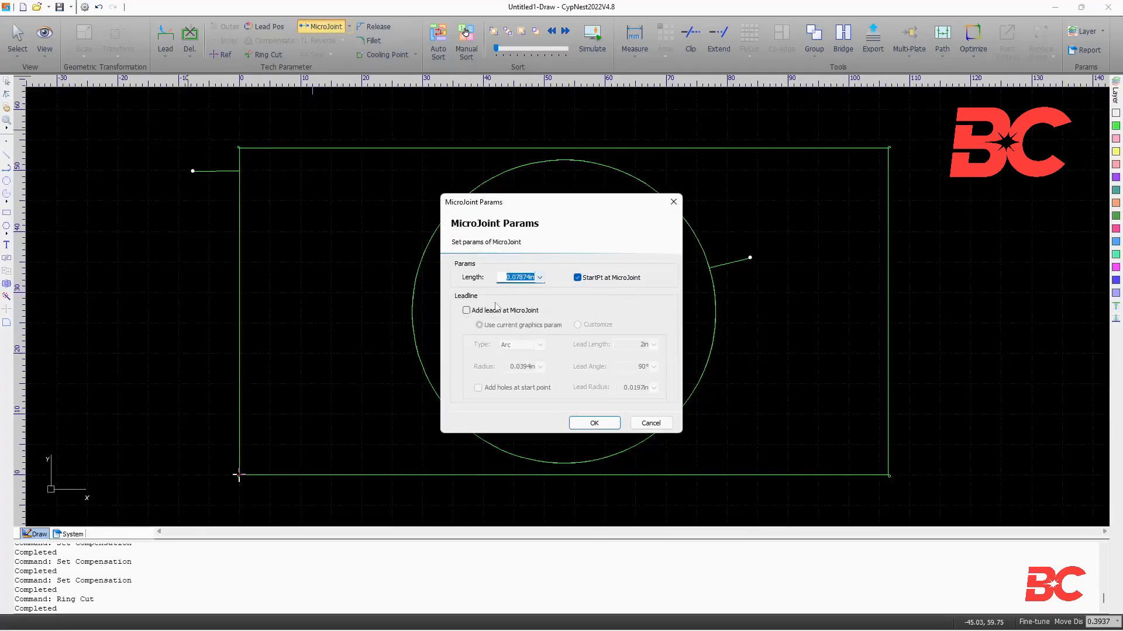
click(593, 423)
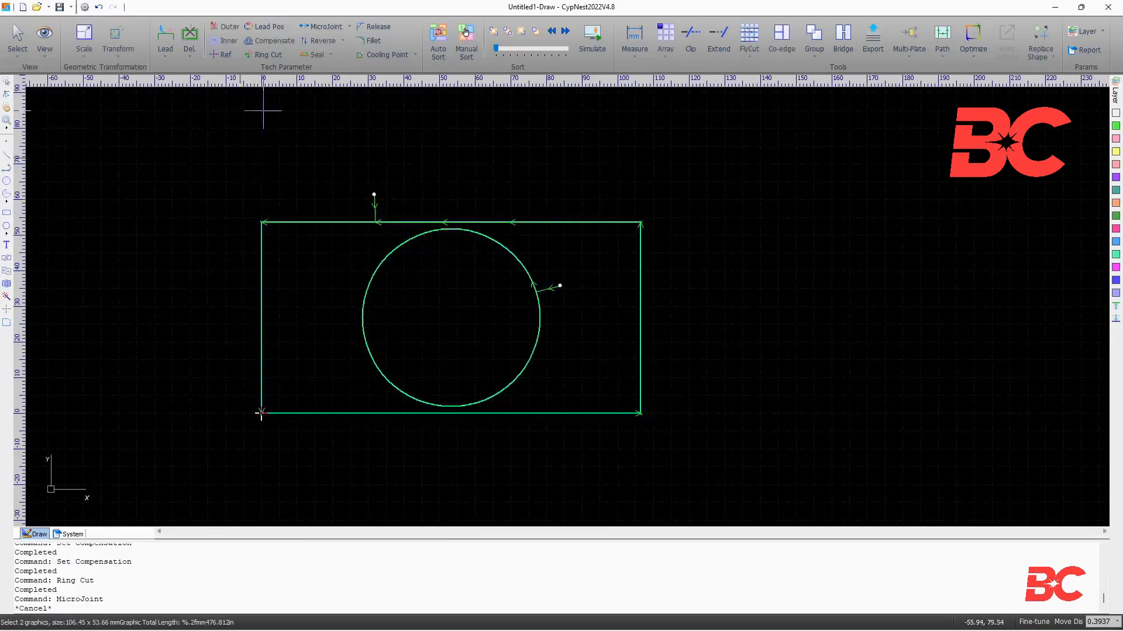
- Reverse the rectangle and circle cutting direction, choosing CCW then settling on CW
click(322, 41)
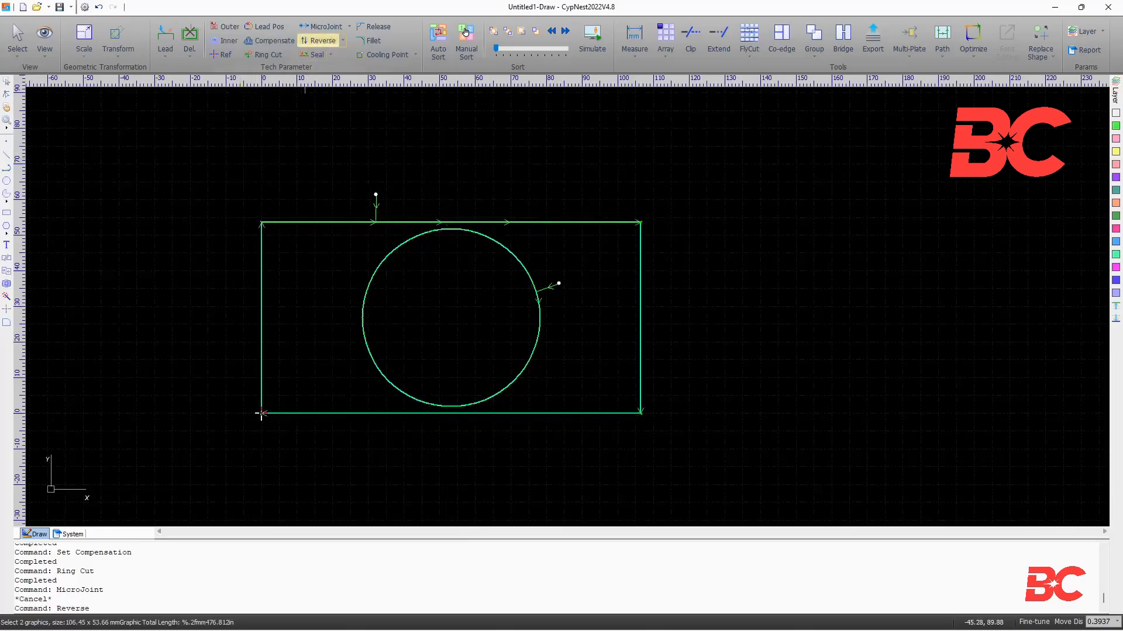
click(343, 40)
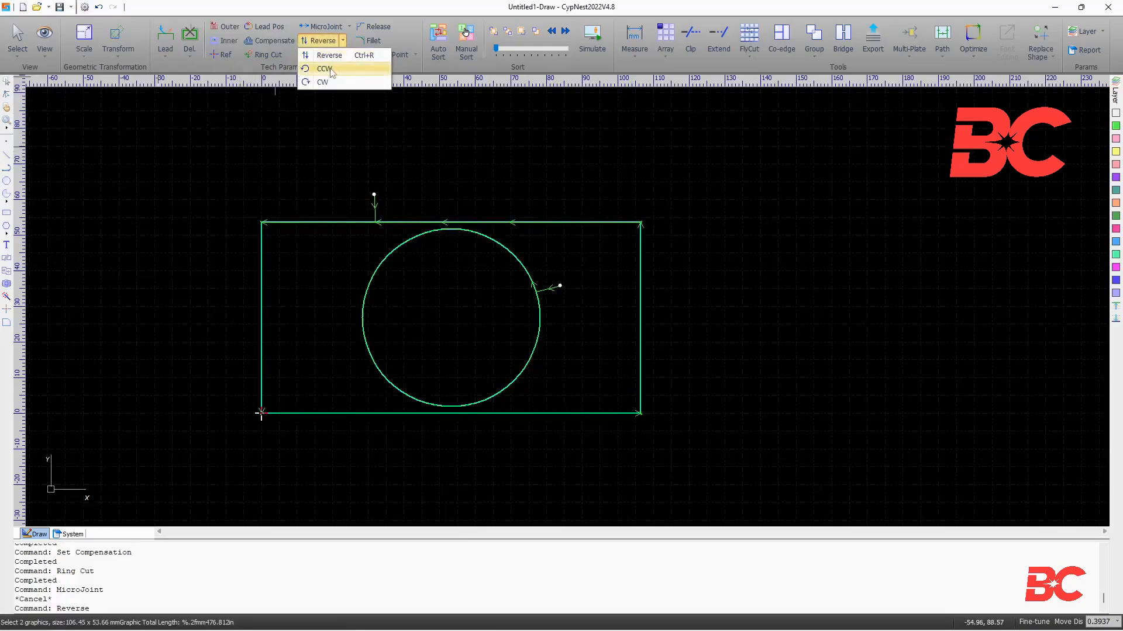
click(323, 68)
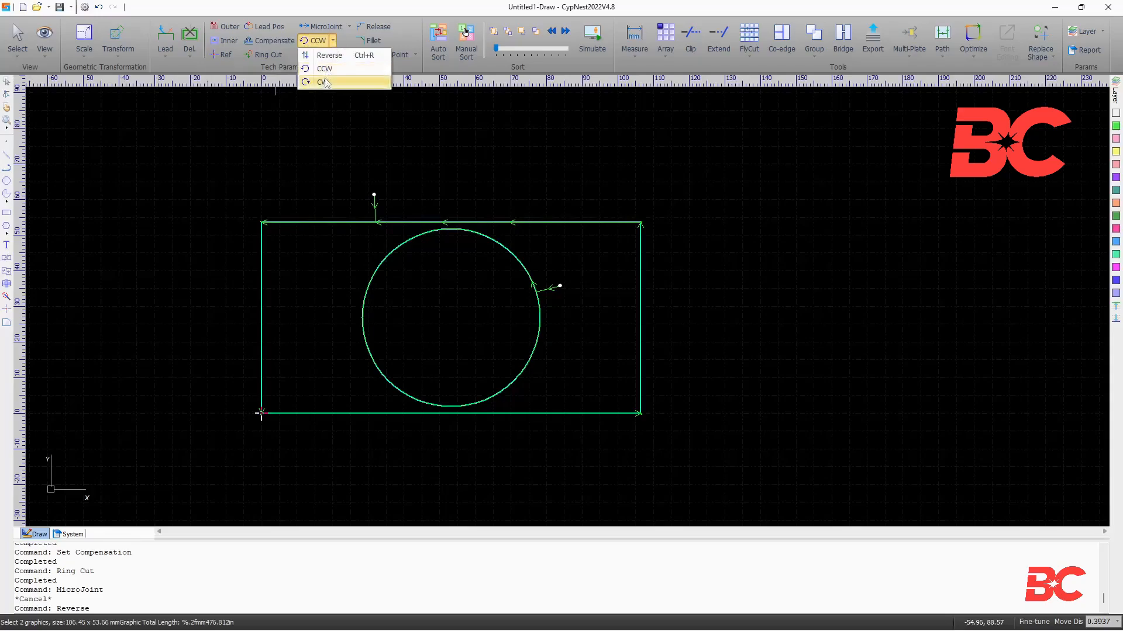
click(324, 82)
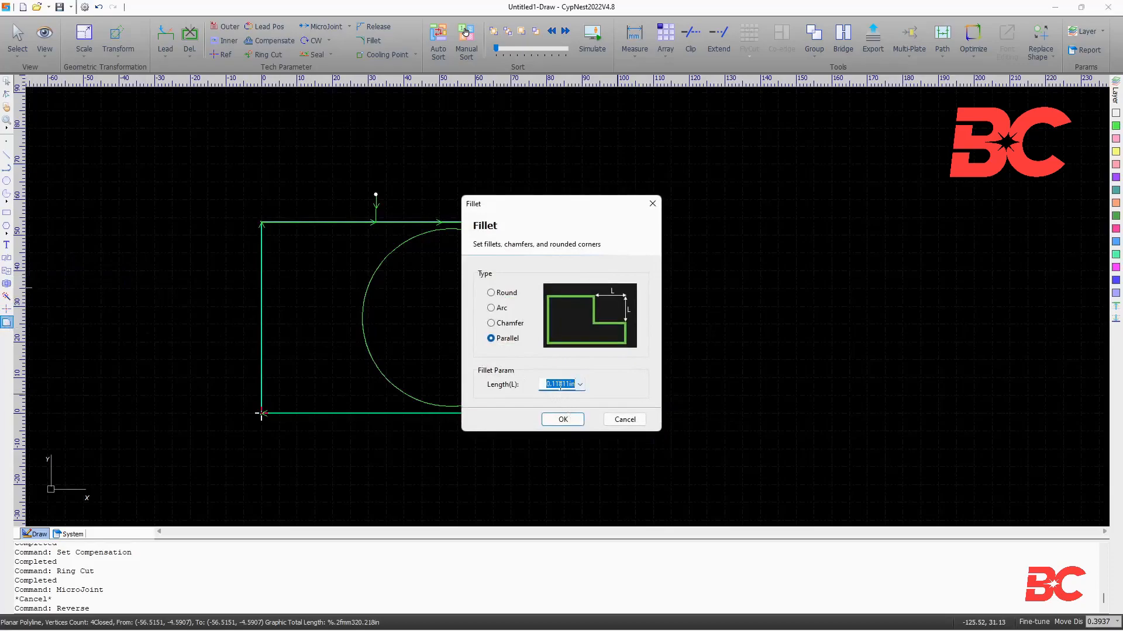
- Apply Parallel-type notches to the rectangle corners and confirm a release radius of 1
click(561, 419)
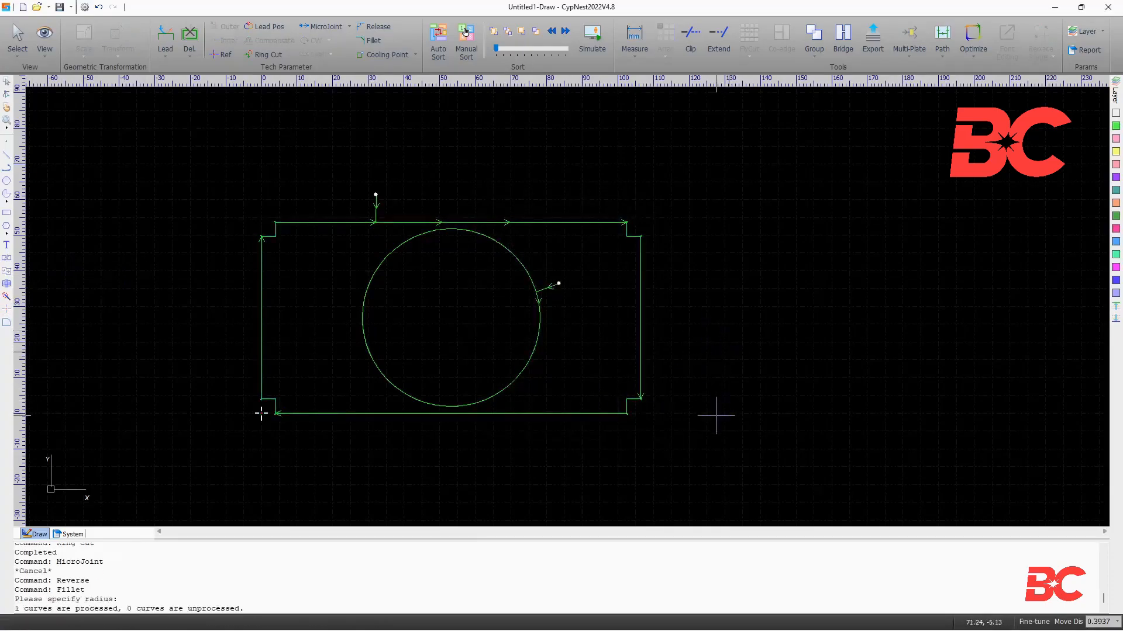
click(373, 25)
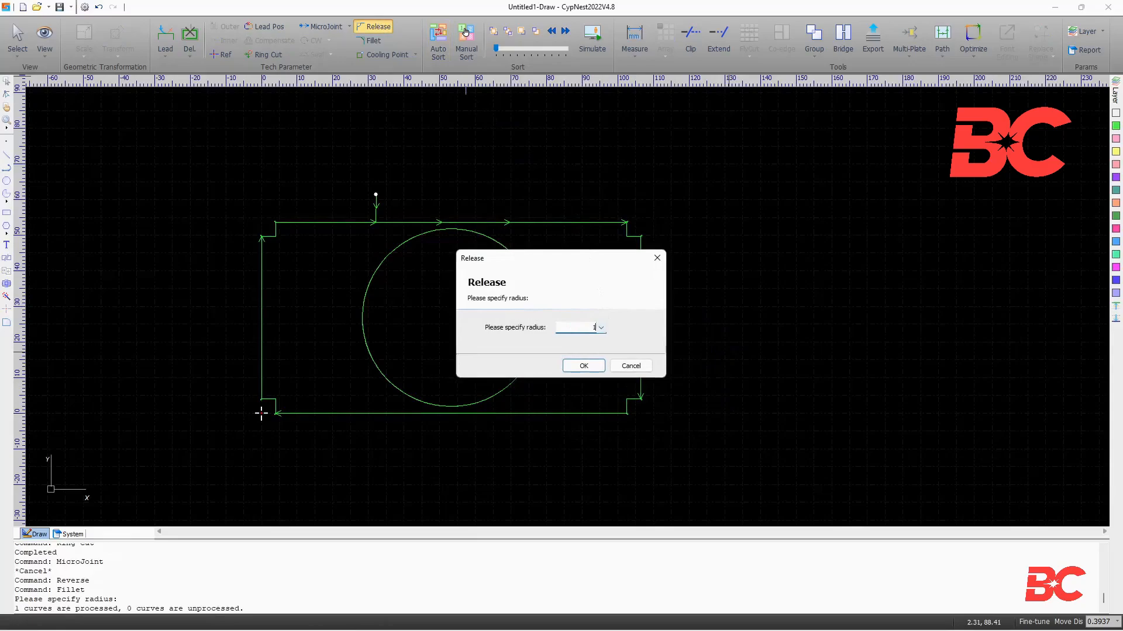
click(583, 366)
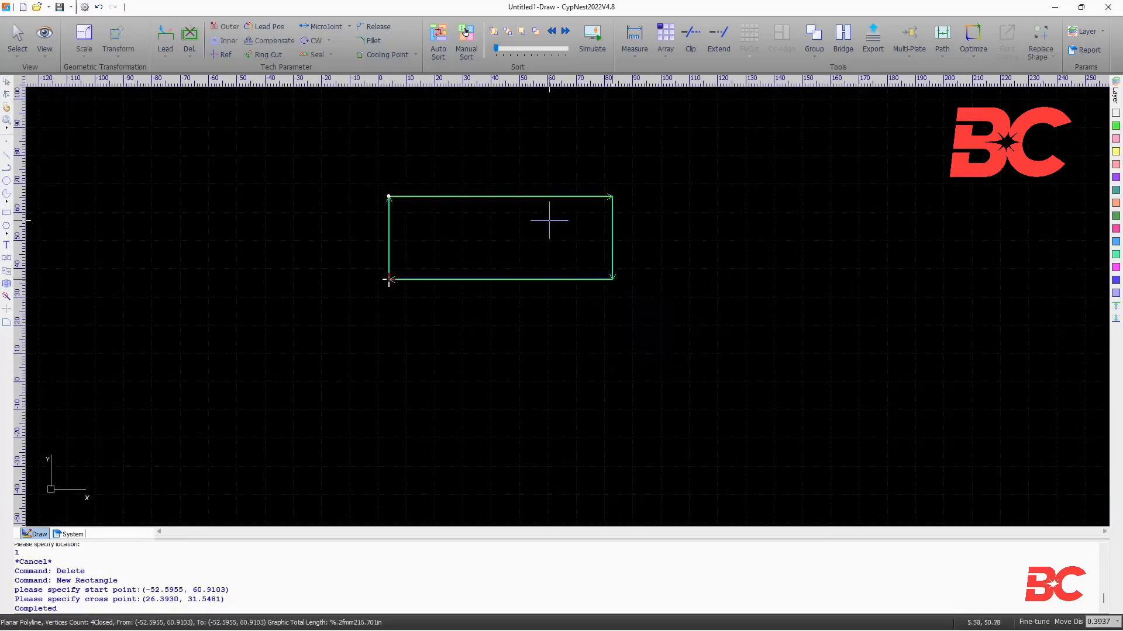
- Give the top-right corner an inward Arc fillet and round the top-left corner
click(369, 41)
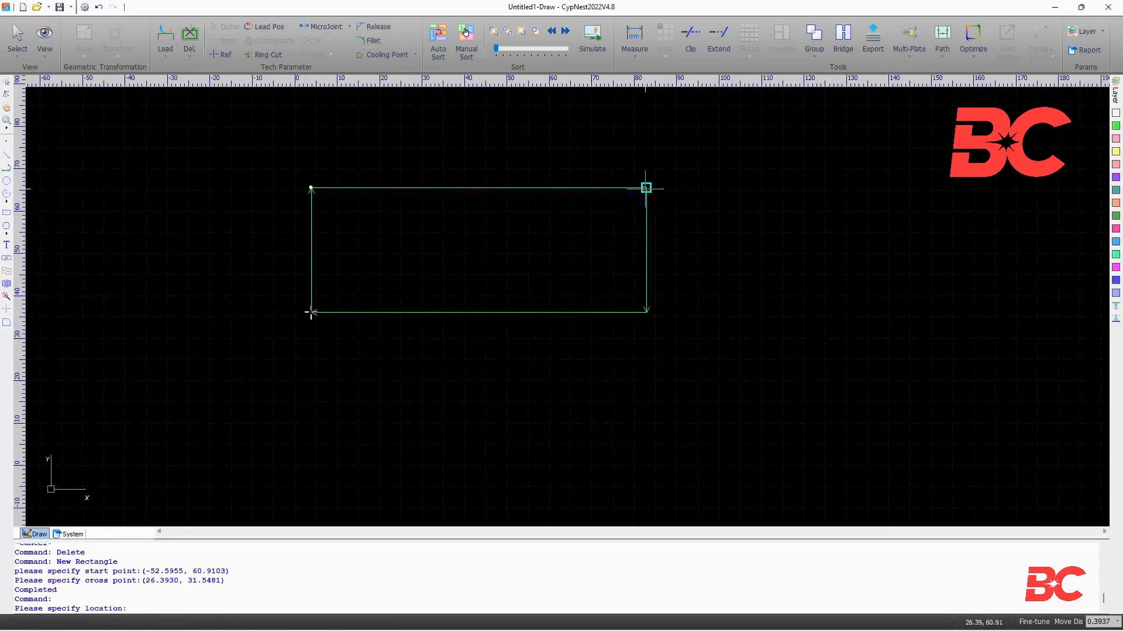
click(372, 41)
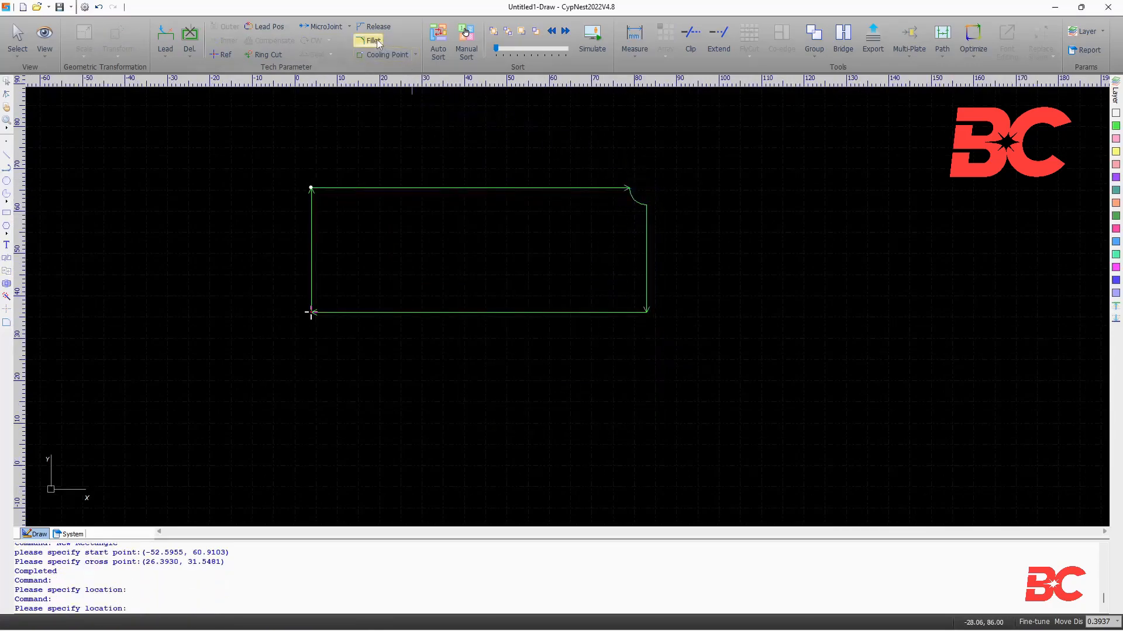
click(369, 41)
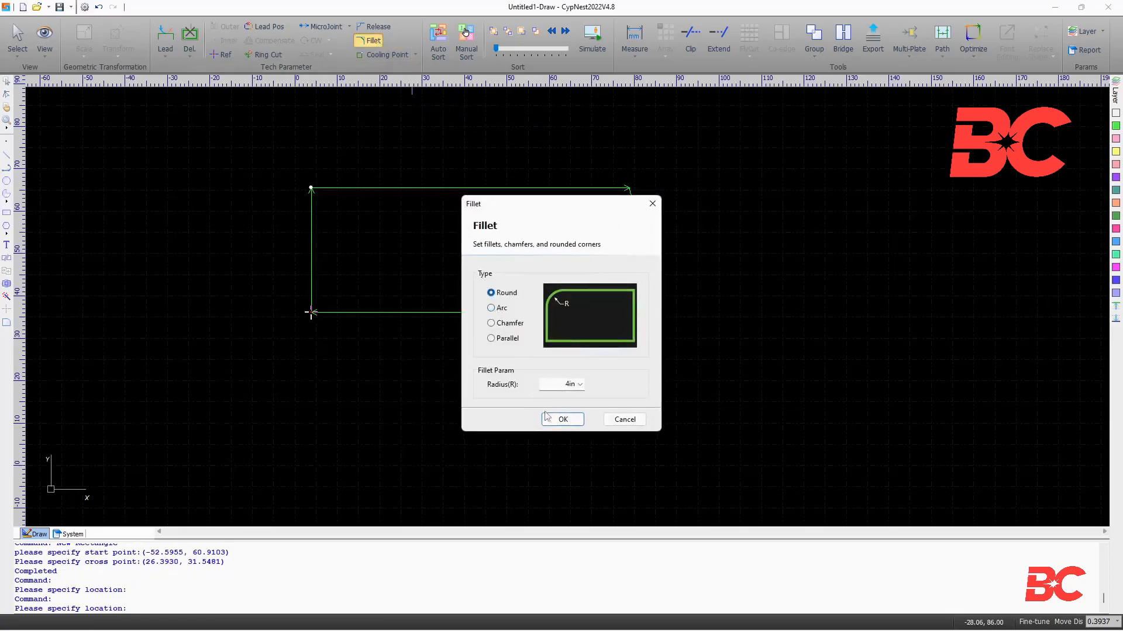
click(562, 419)
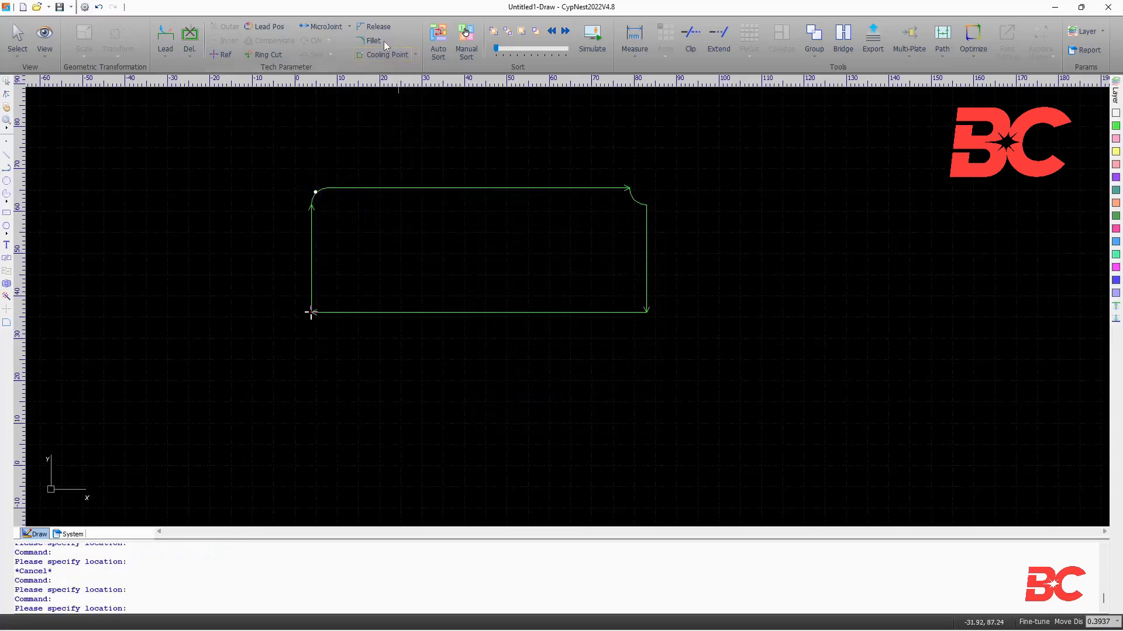
- Chamfer the bottom-left corner and give the next corner a stepped Parallel notch
click(370, 40)
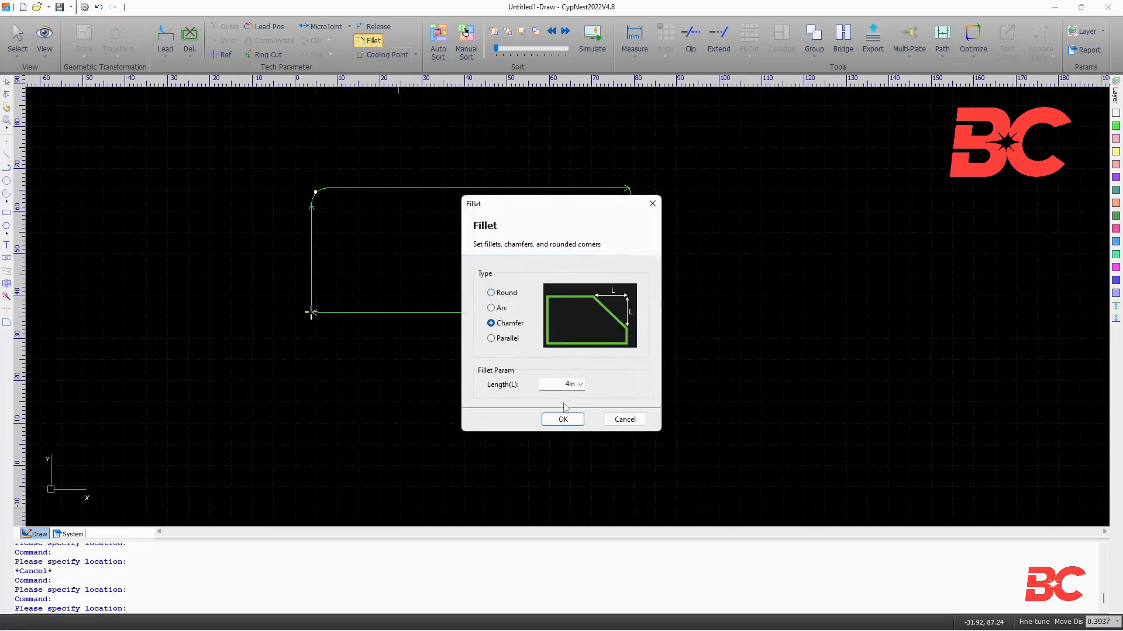
click(562, 419)
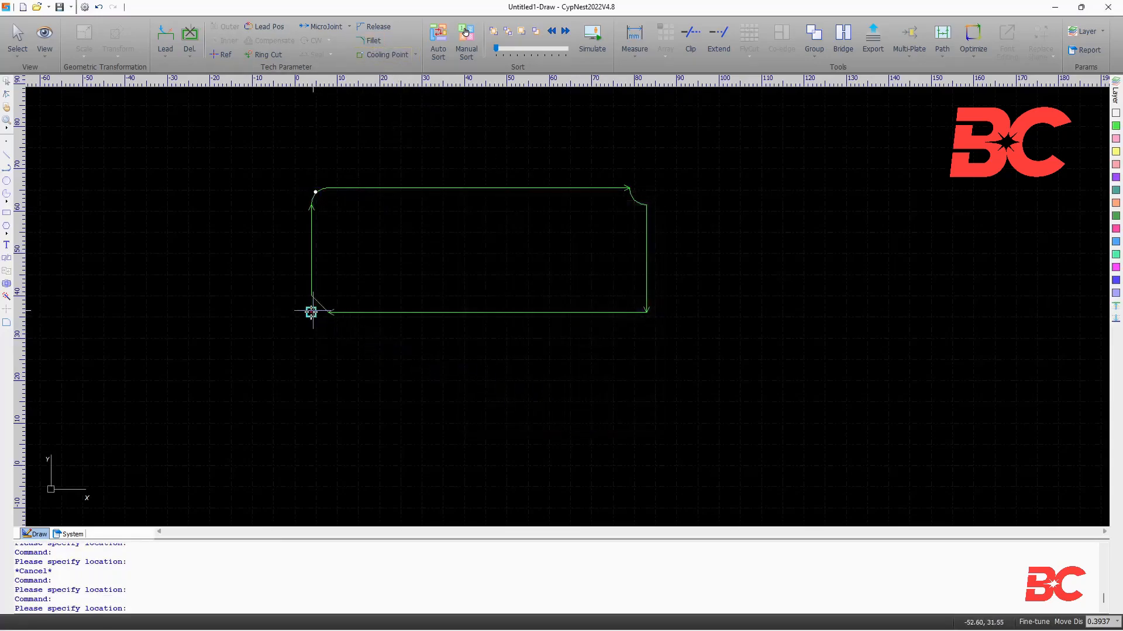
click(372, 41)
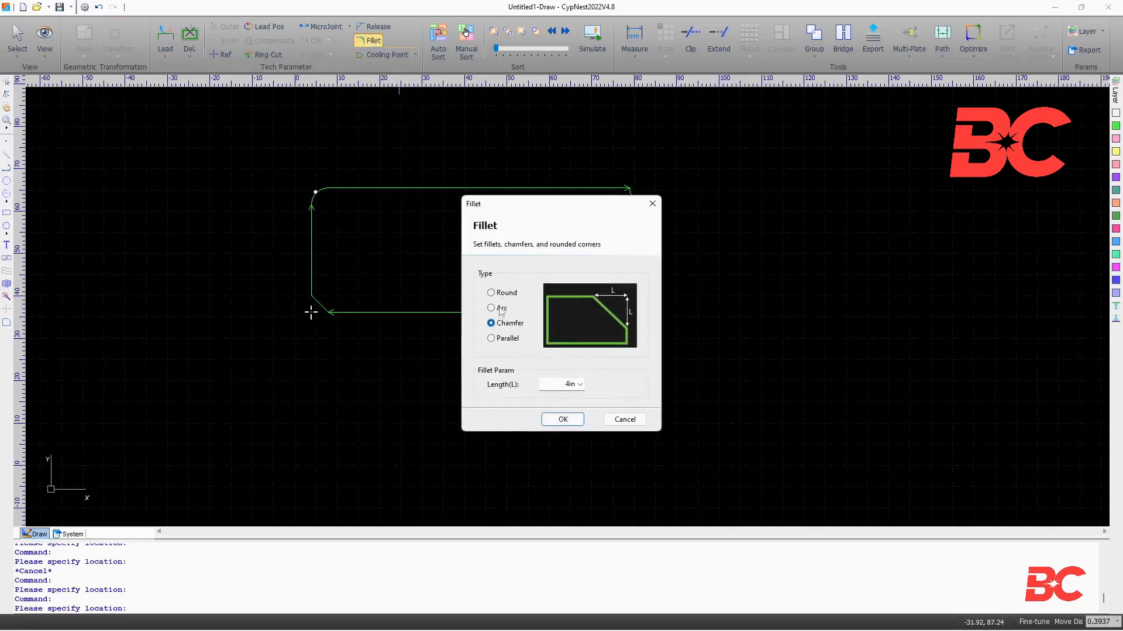
click(562, 419)
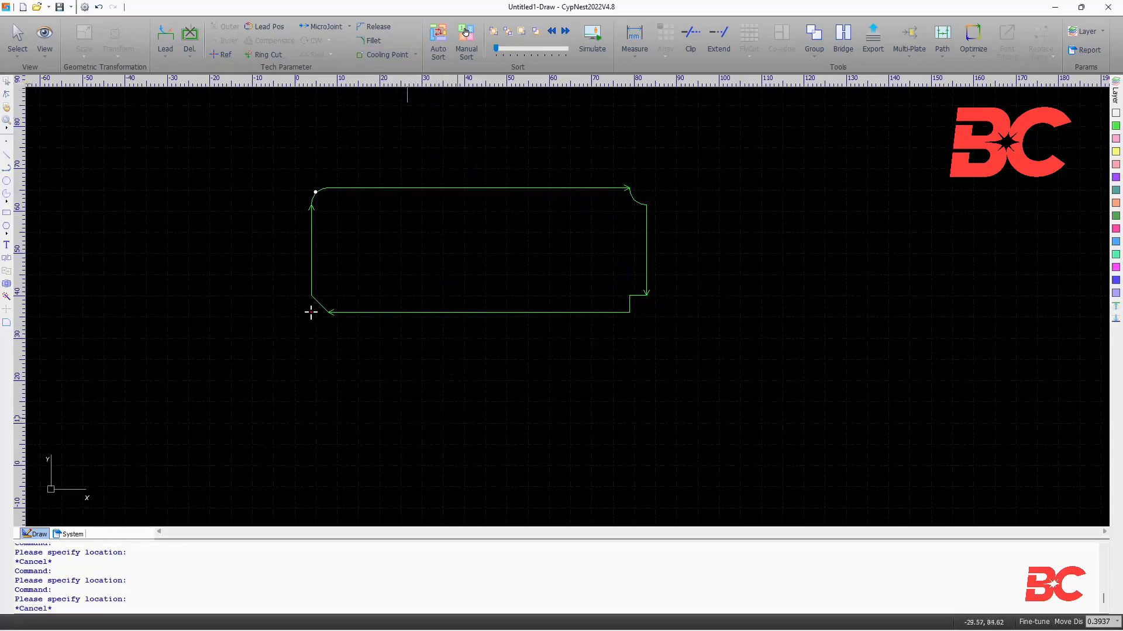
click(382, 54)
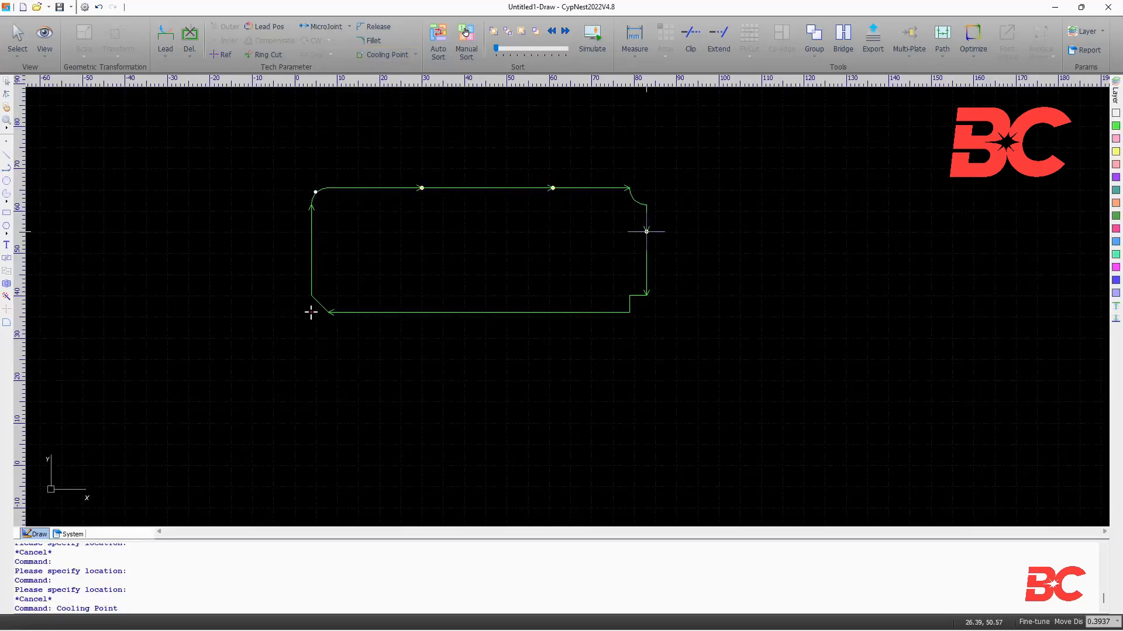
- Run Auto Cooling Point with Lead in and Sharp corner checked
click(416, 55)
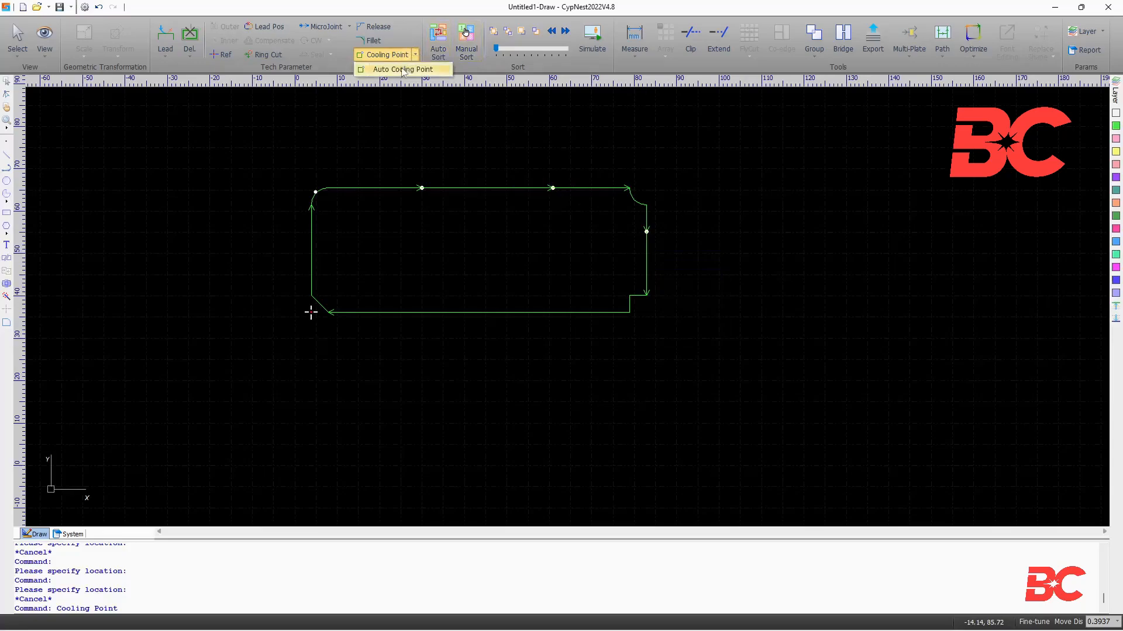
click(403, 69)
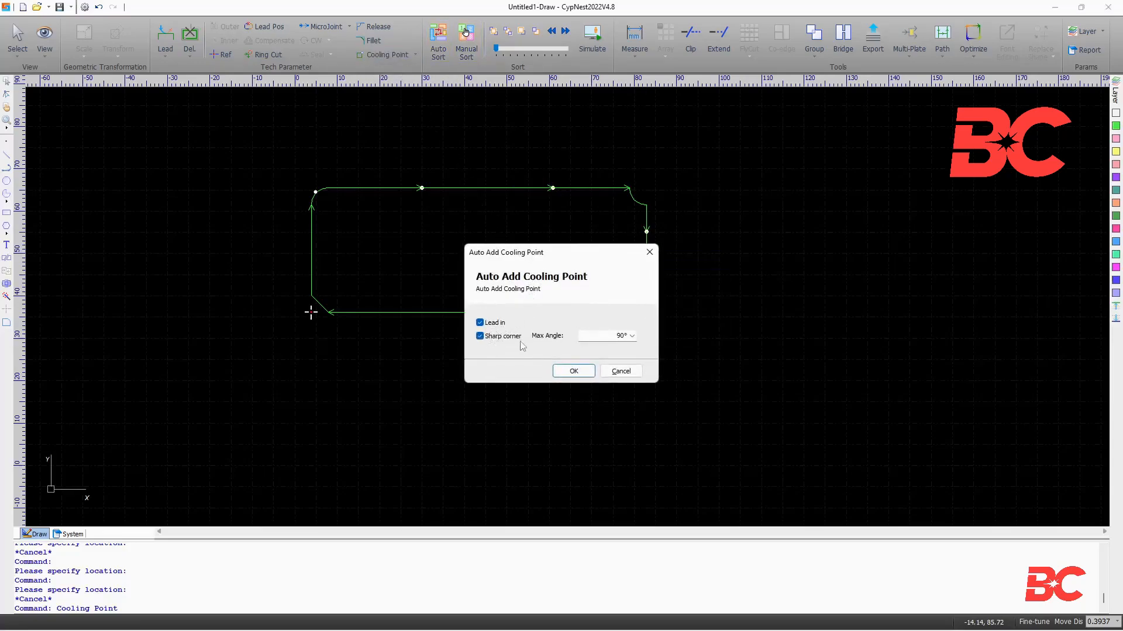
mouse_move(573, 370)
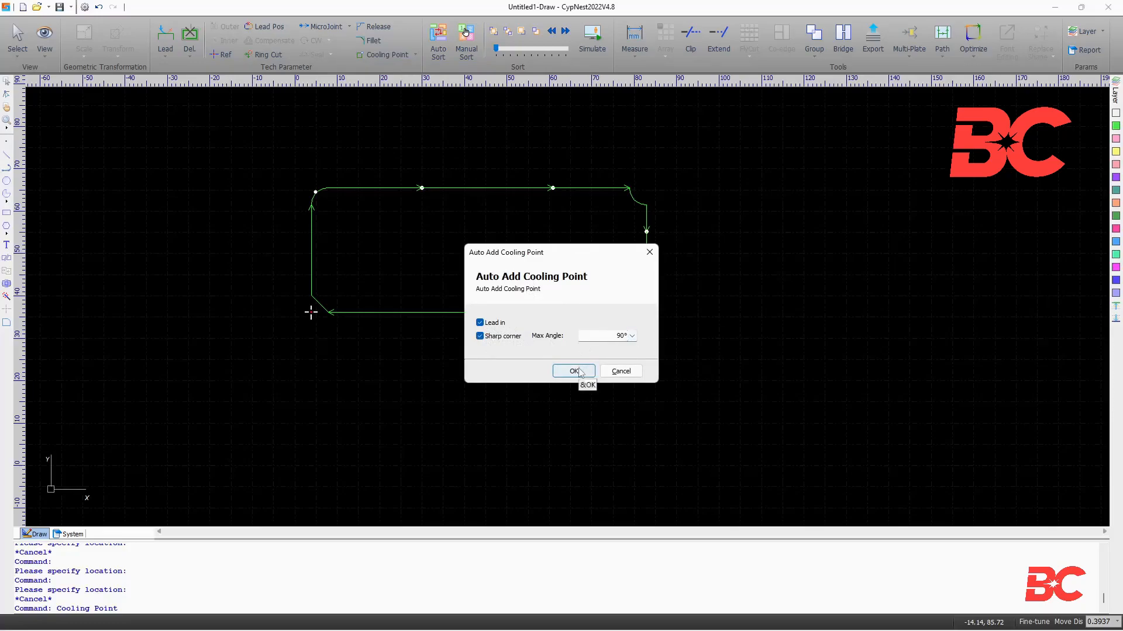
click(571, 371)
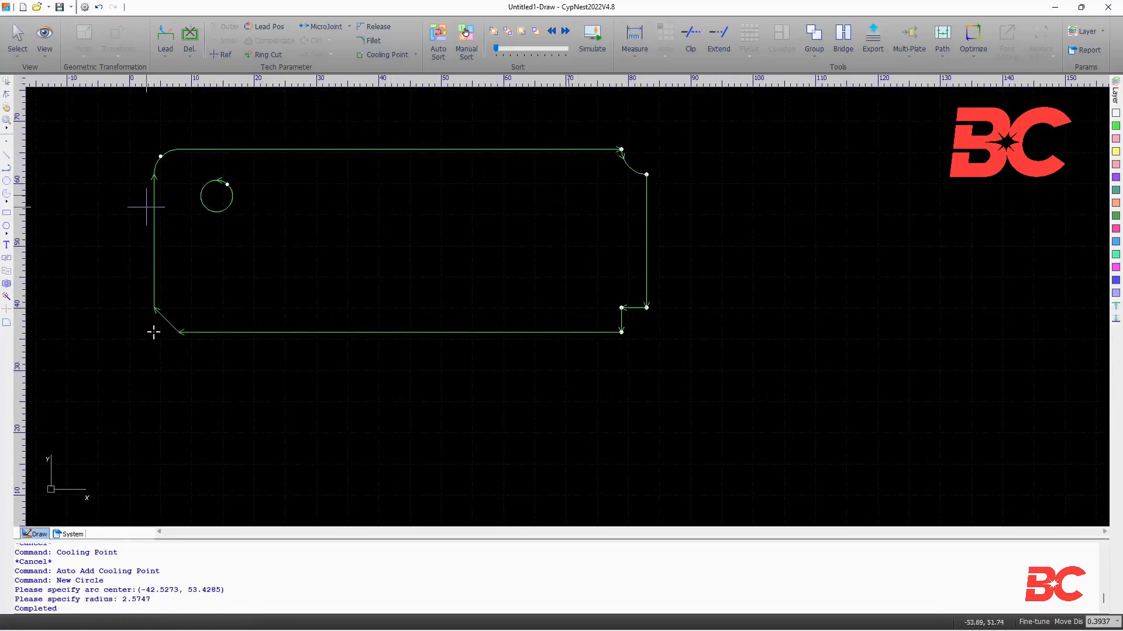
- Draw another hole inside the part and clear all its cooling points
click(569, 193)
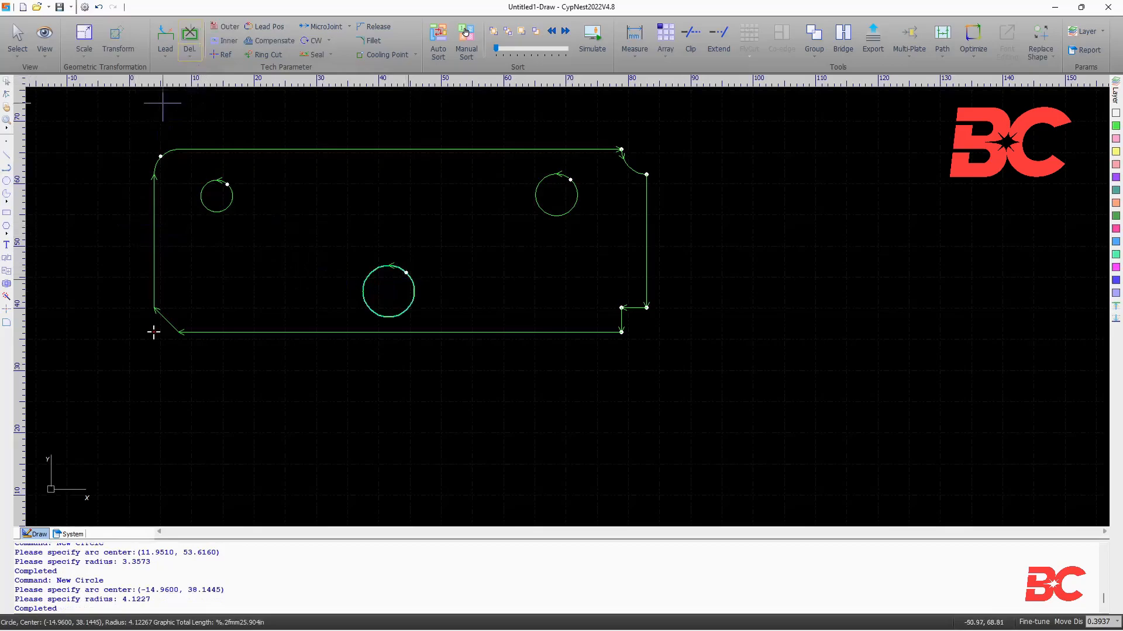
click(188, 39)
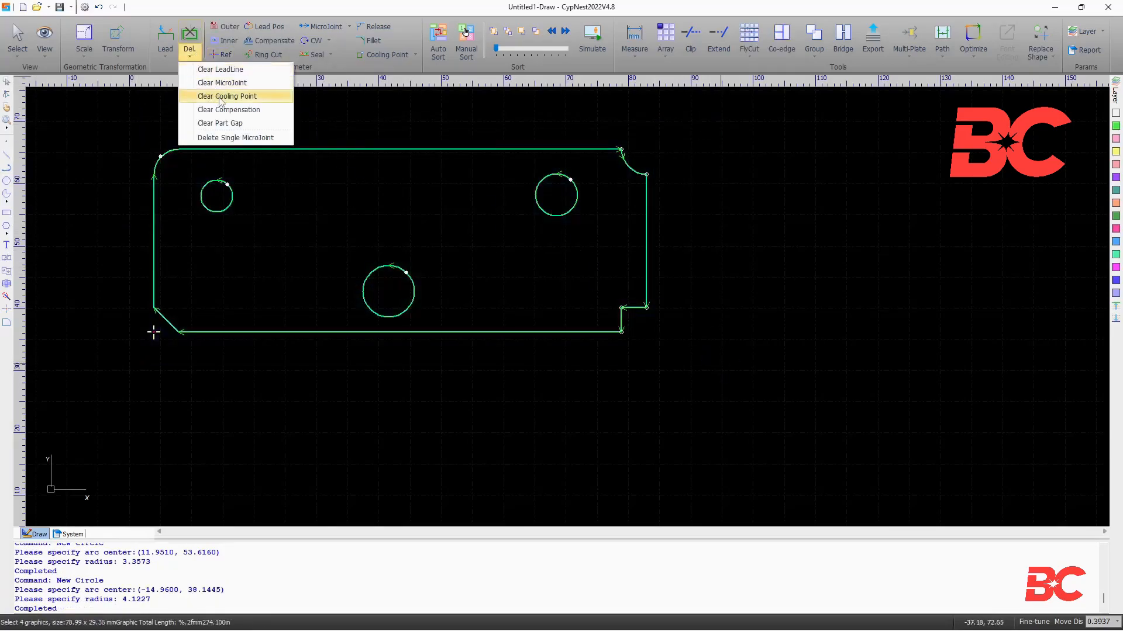
click(226, 96)
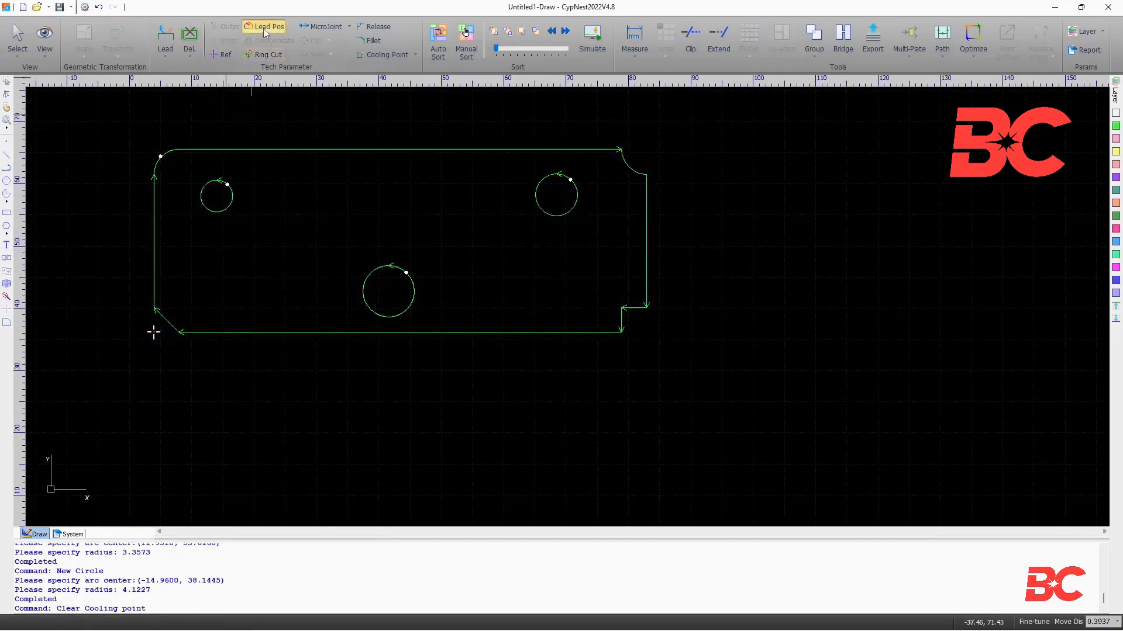
click(268, 26)
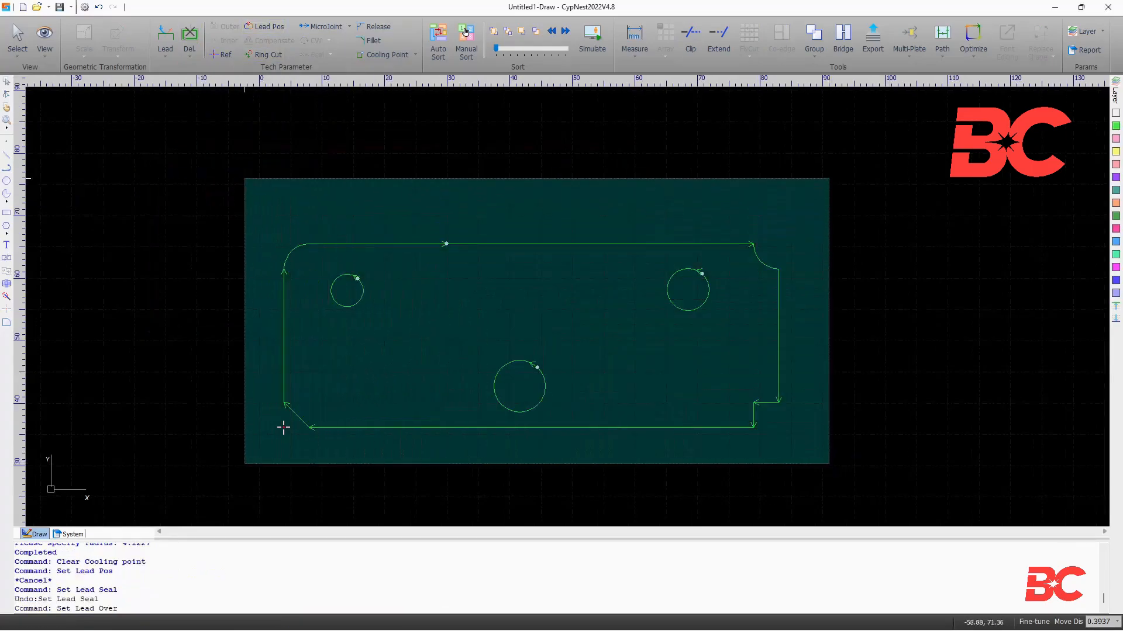
click(313, 54)
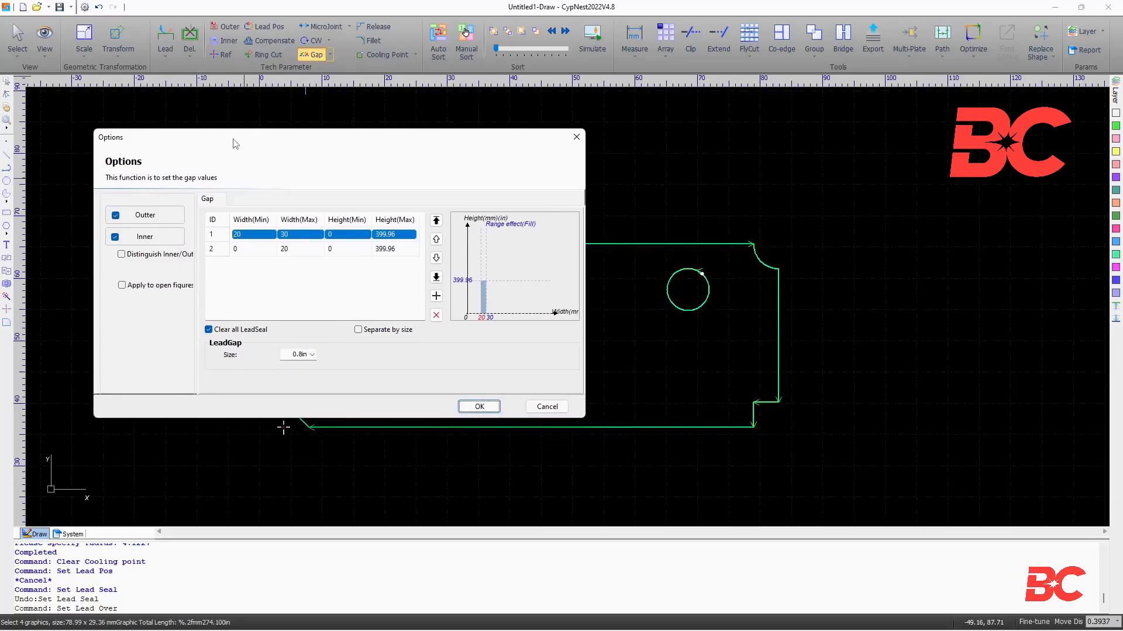
mouse_move(238, 148)
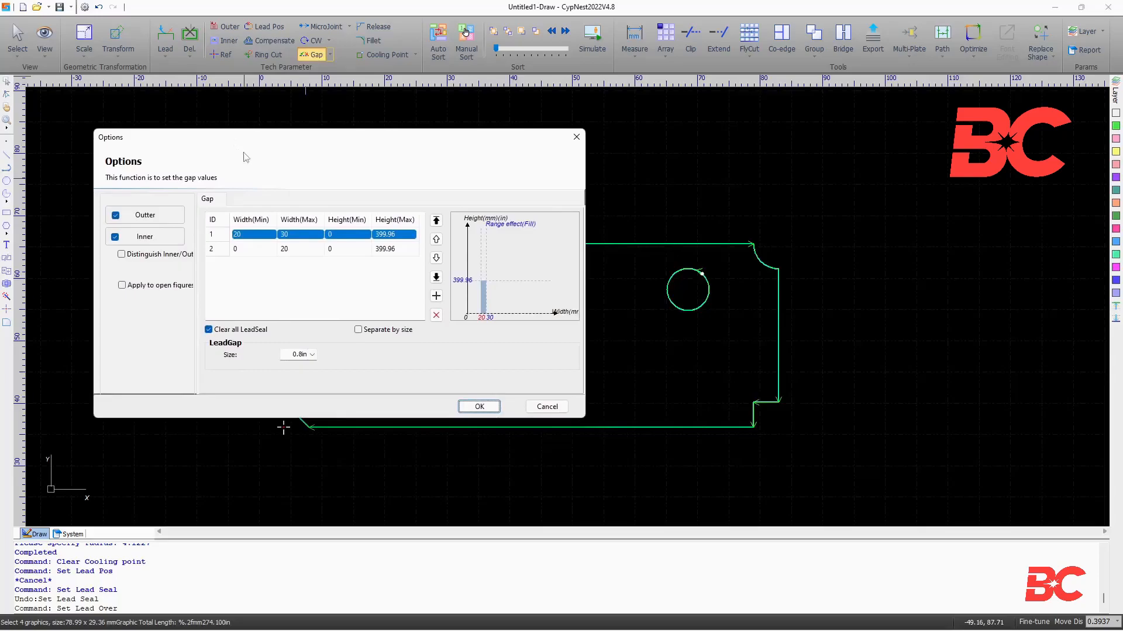
mouse_move(364, 386)
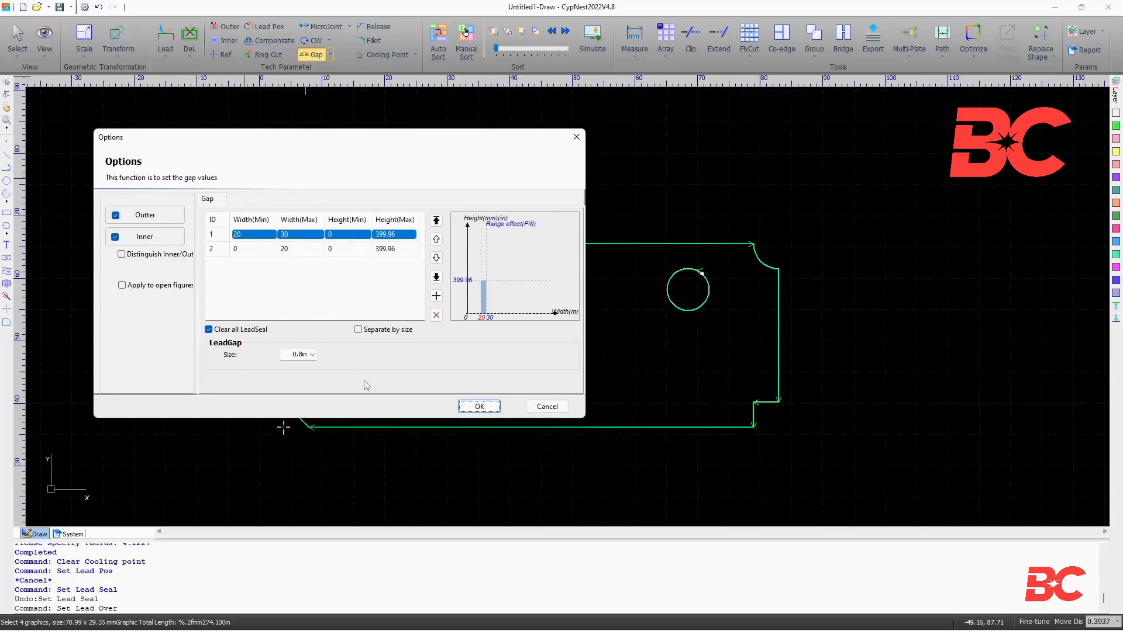
click(478, 407)
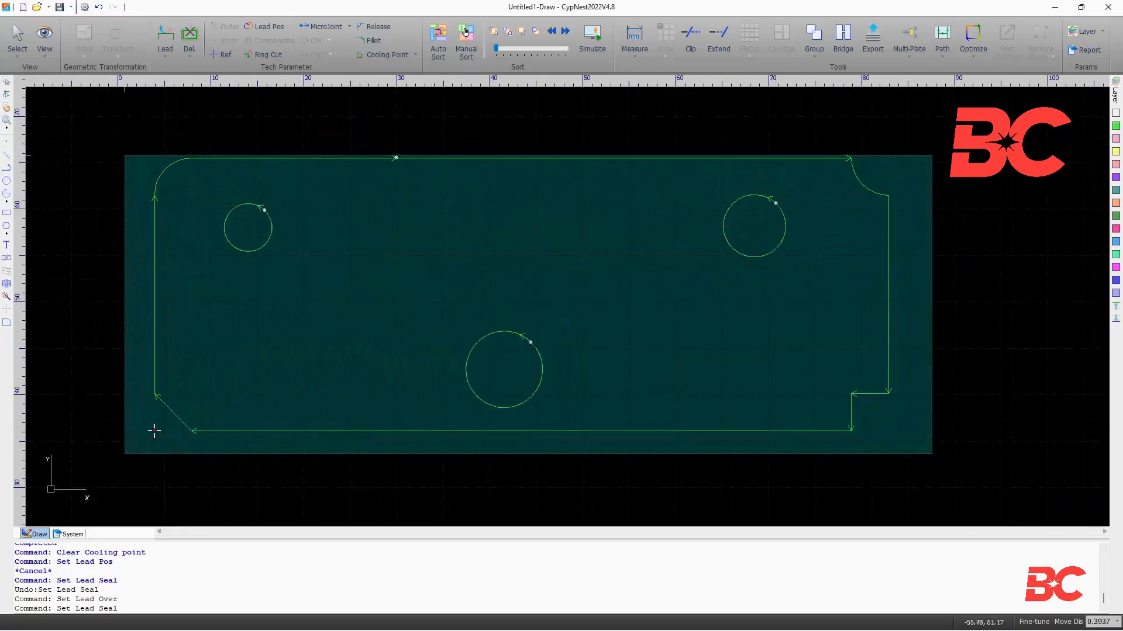
click(189, 39)
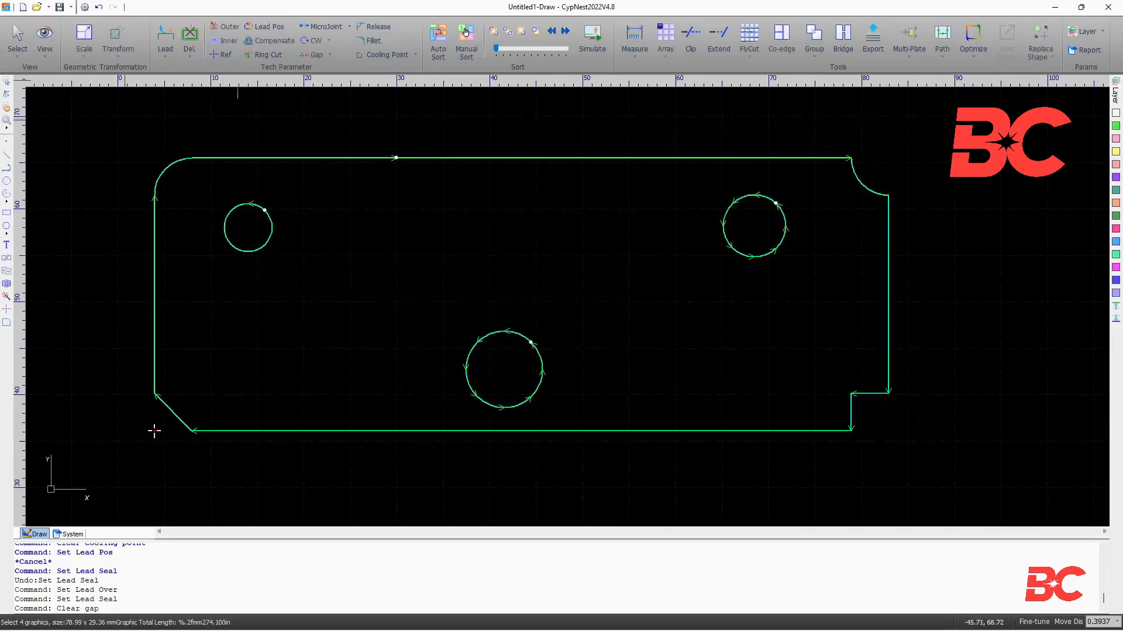
- Set Overcut with max width and height 90, Inner included, overcut size 0.8
click(328, 55)
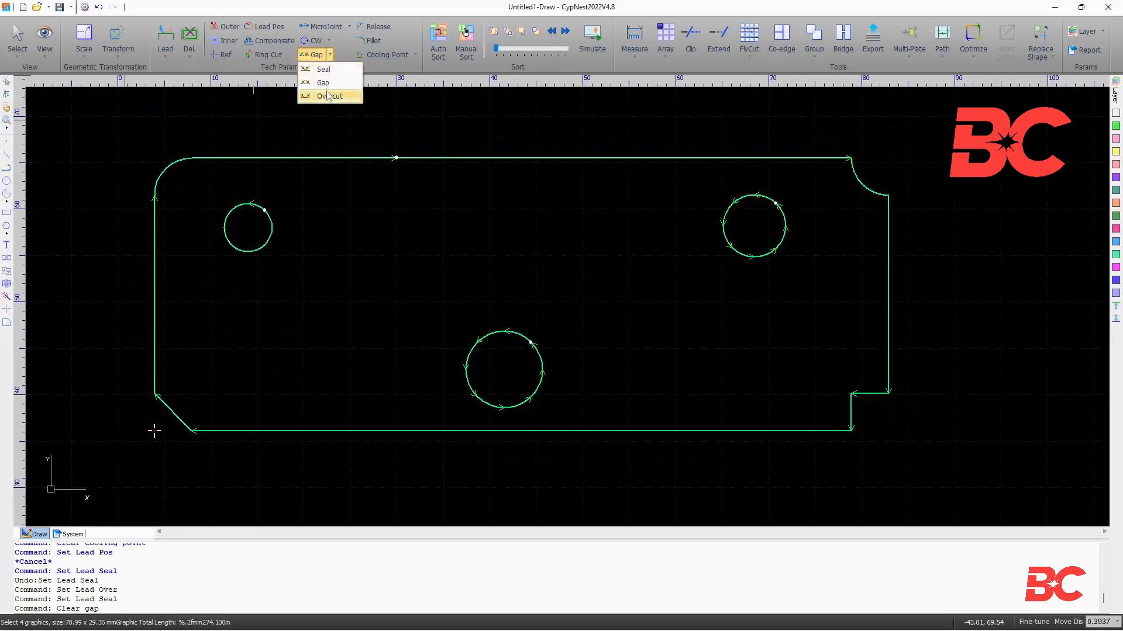
click(330, 96)
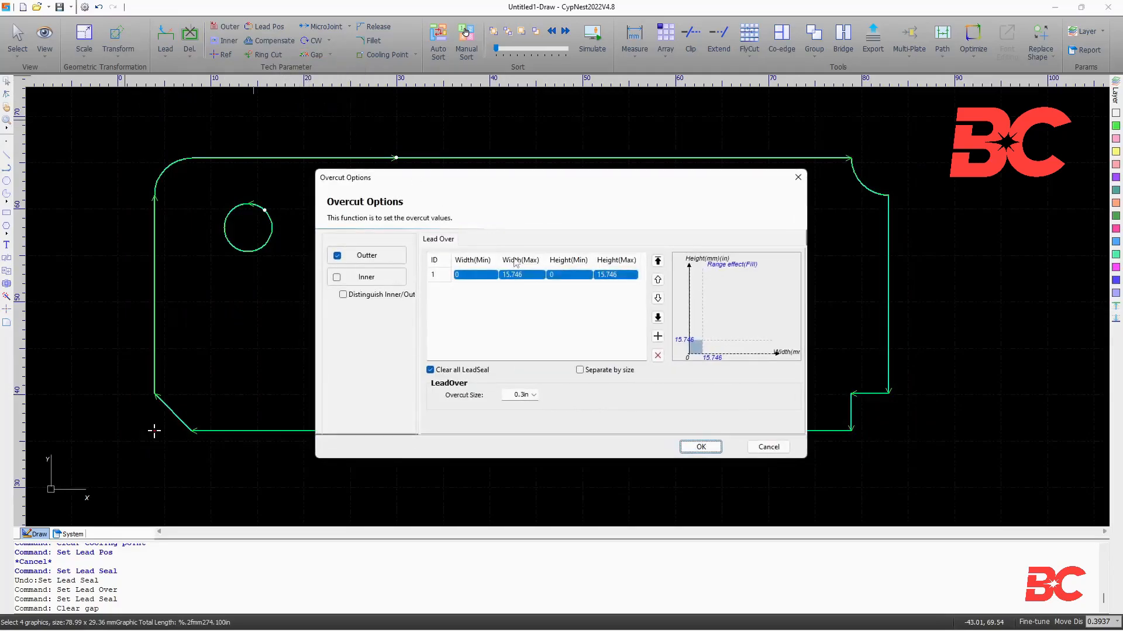
text(90)
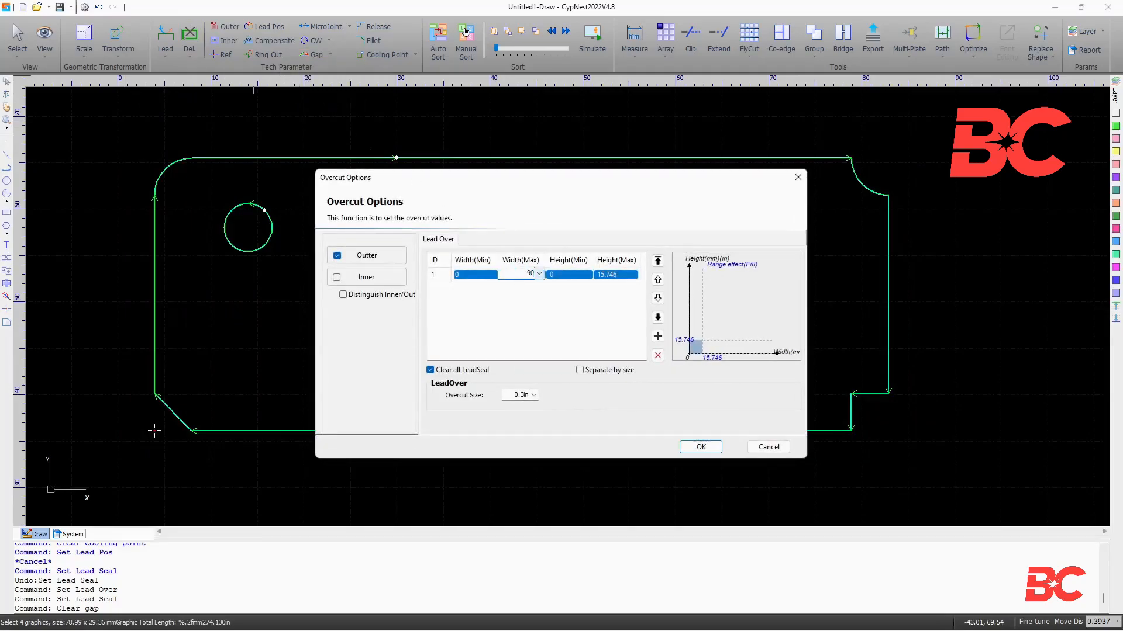
click(615, 275)
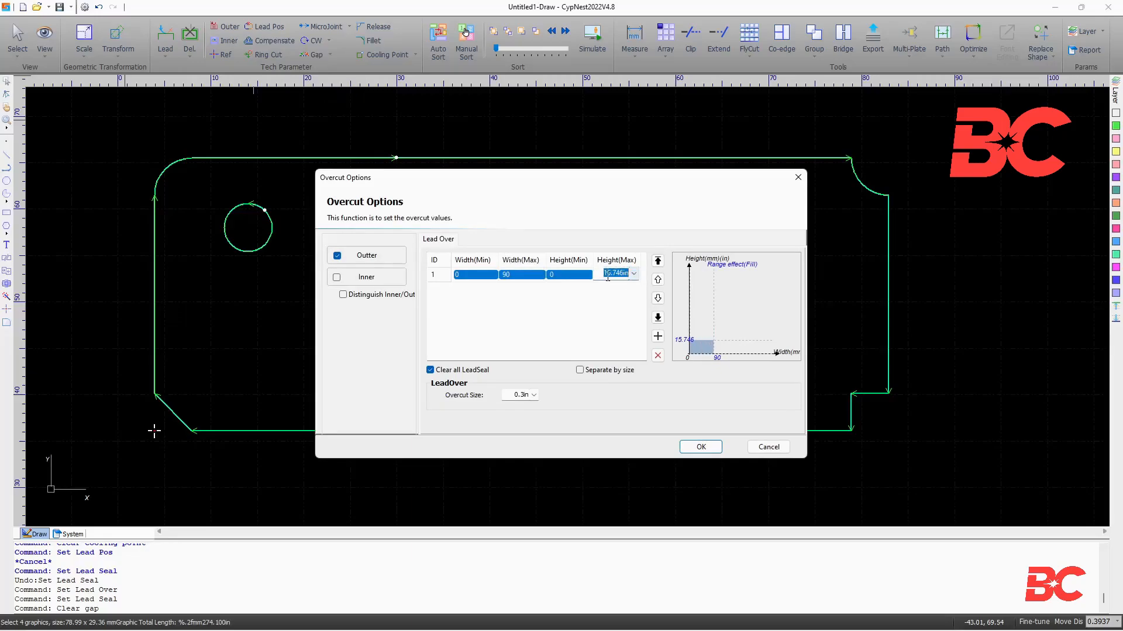
click(337, 277)
text(8)
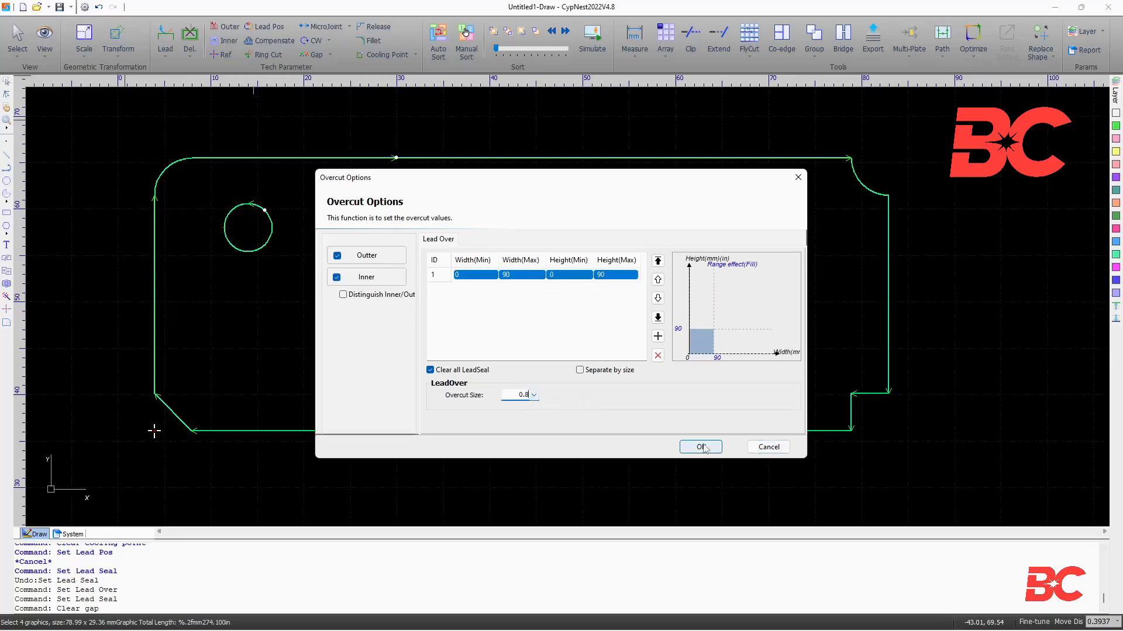
click(699, 447)
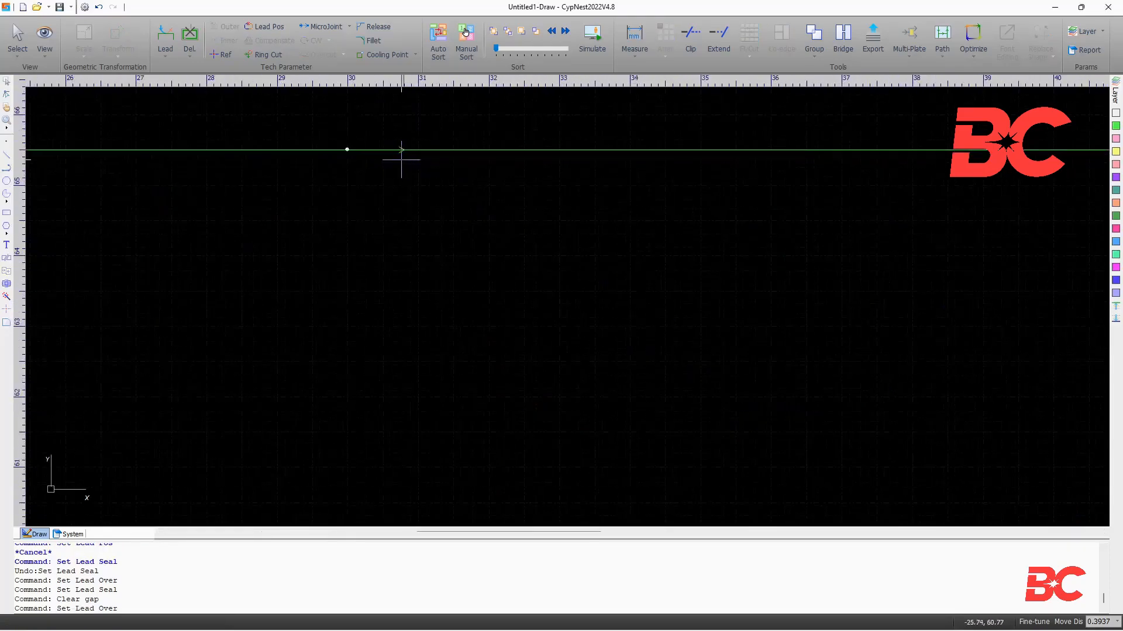